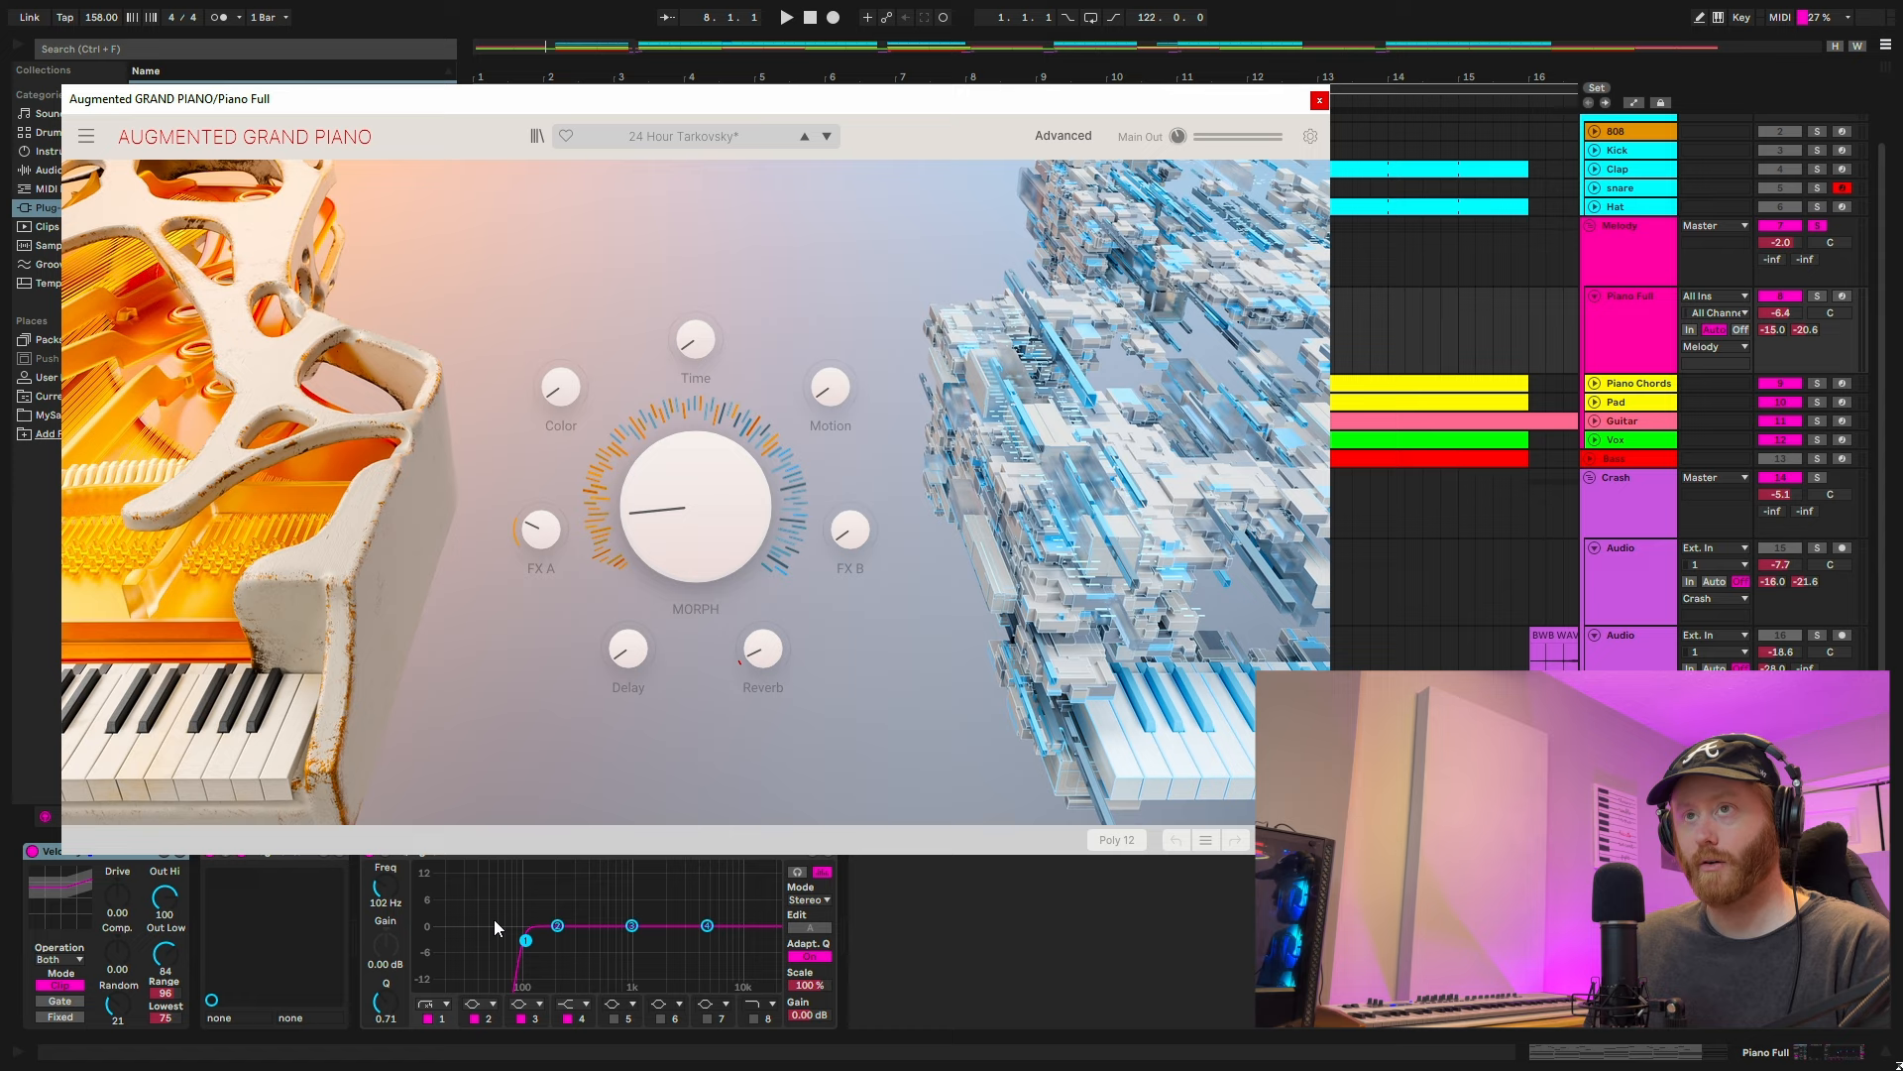
mouse_move(1096, 997)
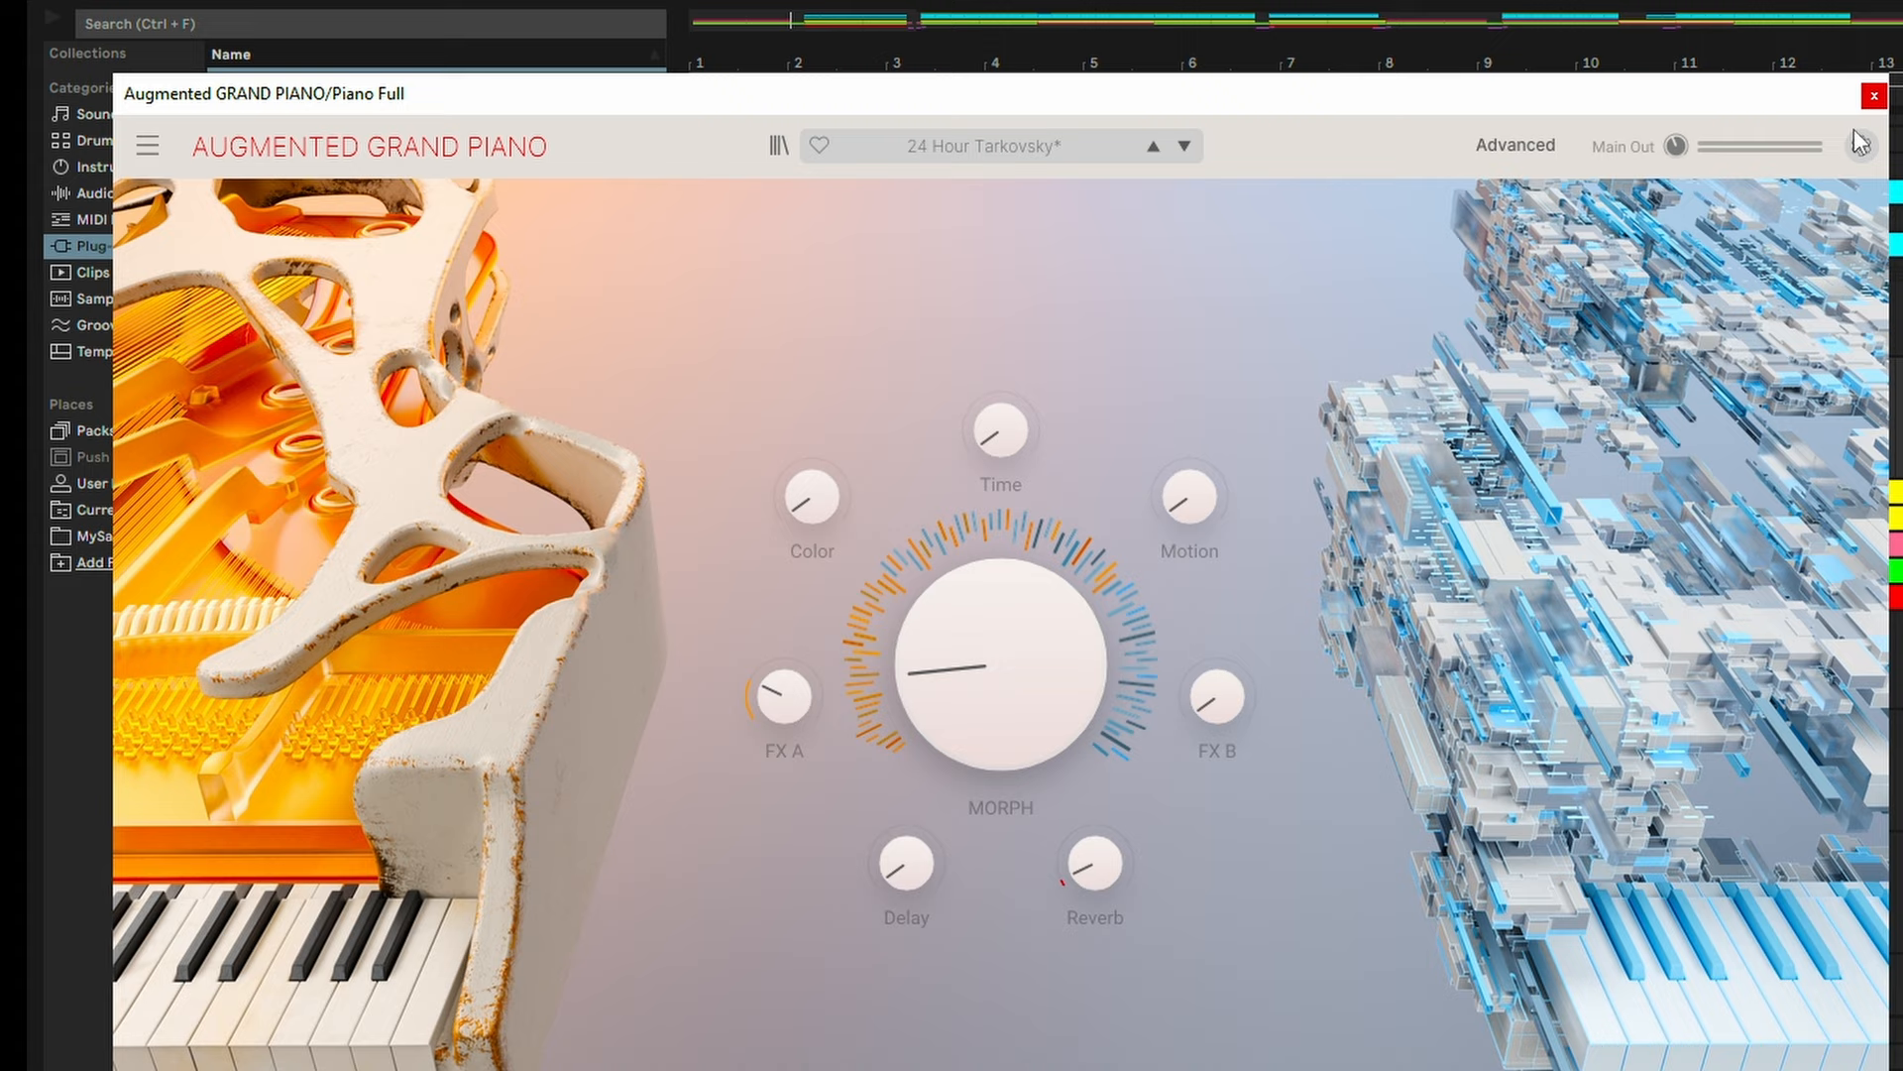
- Close the piano instrument window and view the Piano Full clip's folded notes (A#3, F#3, D#3)
click(1874, 95)
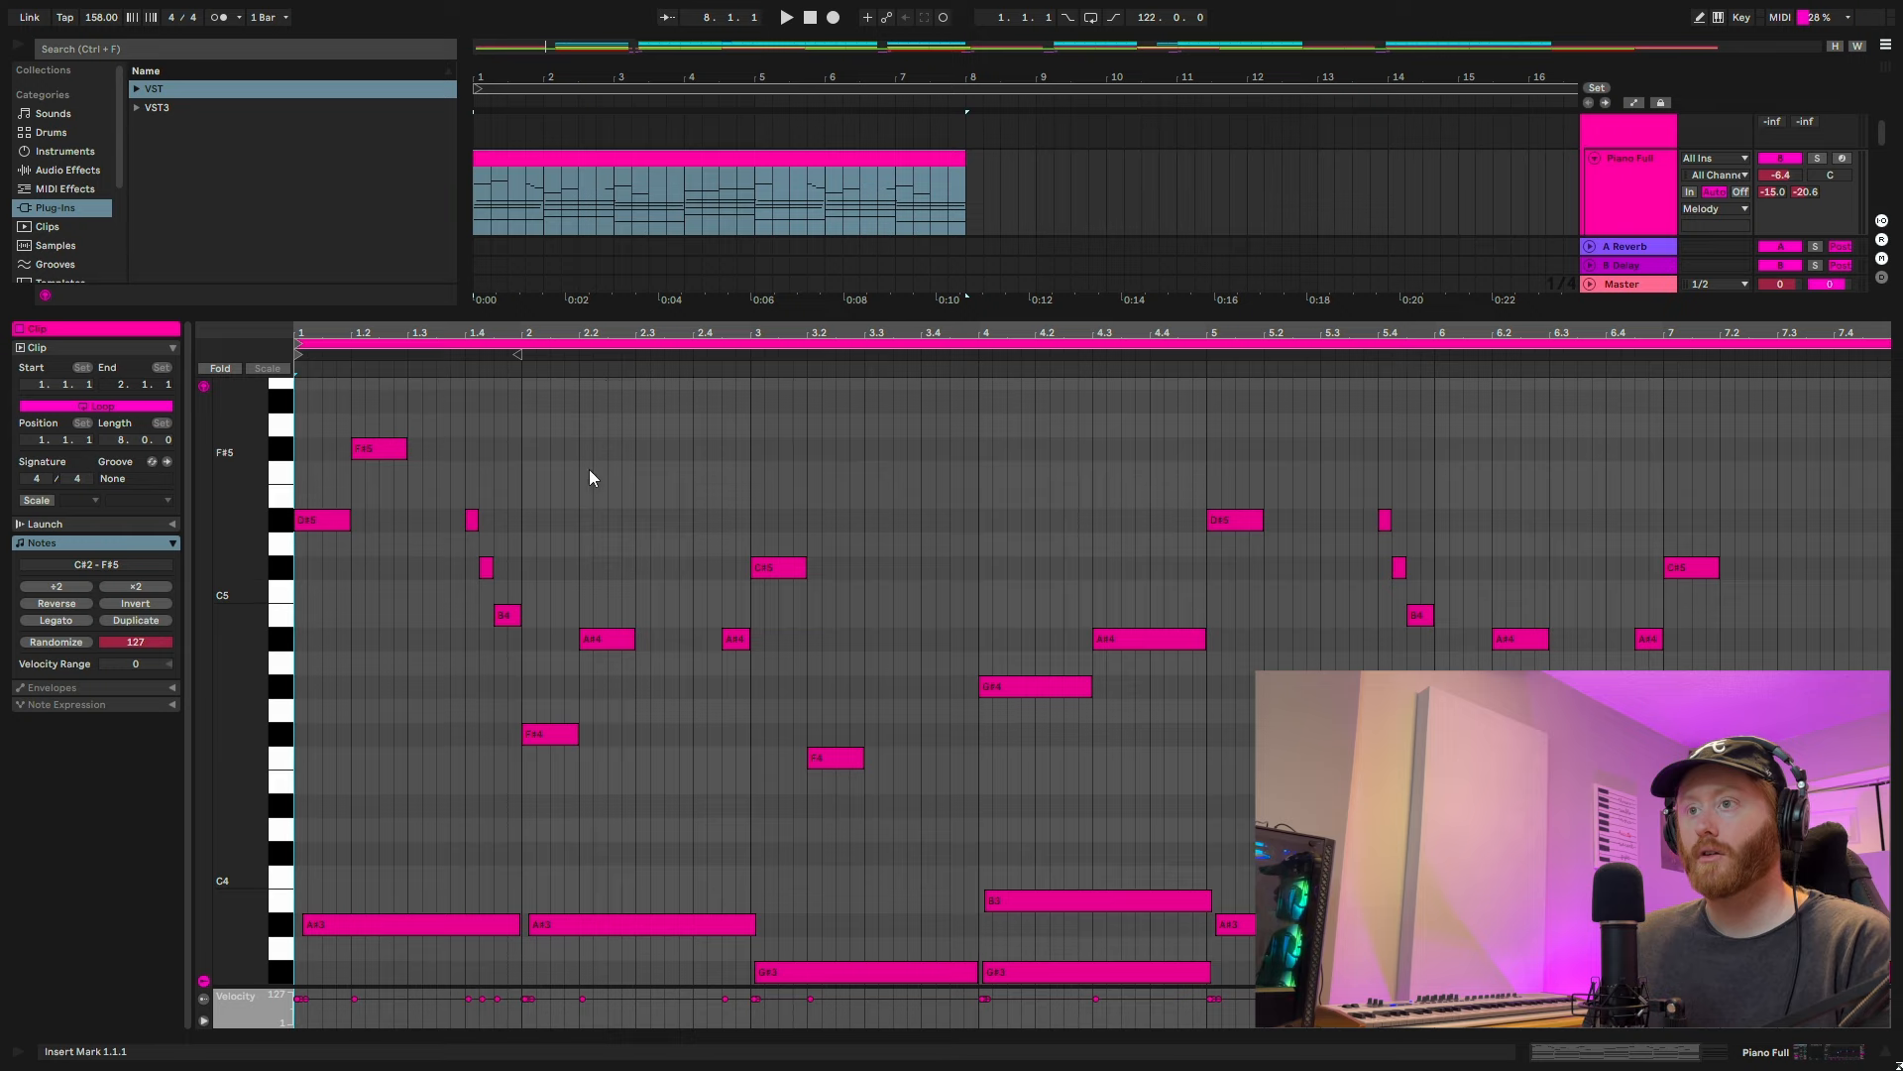
scroll(down, 3)
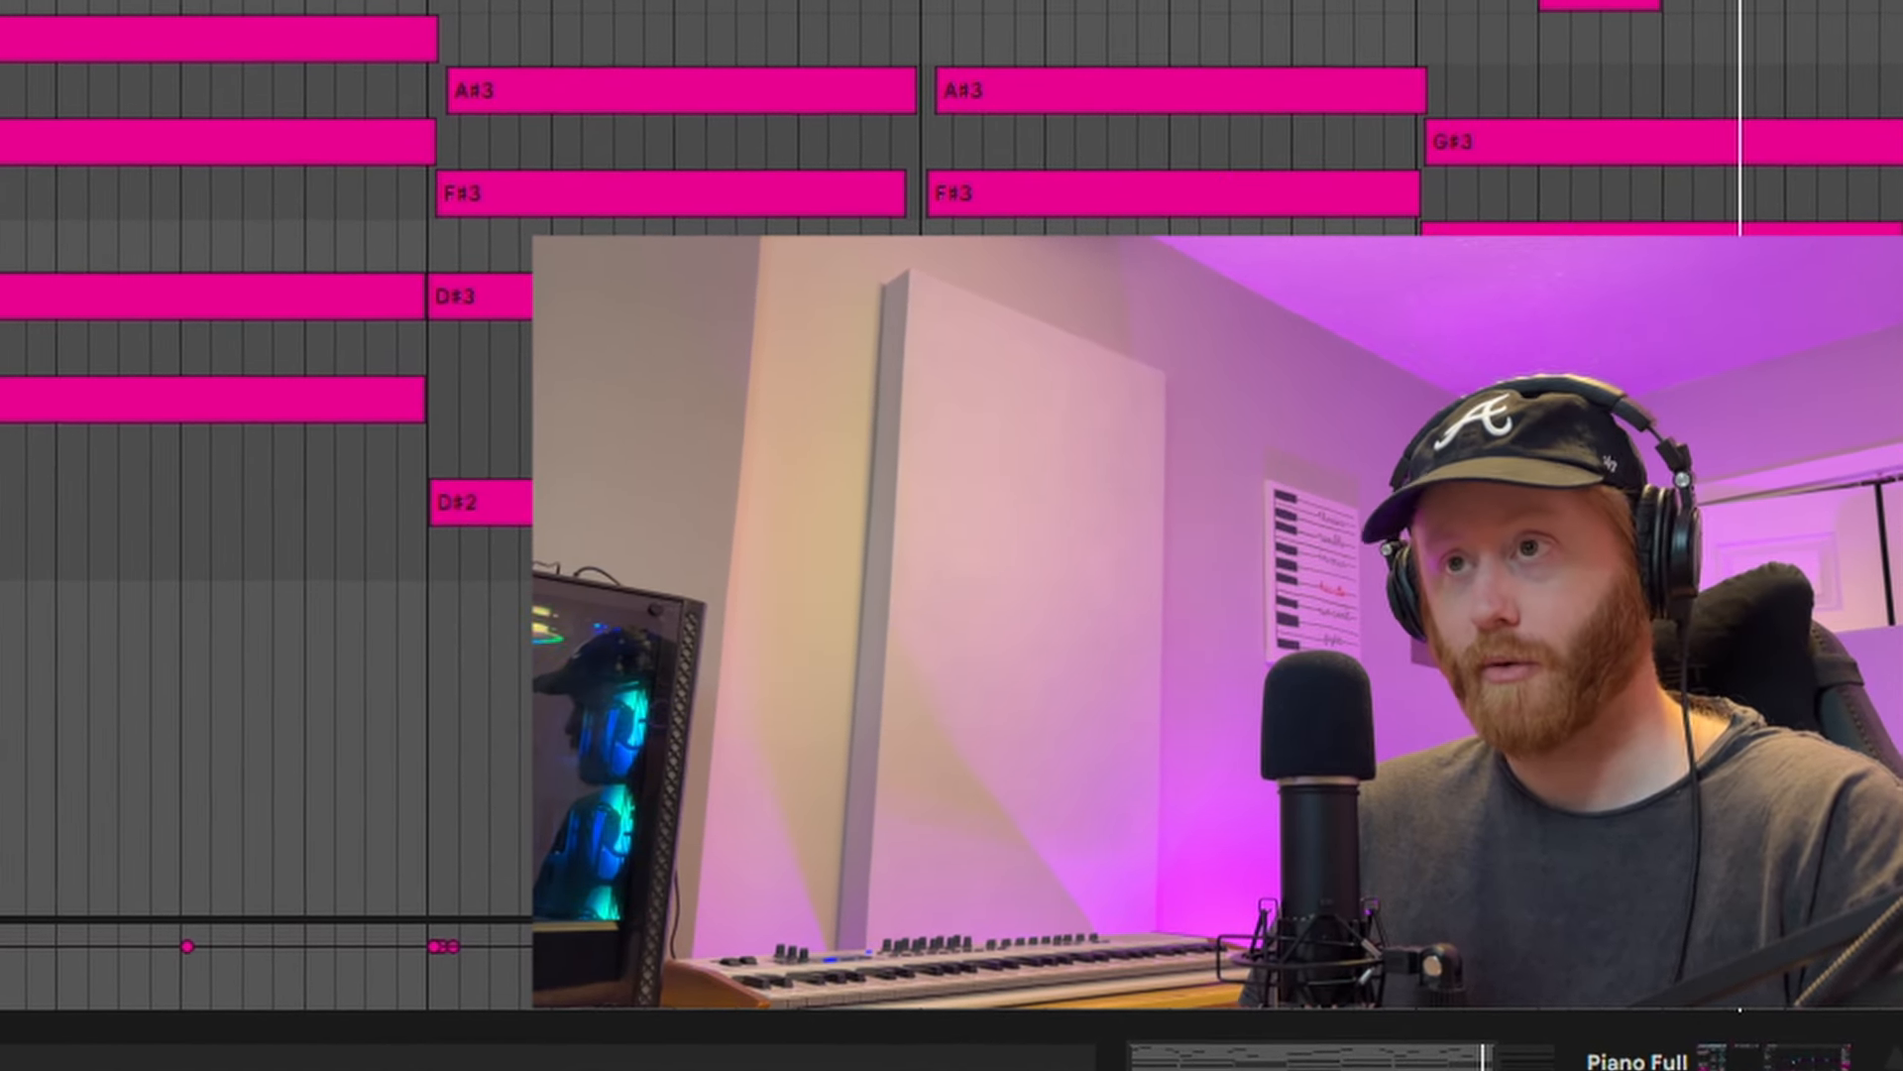
scroll(up, 3)
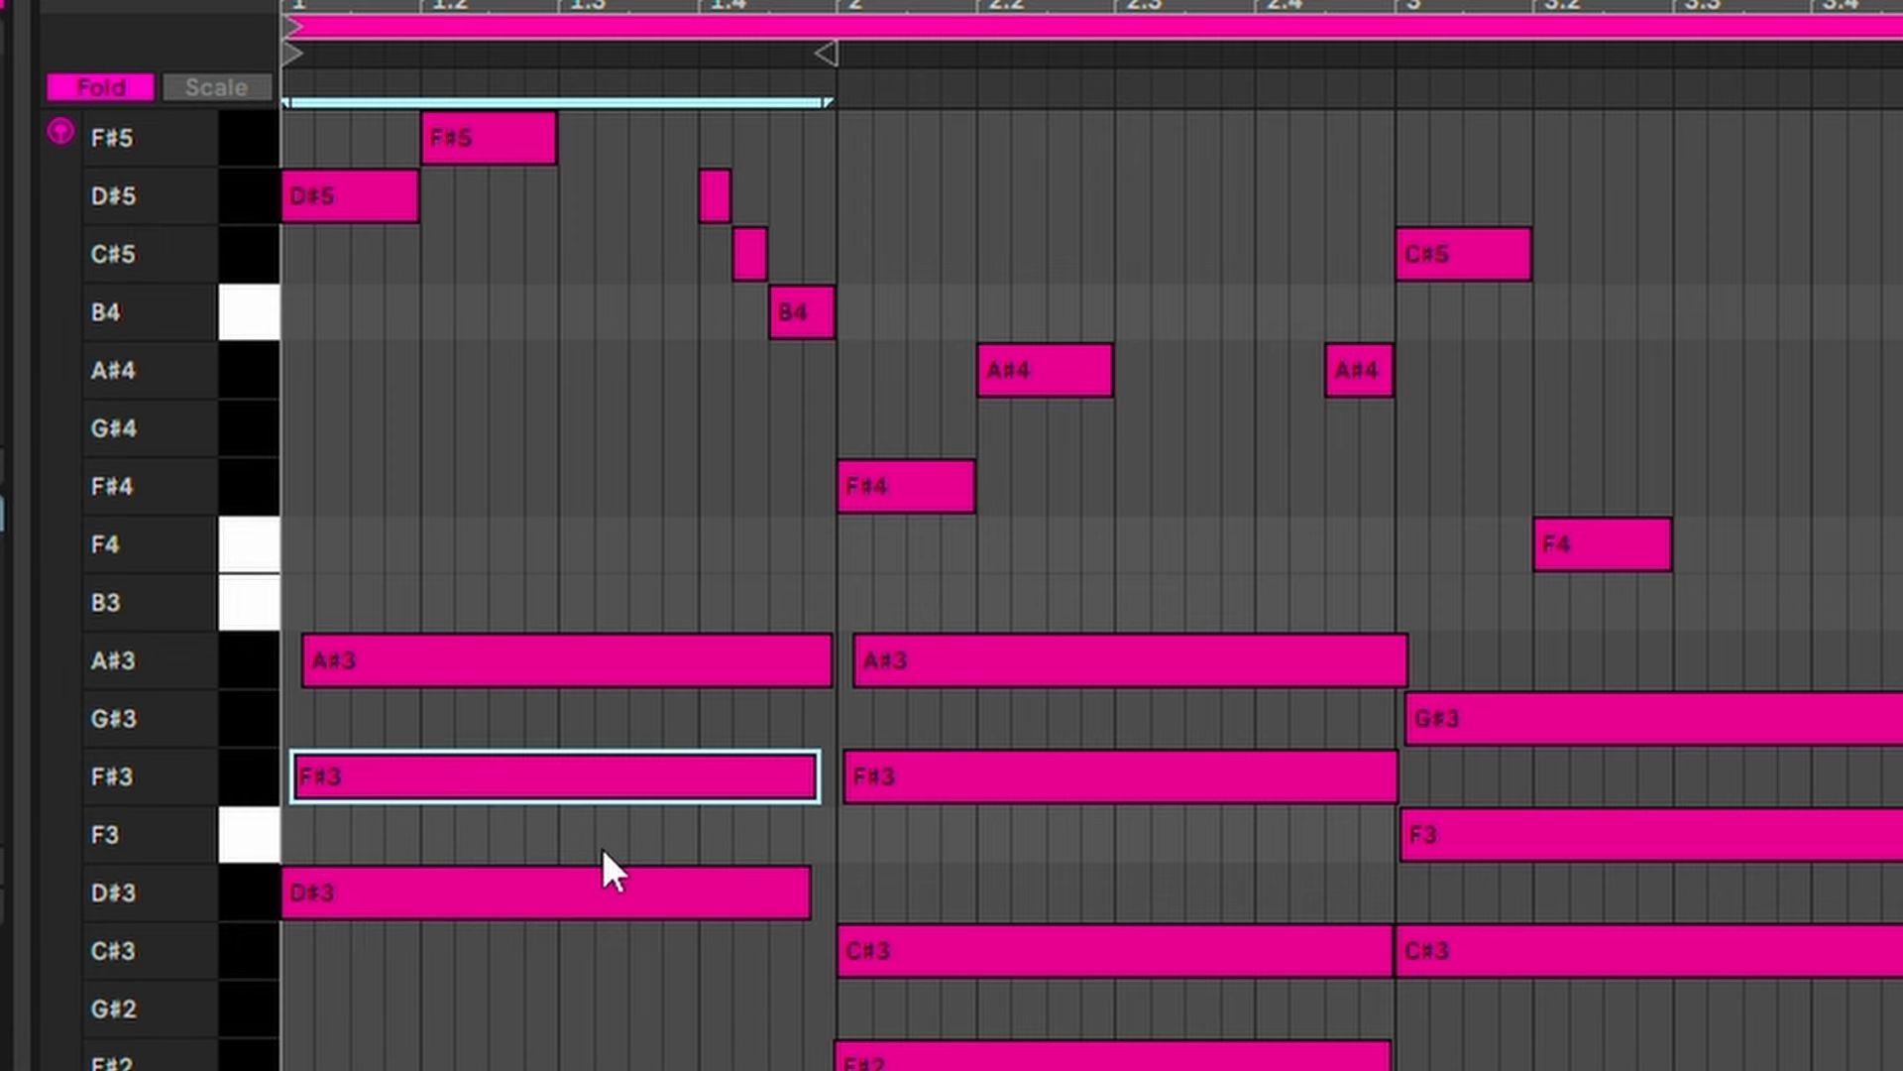
mouse_move(496, 184)
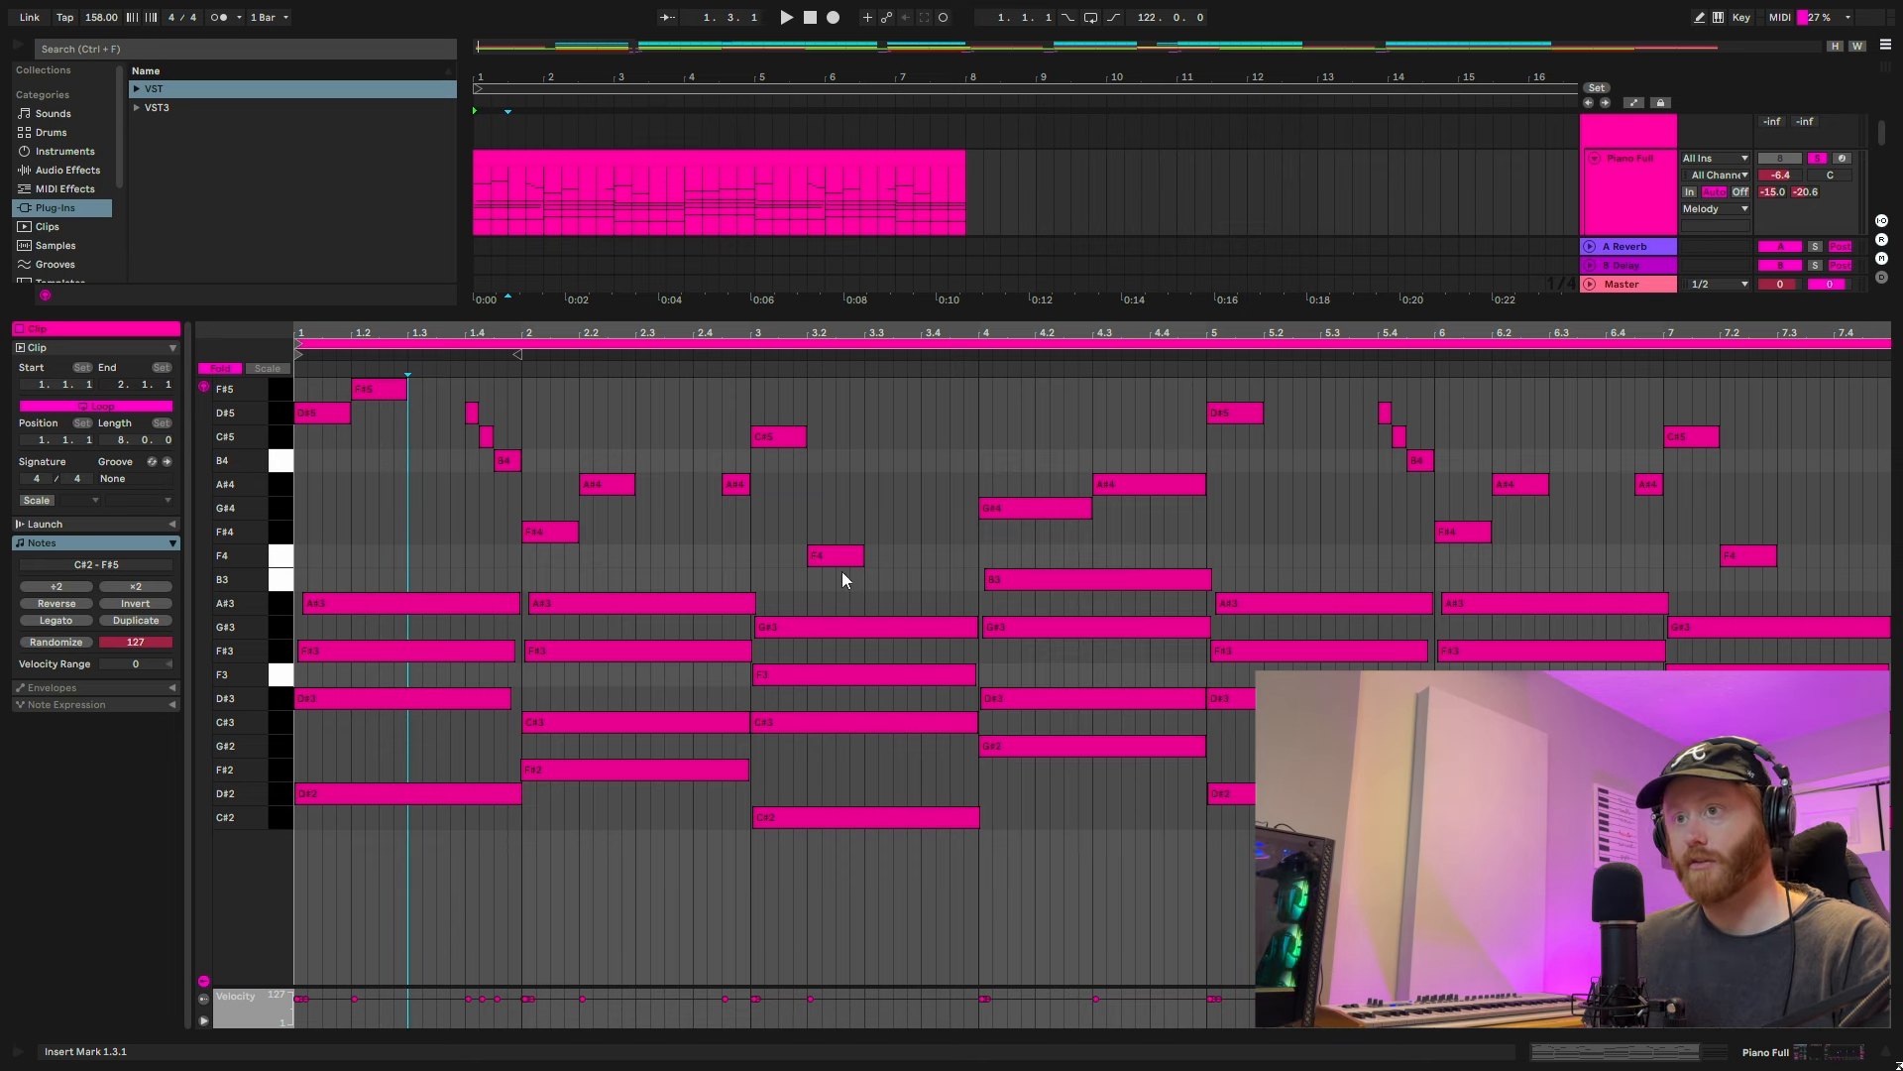
mouse_move(1384, 607)
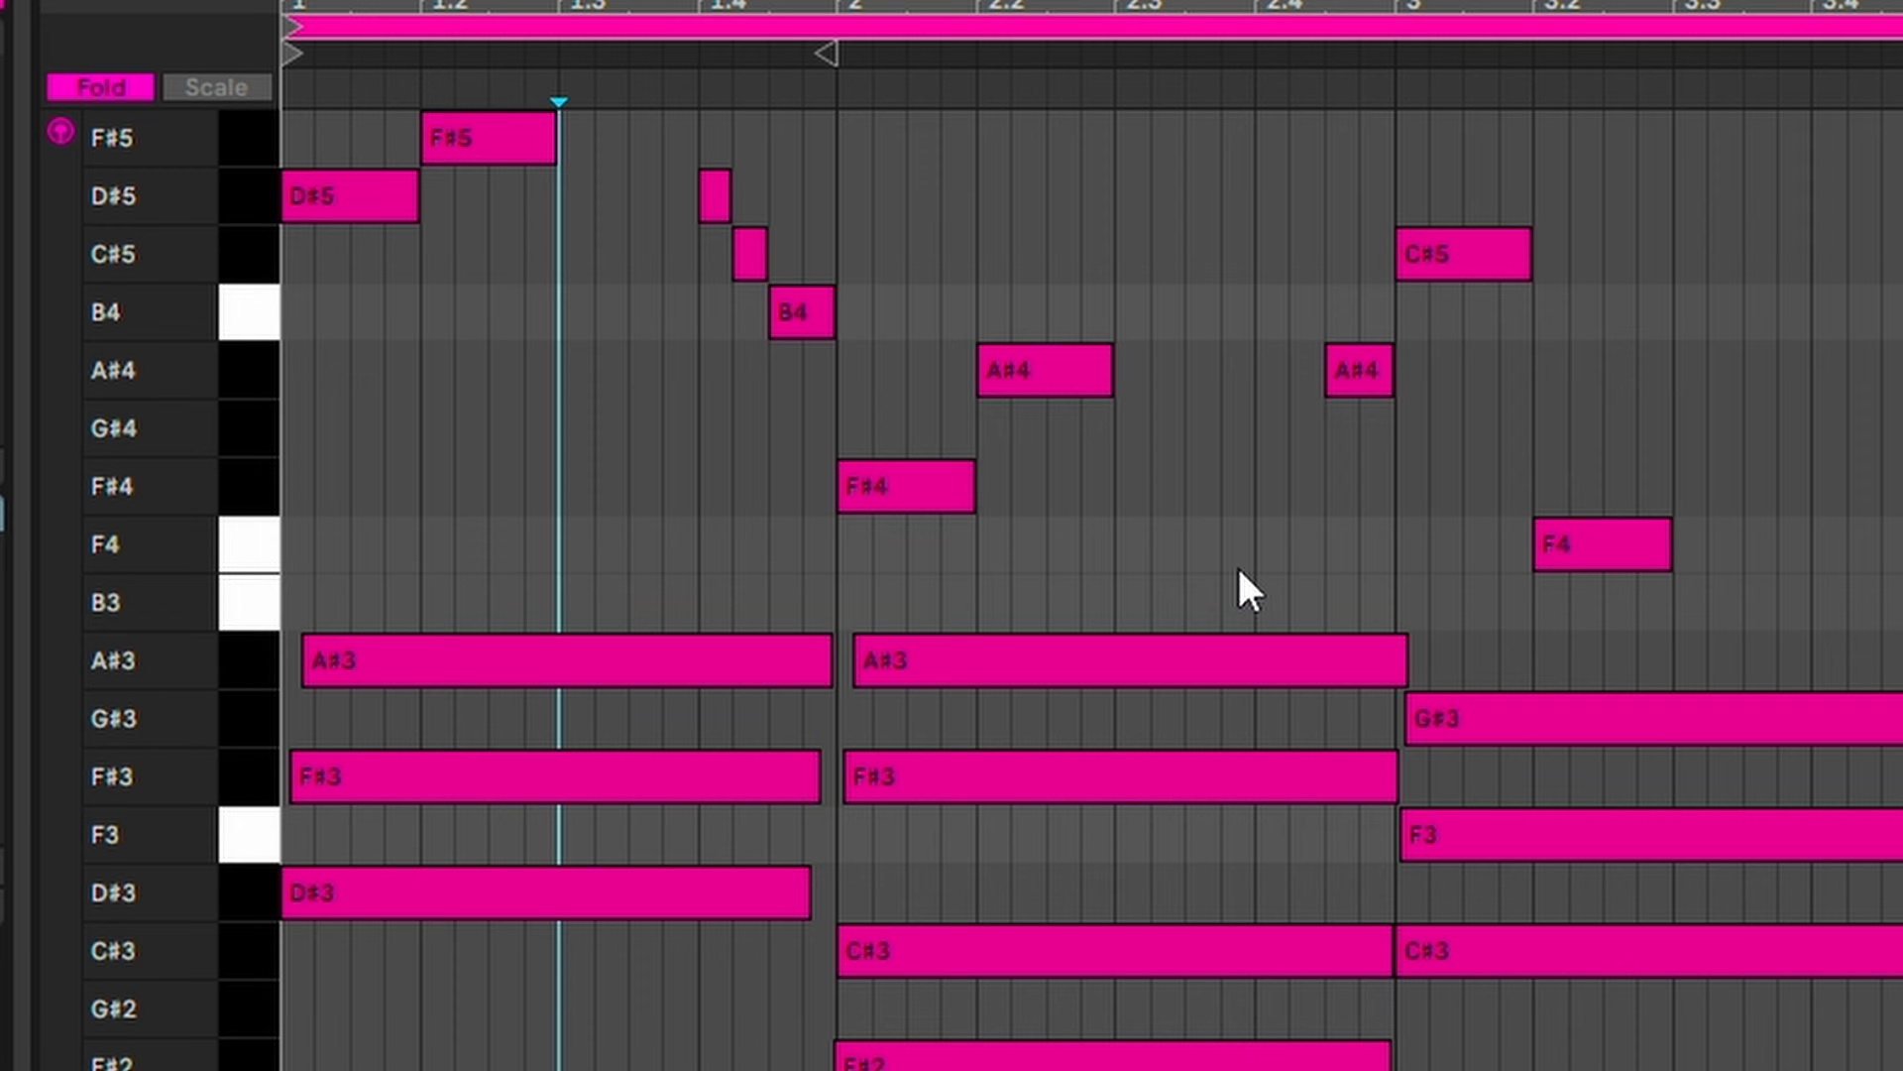
mouse_move(896, 597)
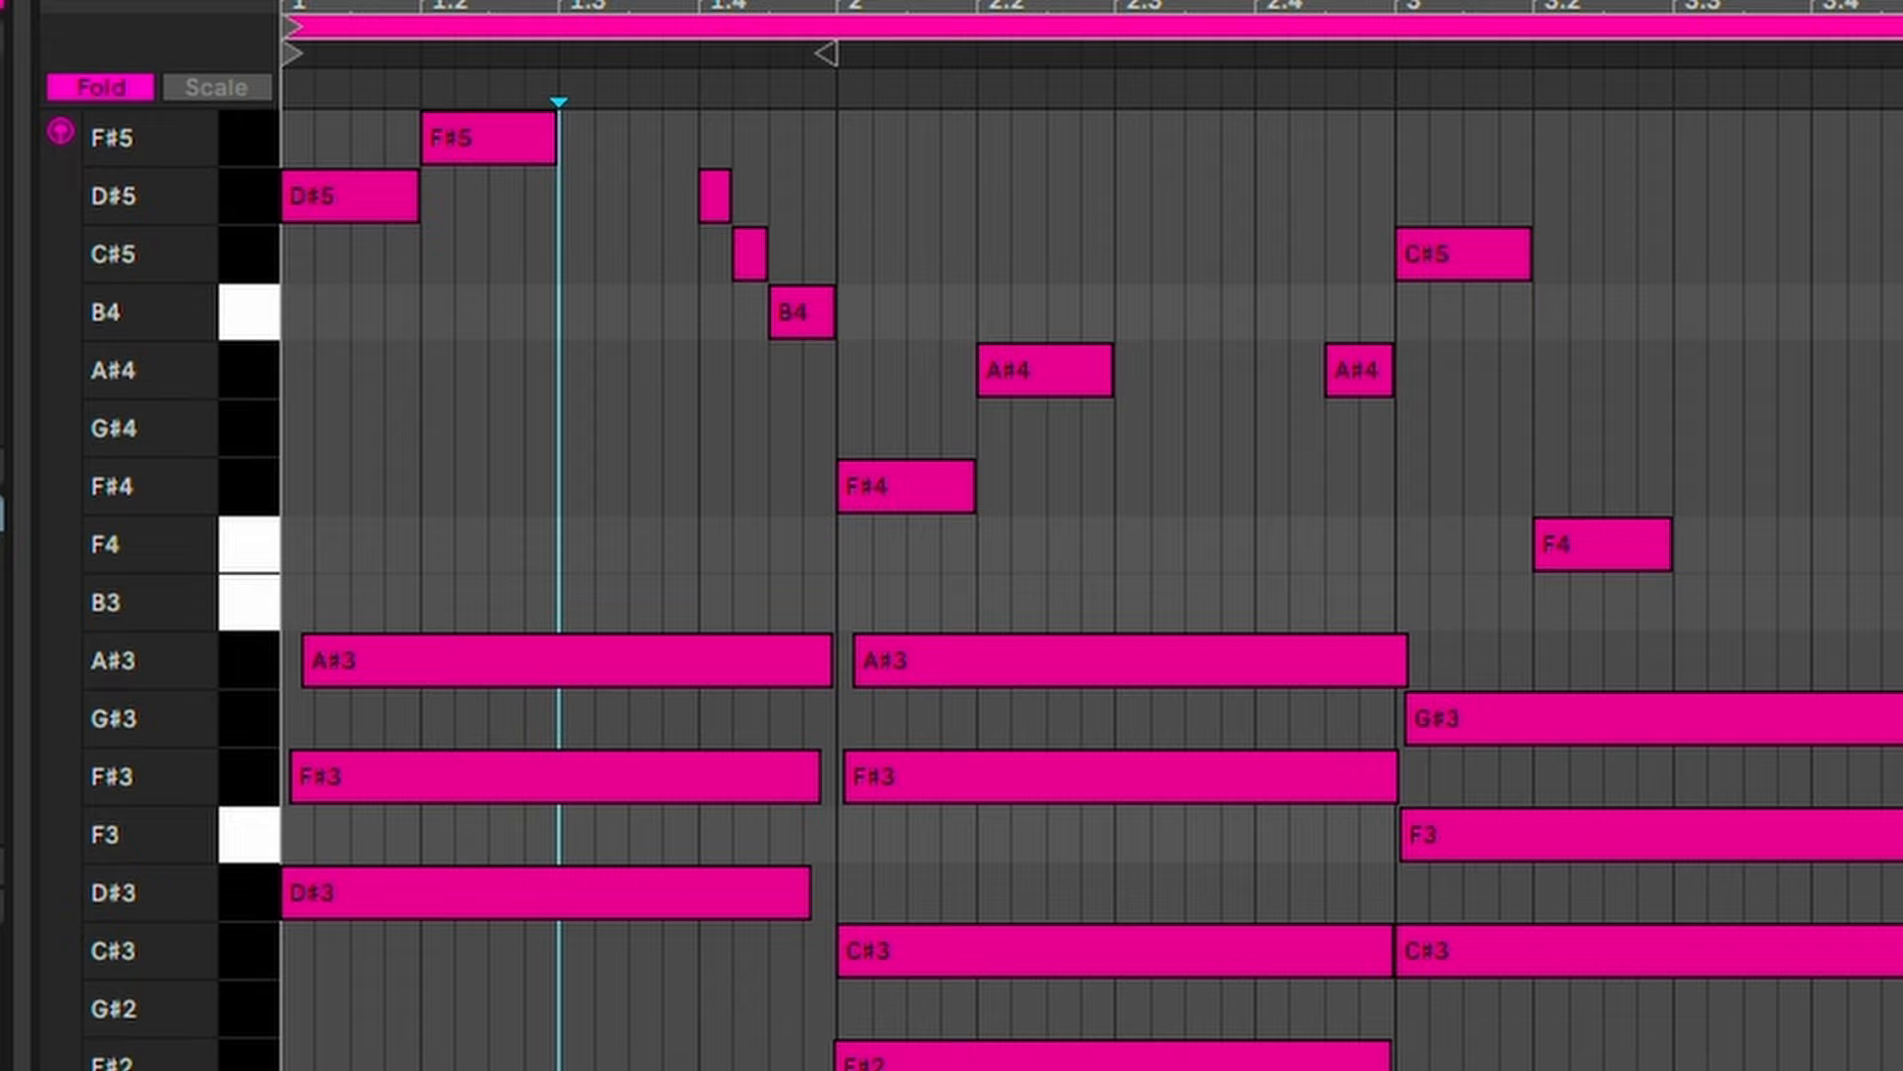
mouse_move(497, 92)
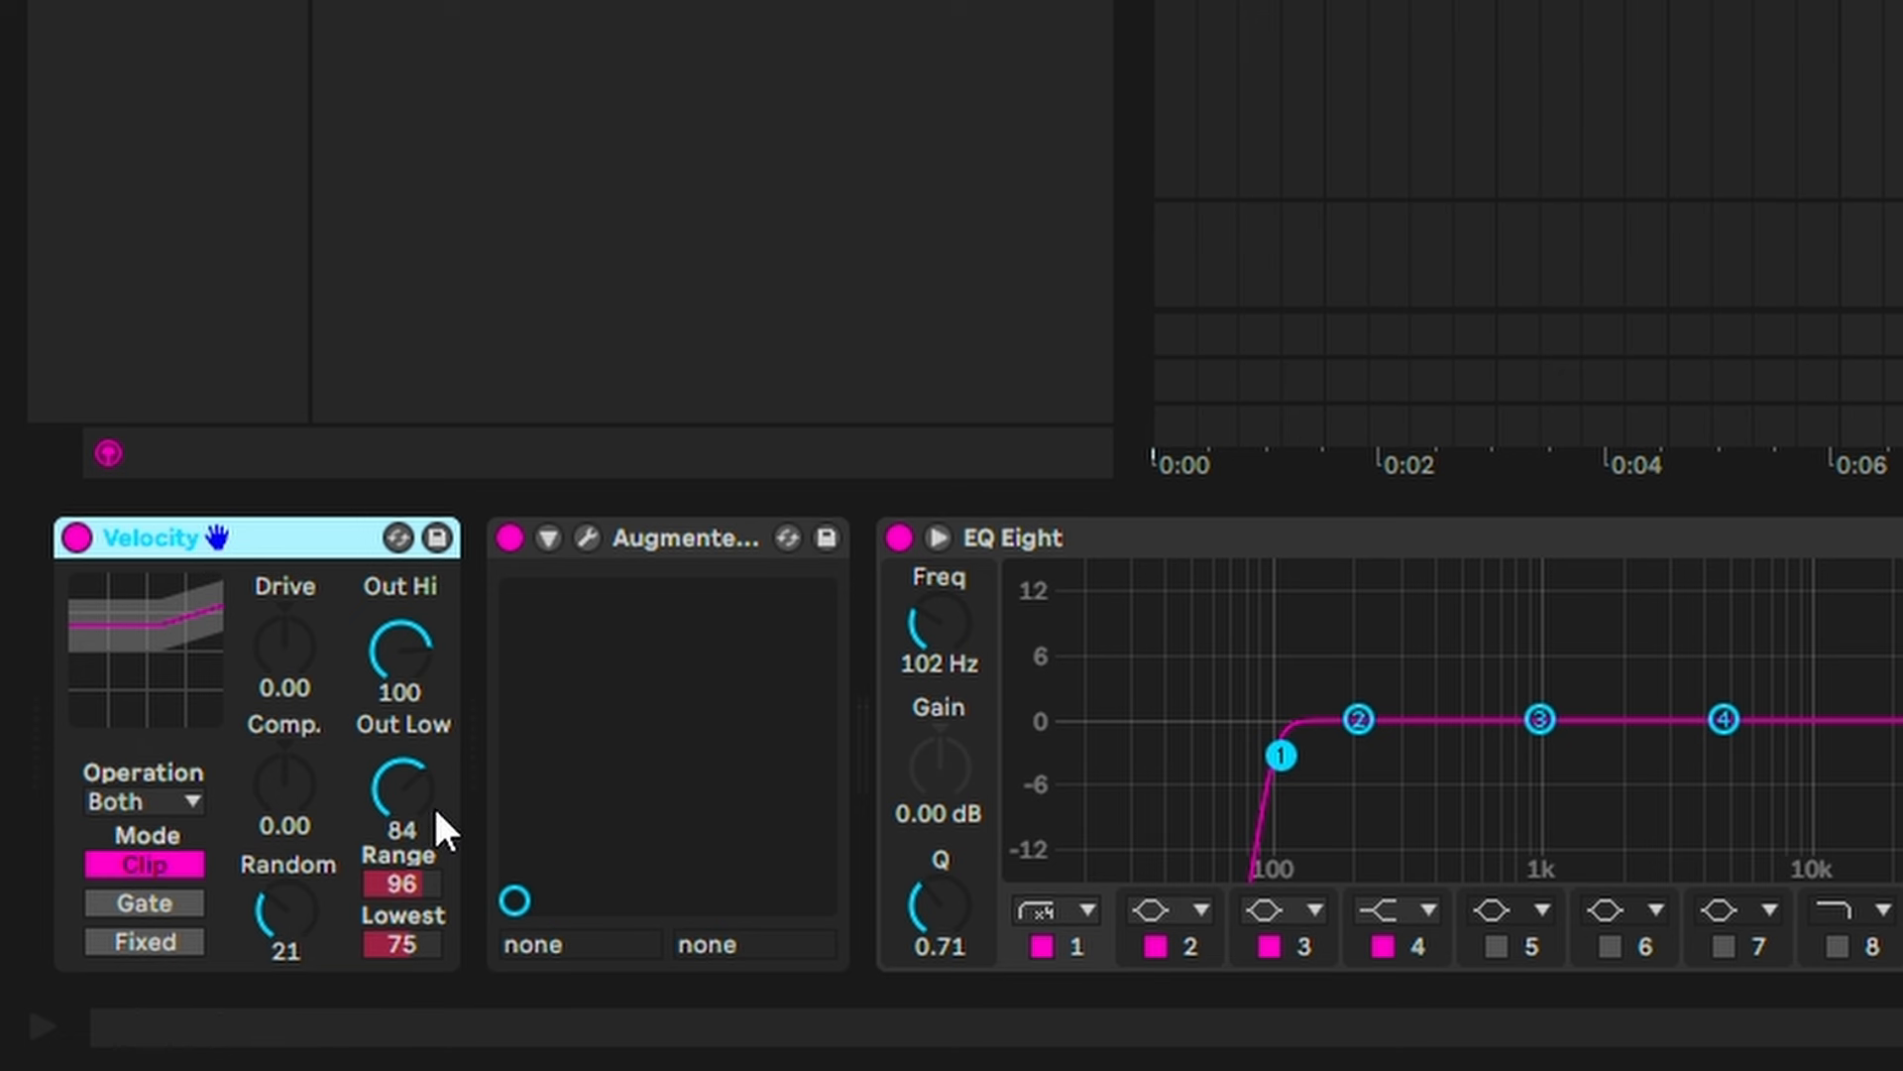
mouse_move(666, 595)
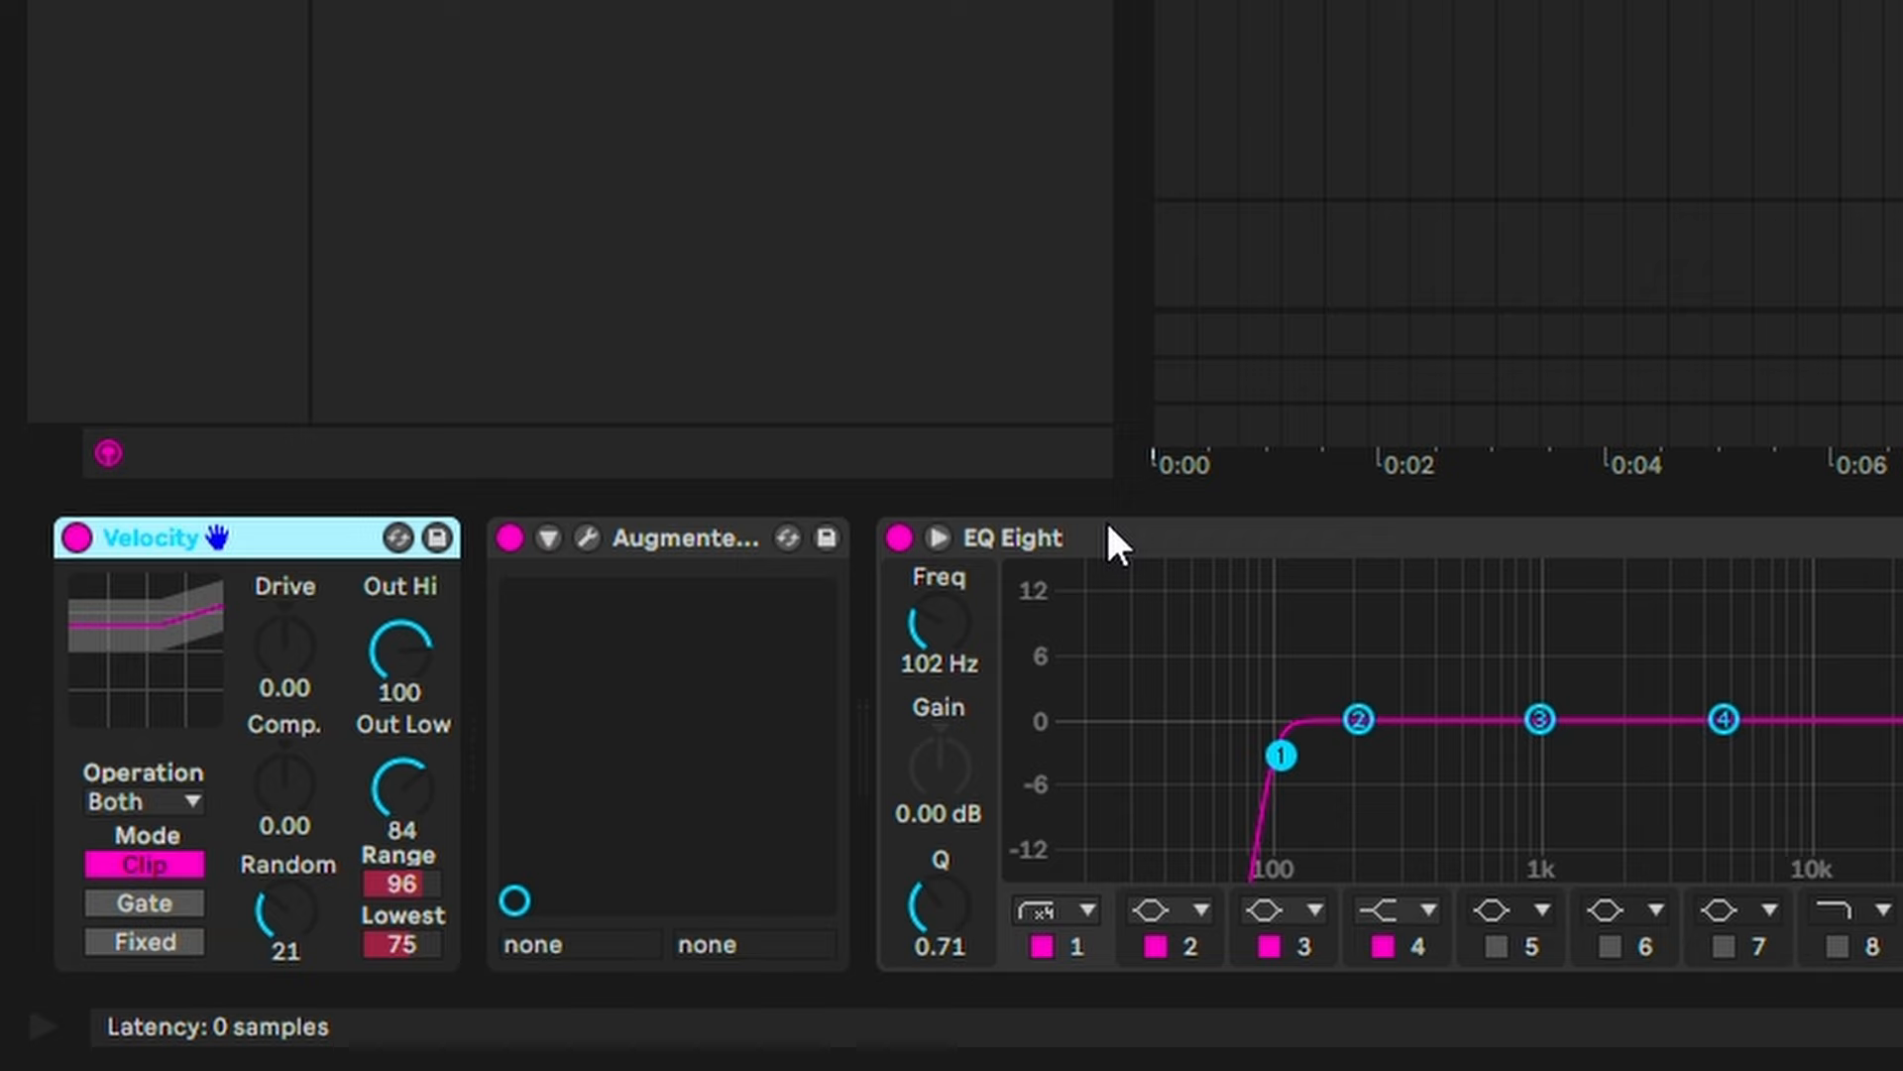
- Review the A-Reverb return's Valhalla VintageVerb settings and close its window
click(1019, 537)
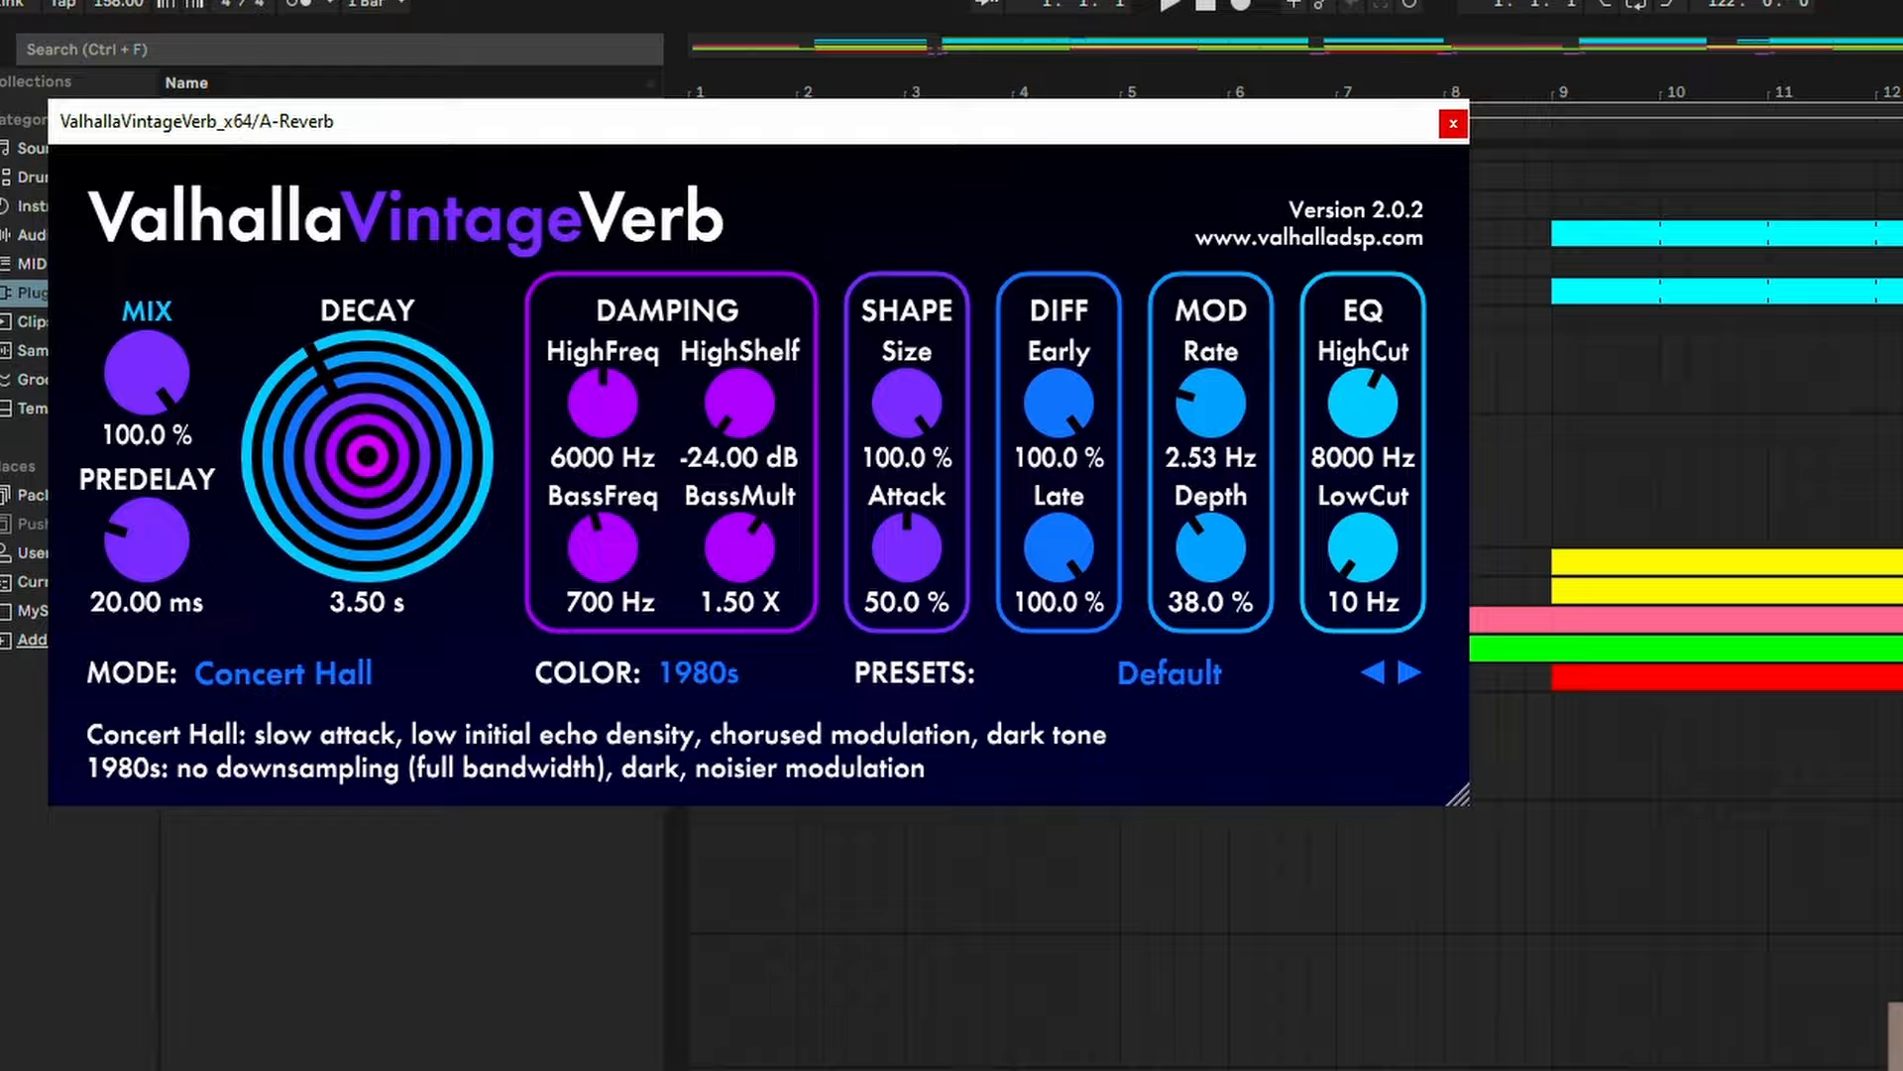
click(1451, 123)
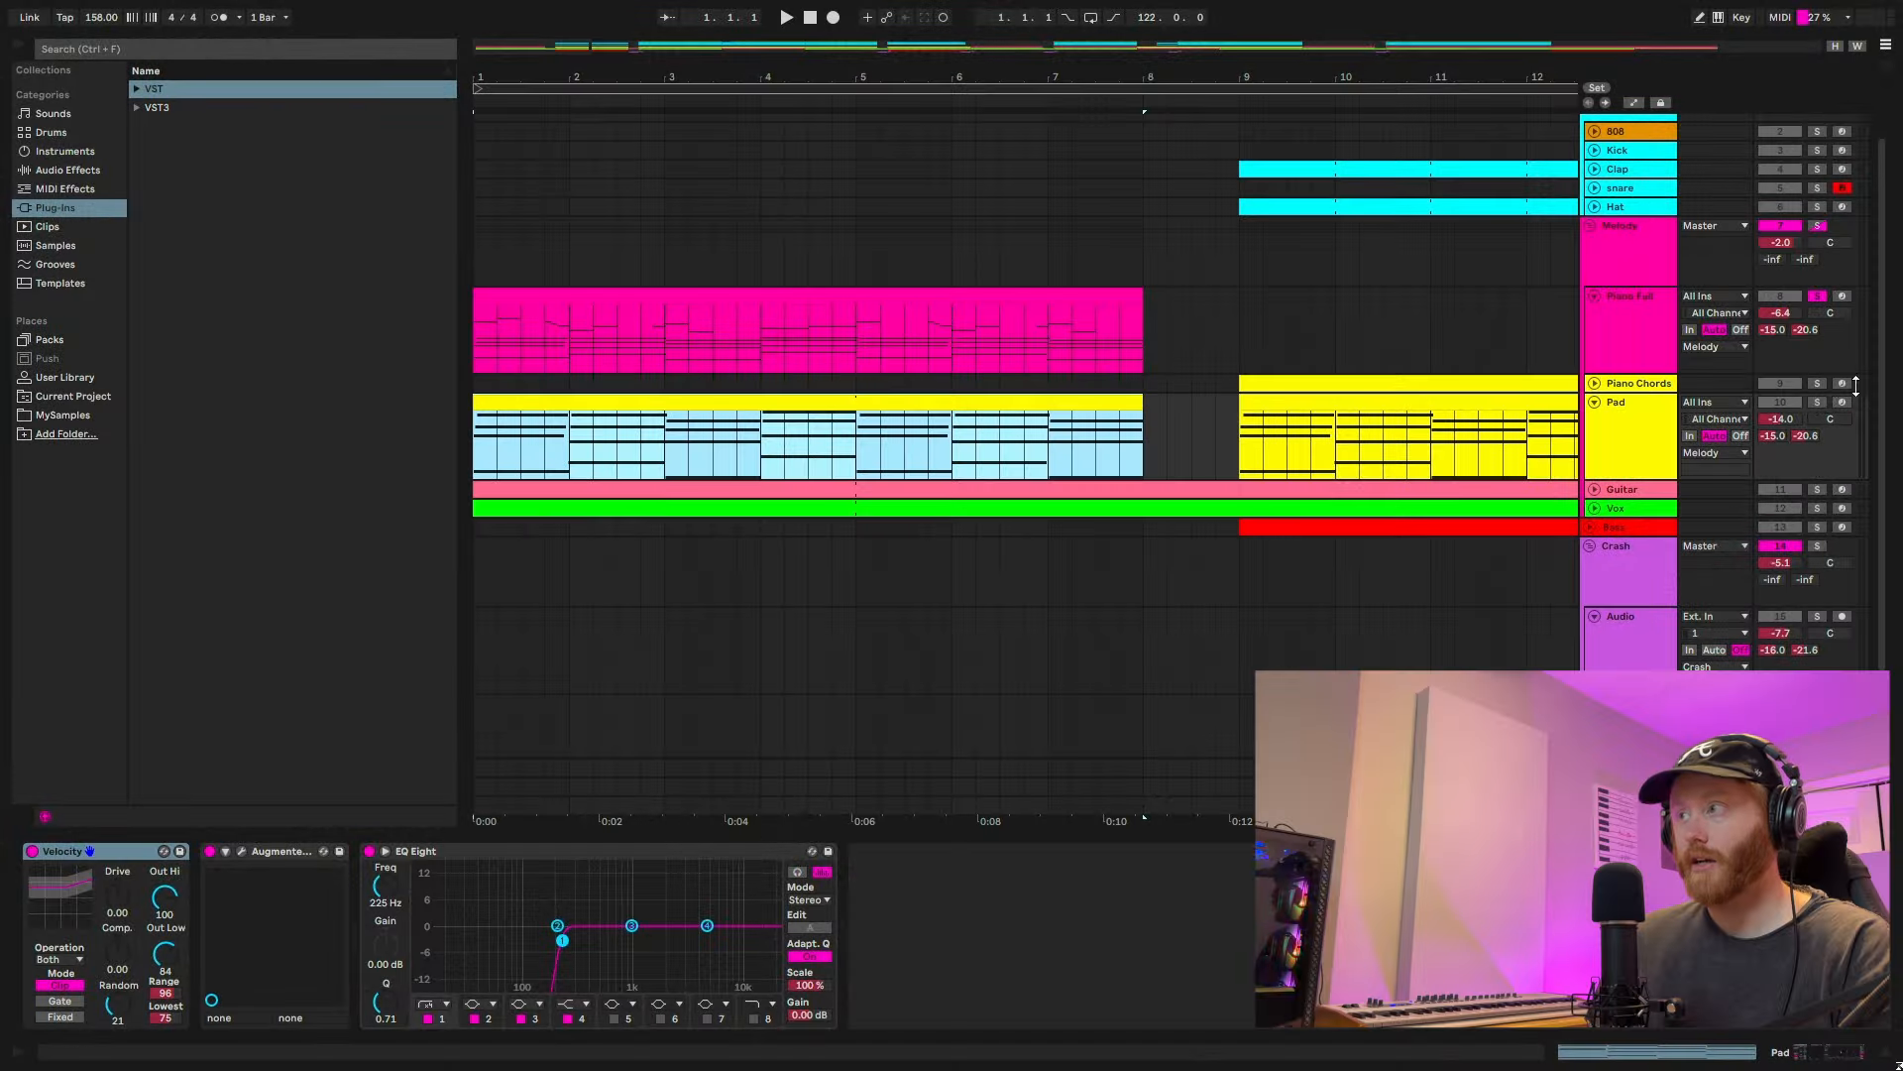
- Show the Pad track's Augmented Grand Piano with its 80's Heartbreak preset
click(577, 406)
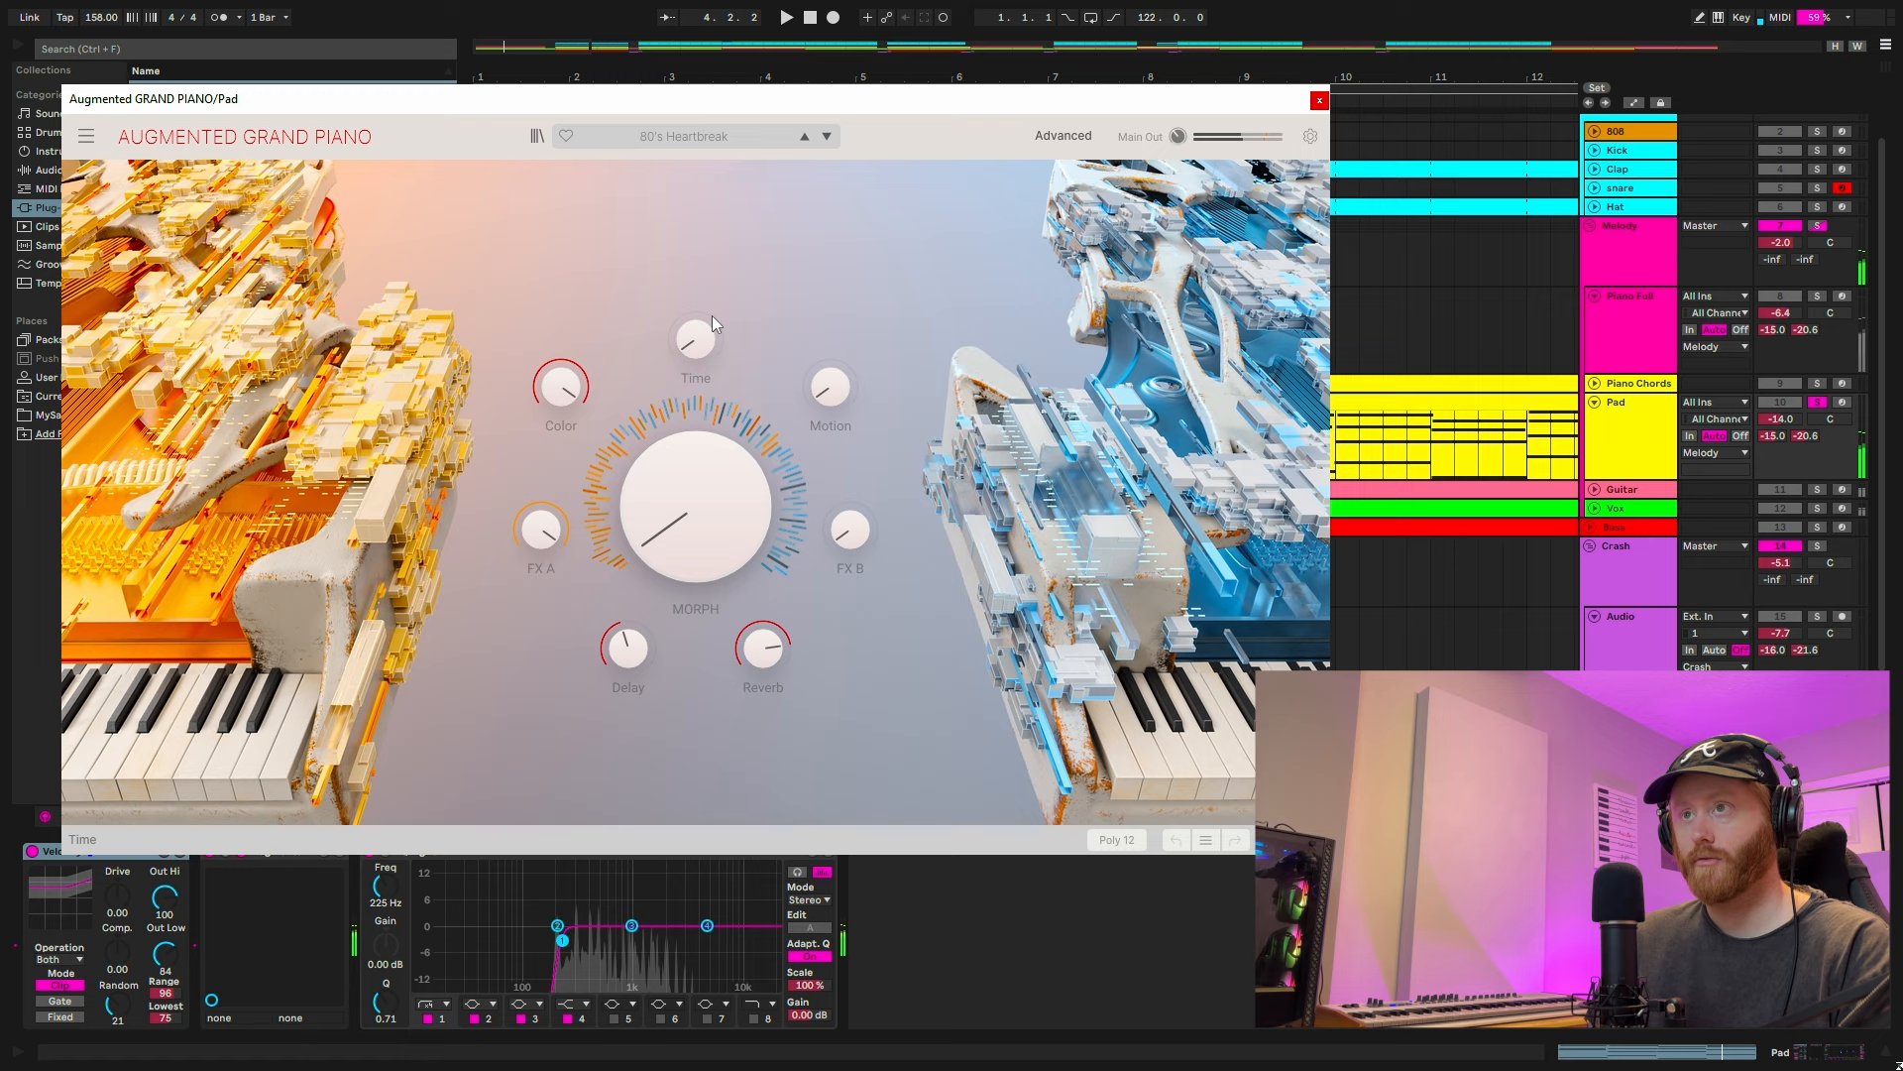
click(1319, 99)
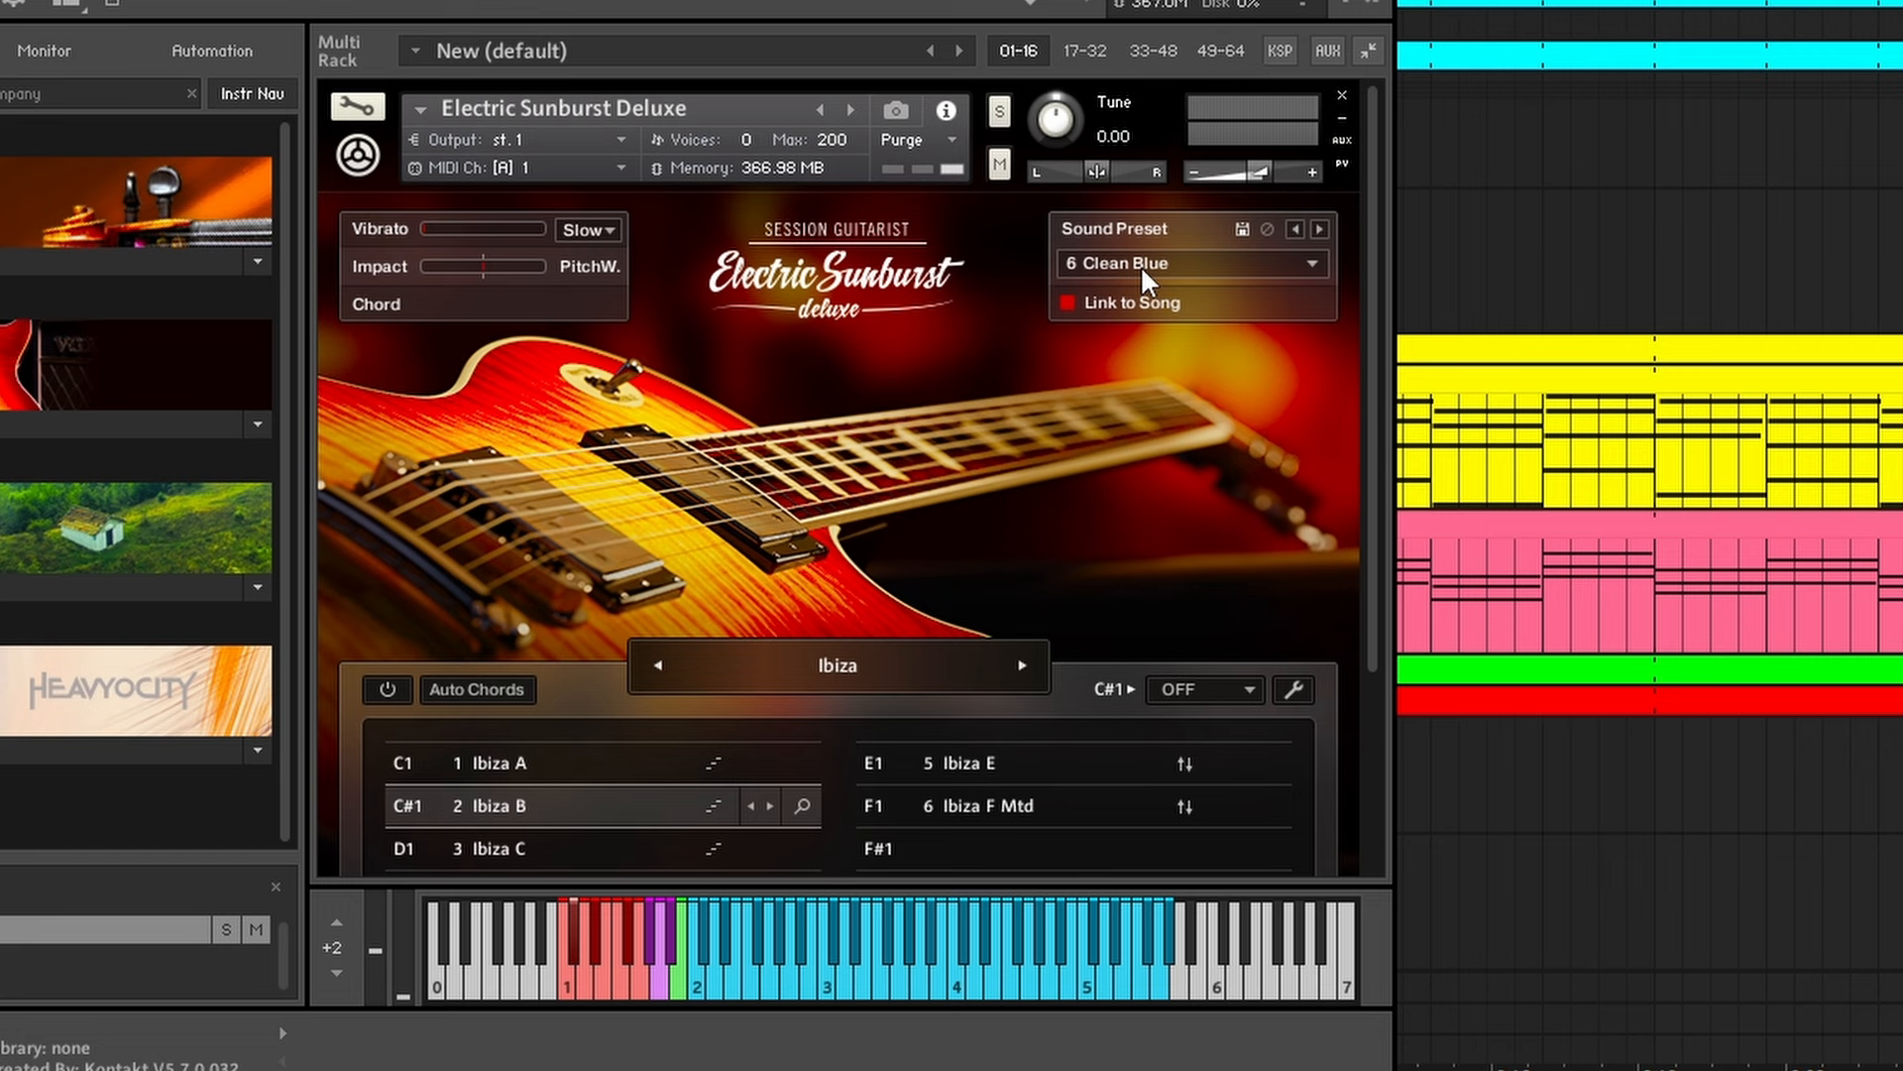
mouse_move(524, 813)
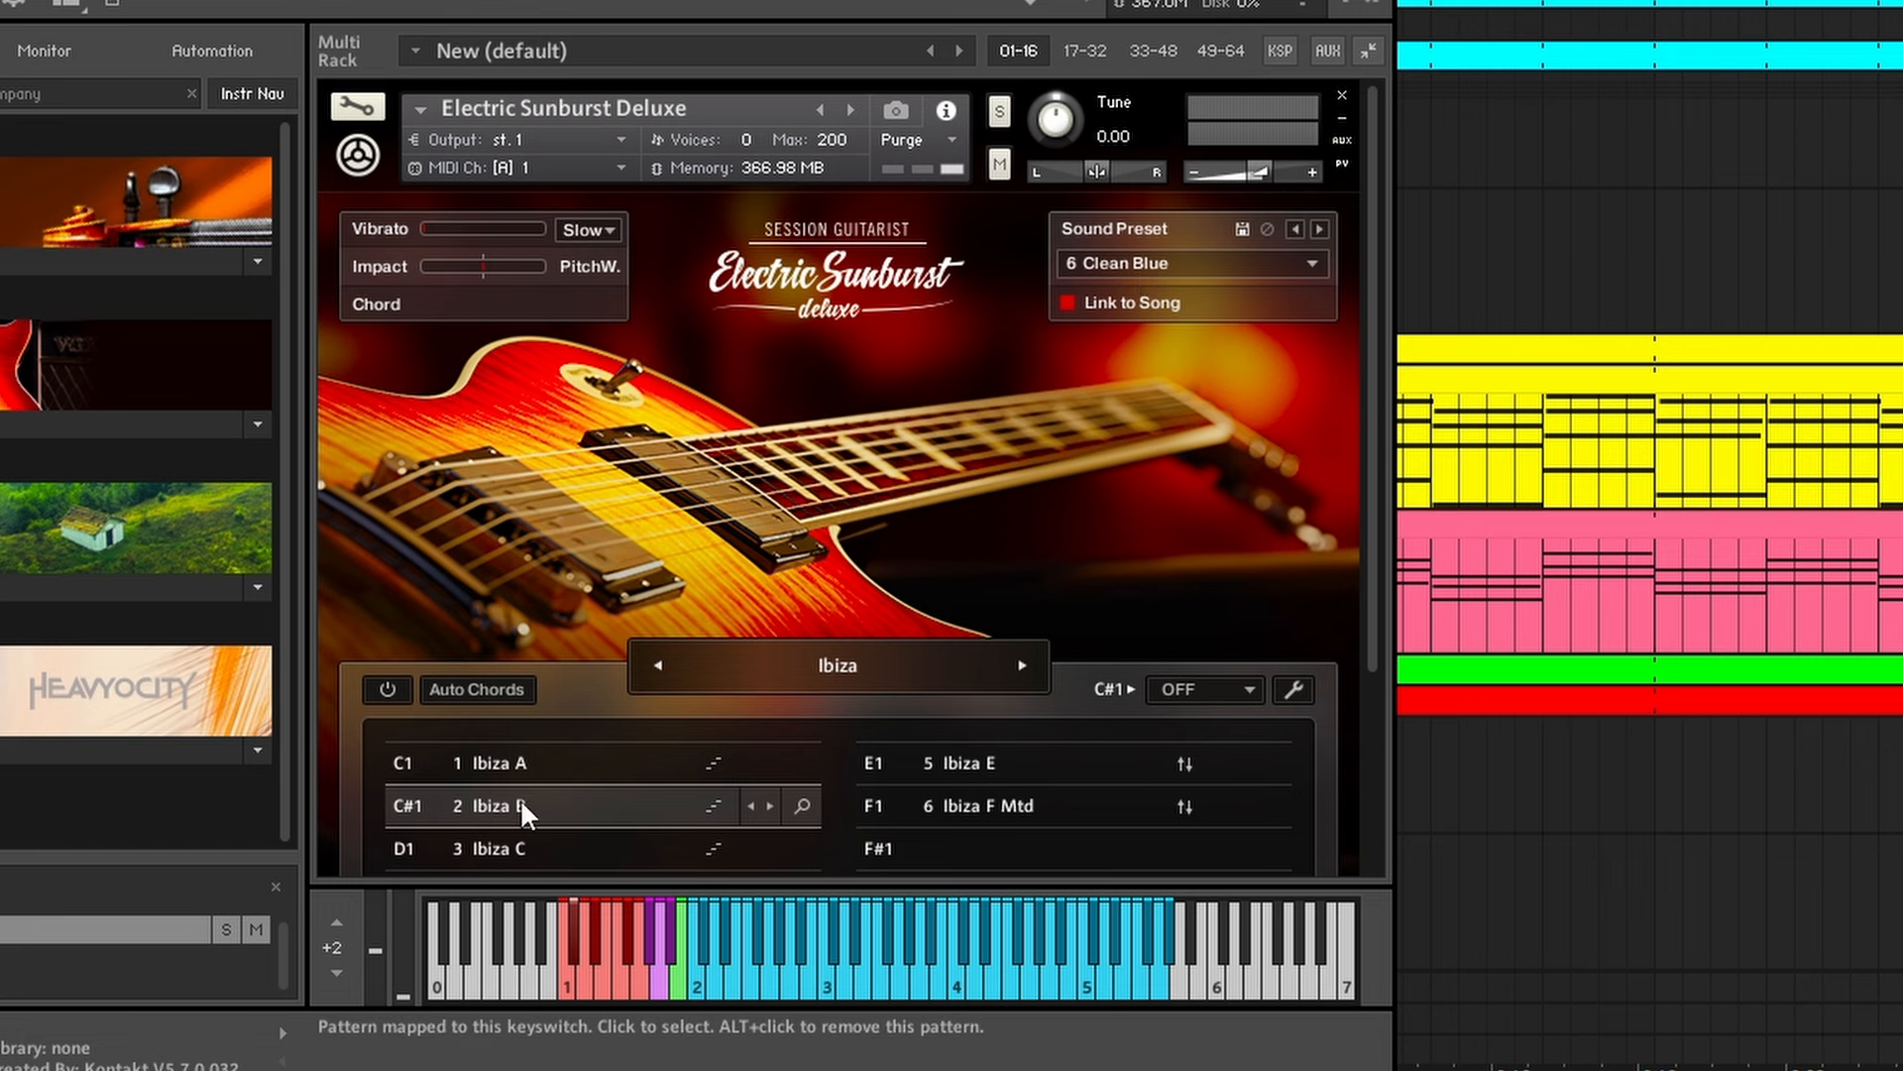
mouse_move(522, 830)
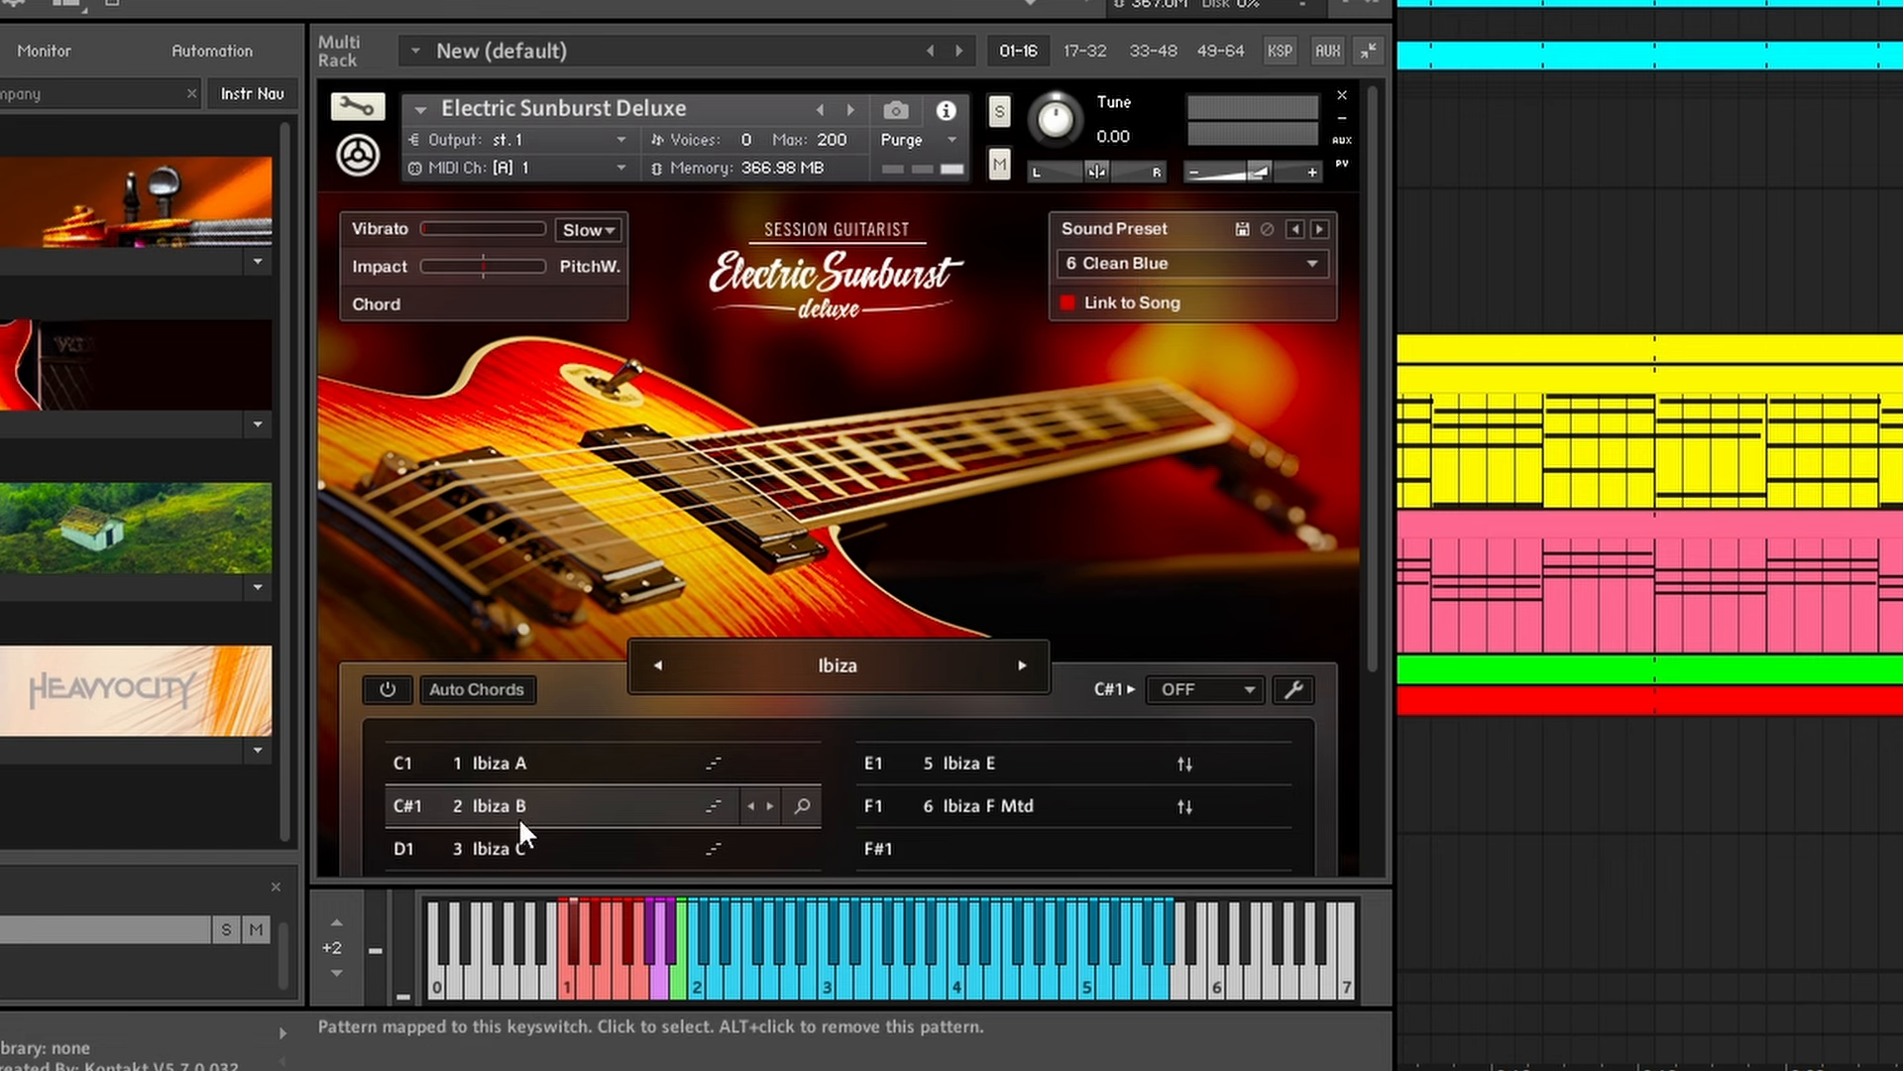
- Review the Guitar track's Electric Sunburst Deluxe Clean Blue preset in Kontakt
click(1241, 690)
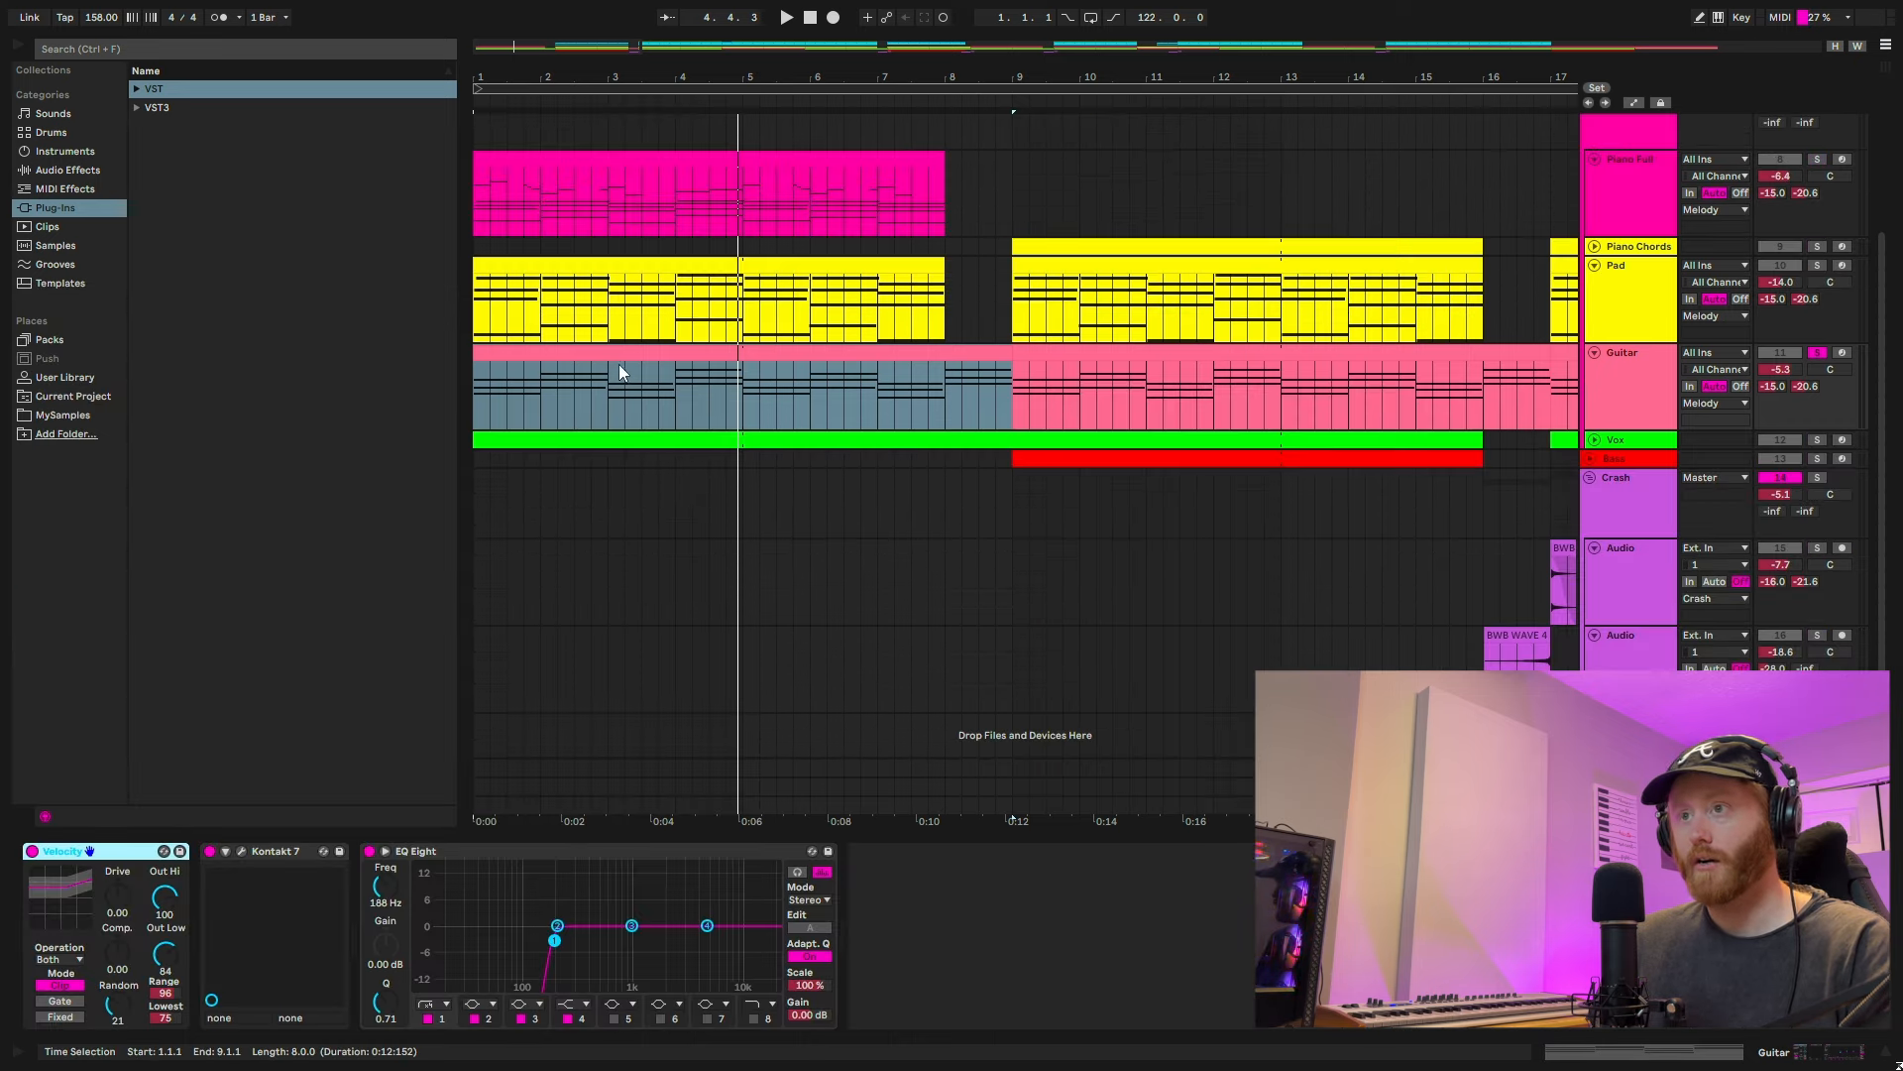
click(786, 18)
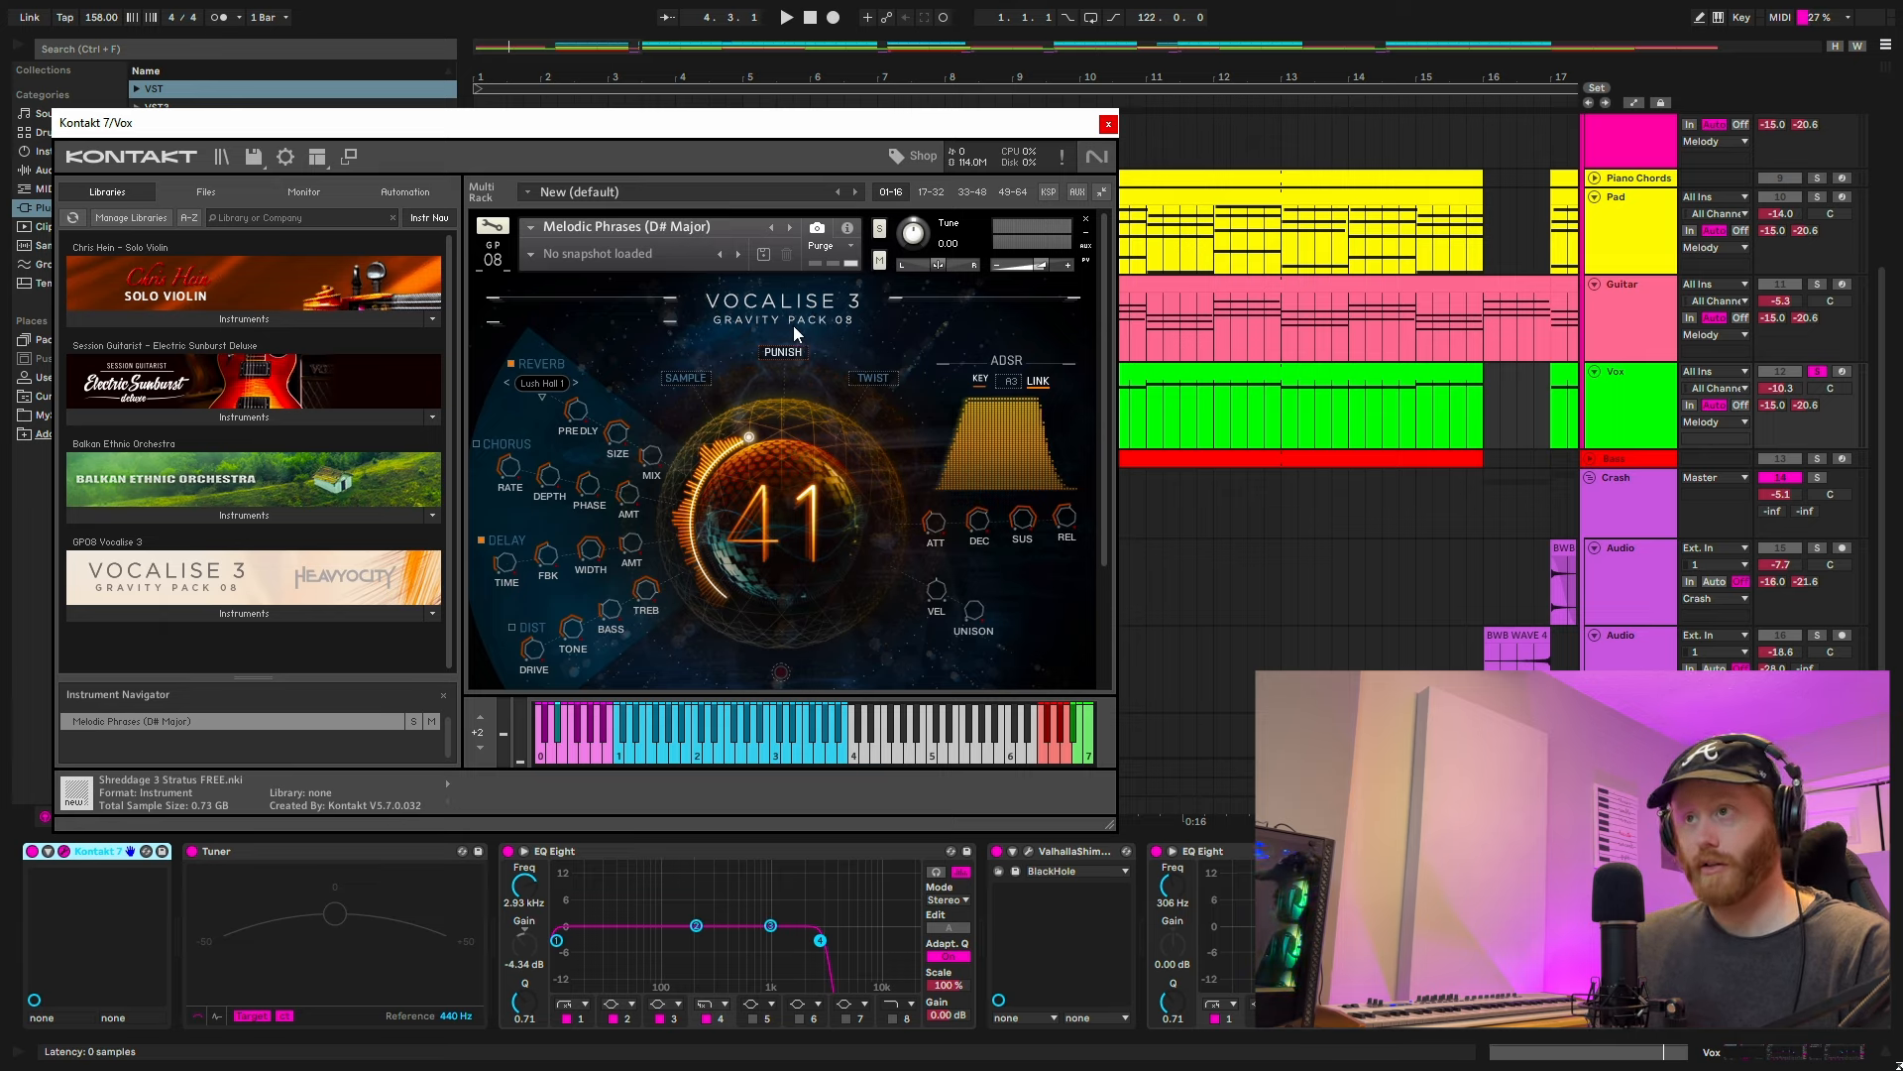
mouse_move(823, 355)
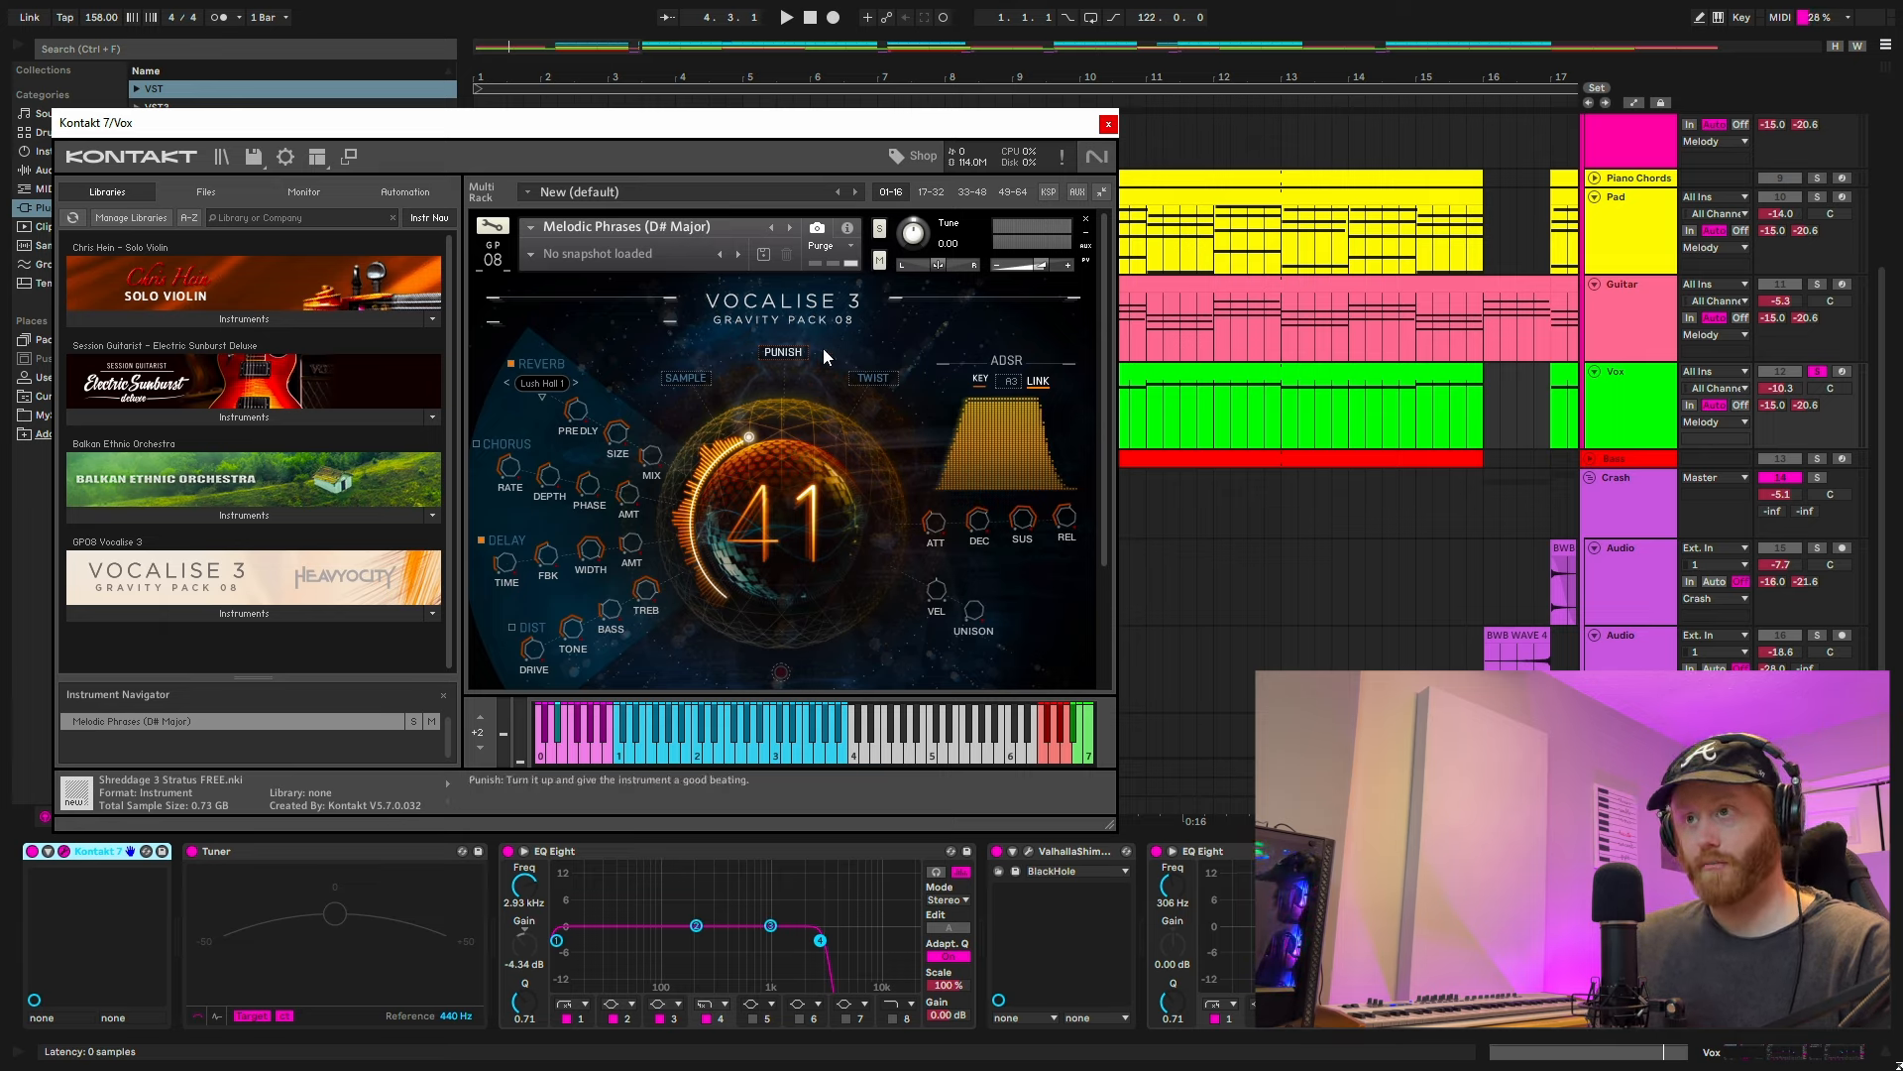
mouse_move(690, 228)
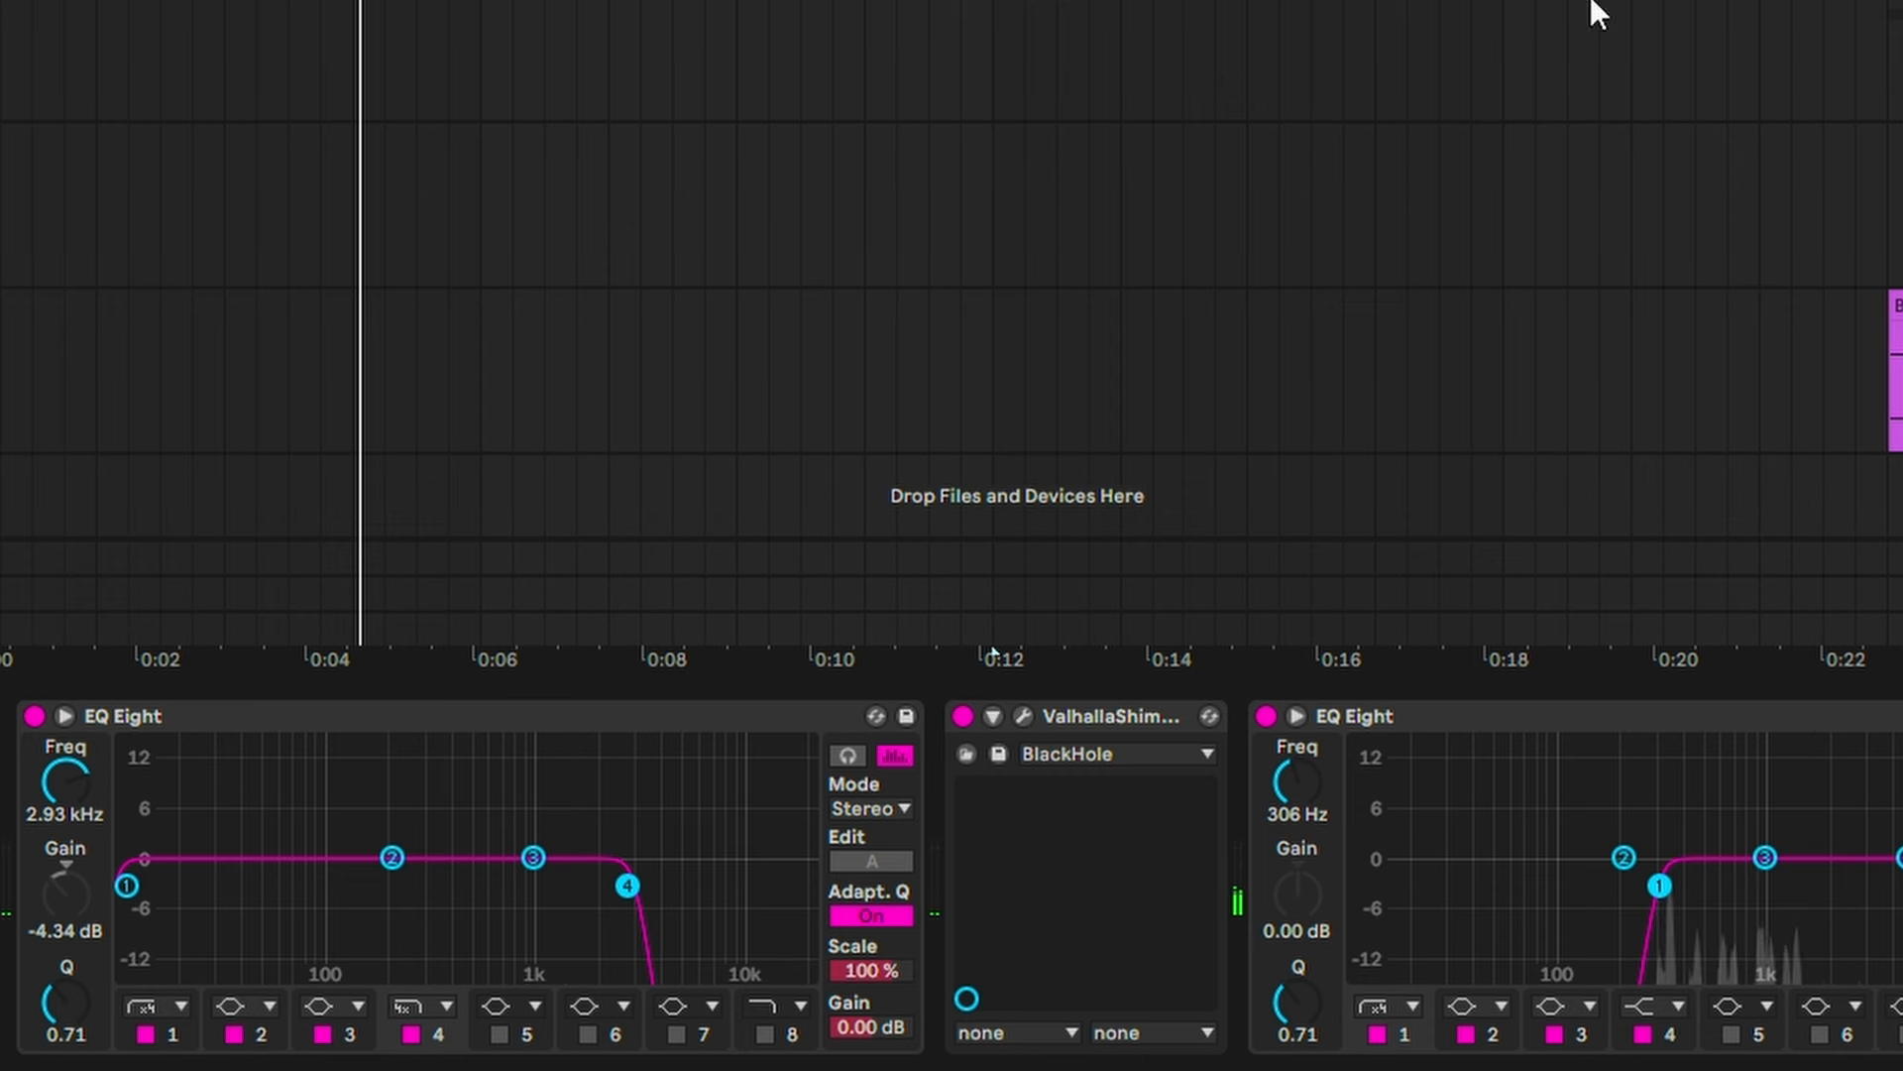
mouse_move(748, 865)
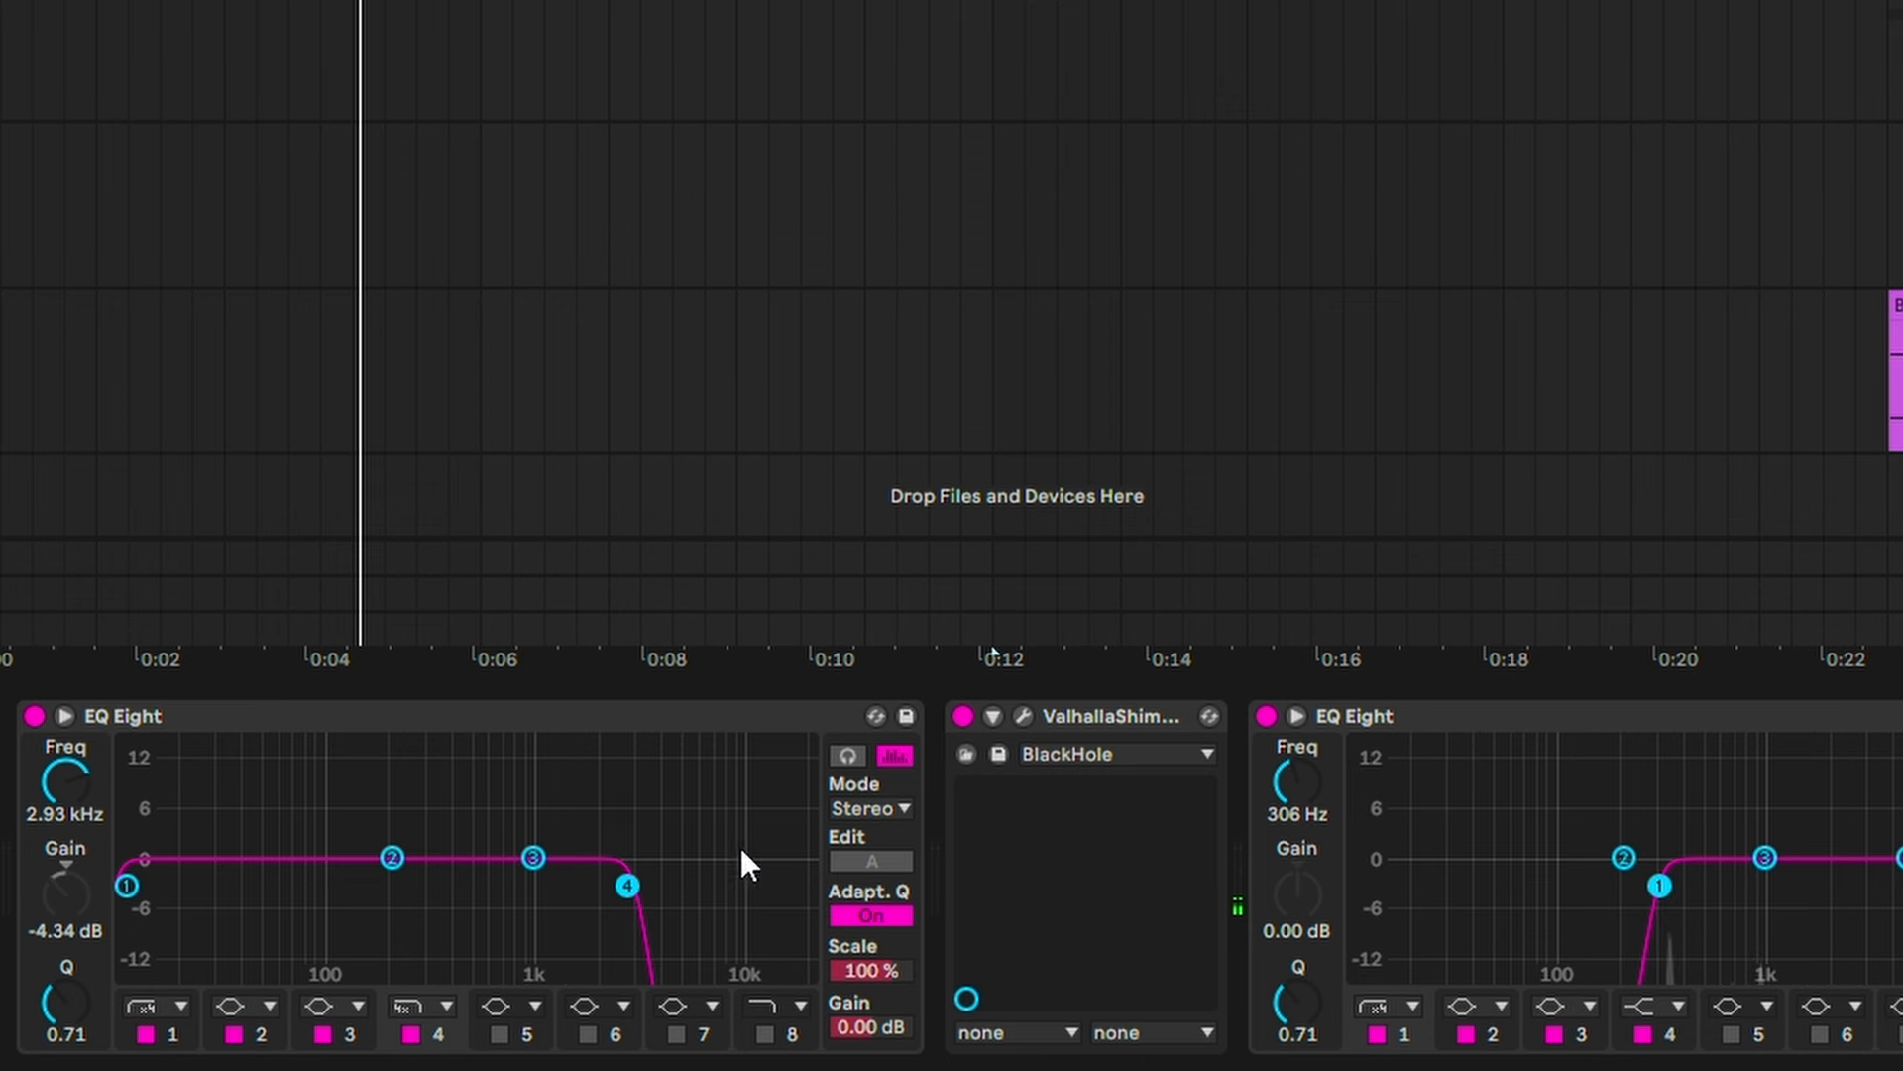
mouse_move(1521, 959)
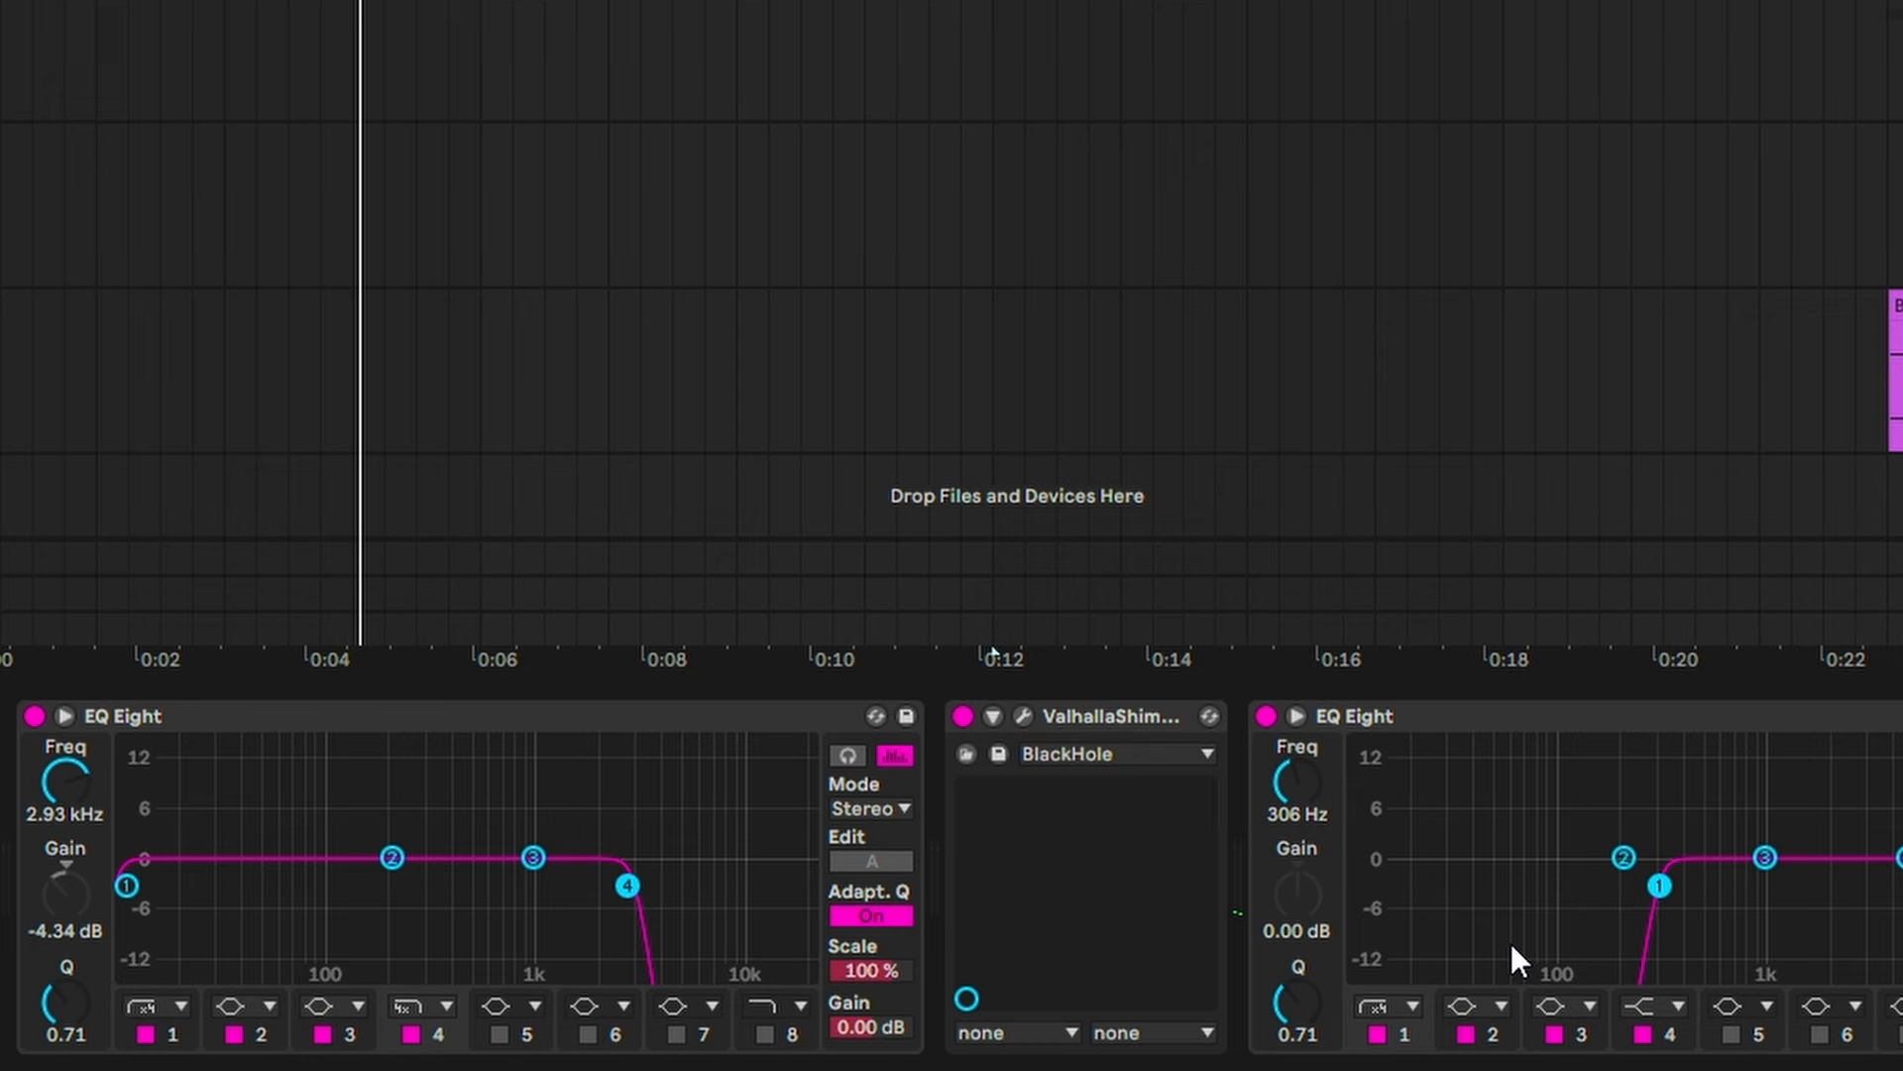
mouse_move(1108, 738)
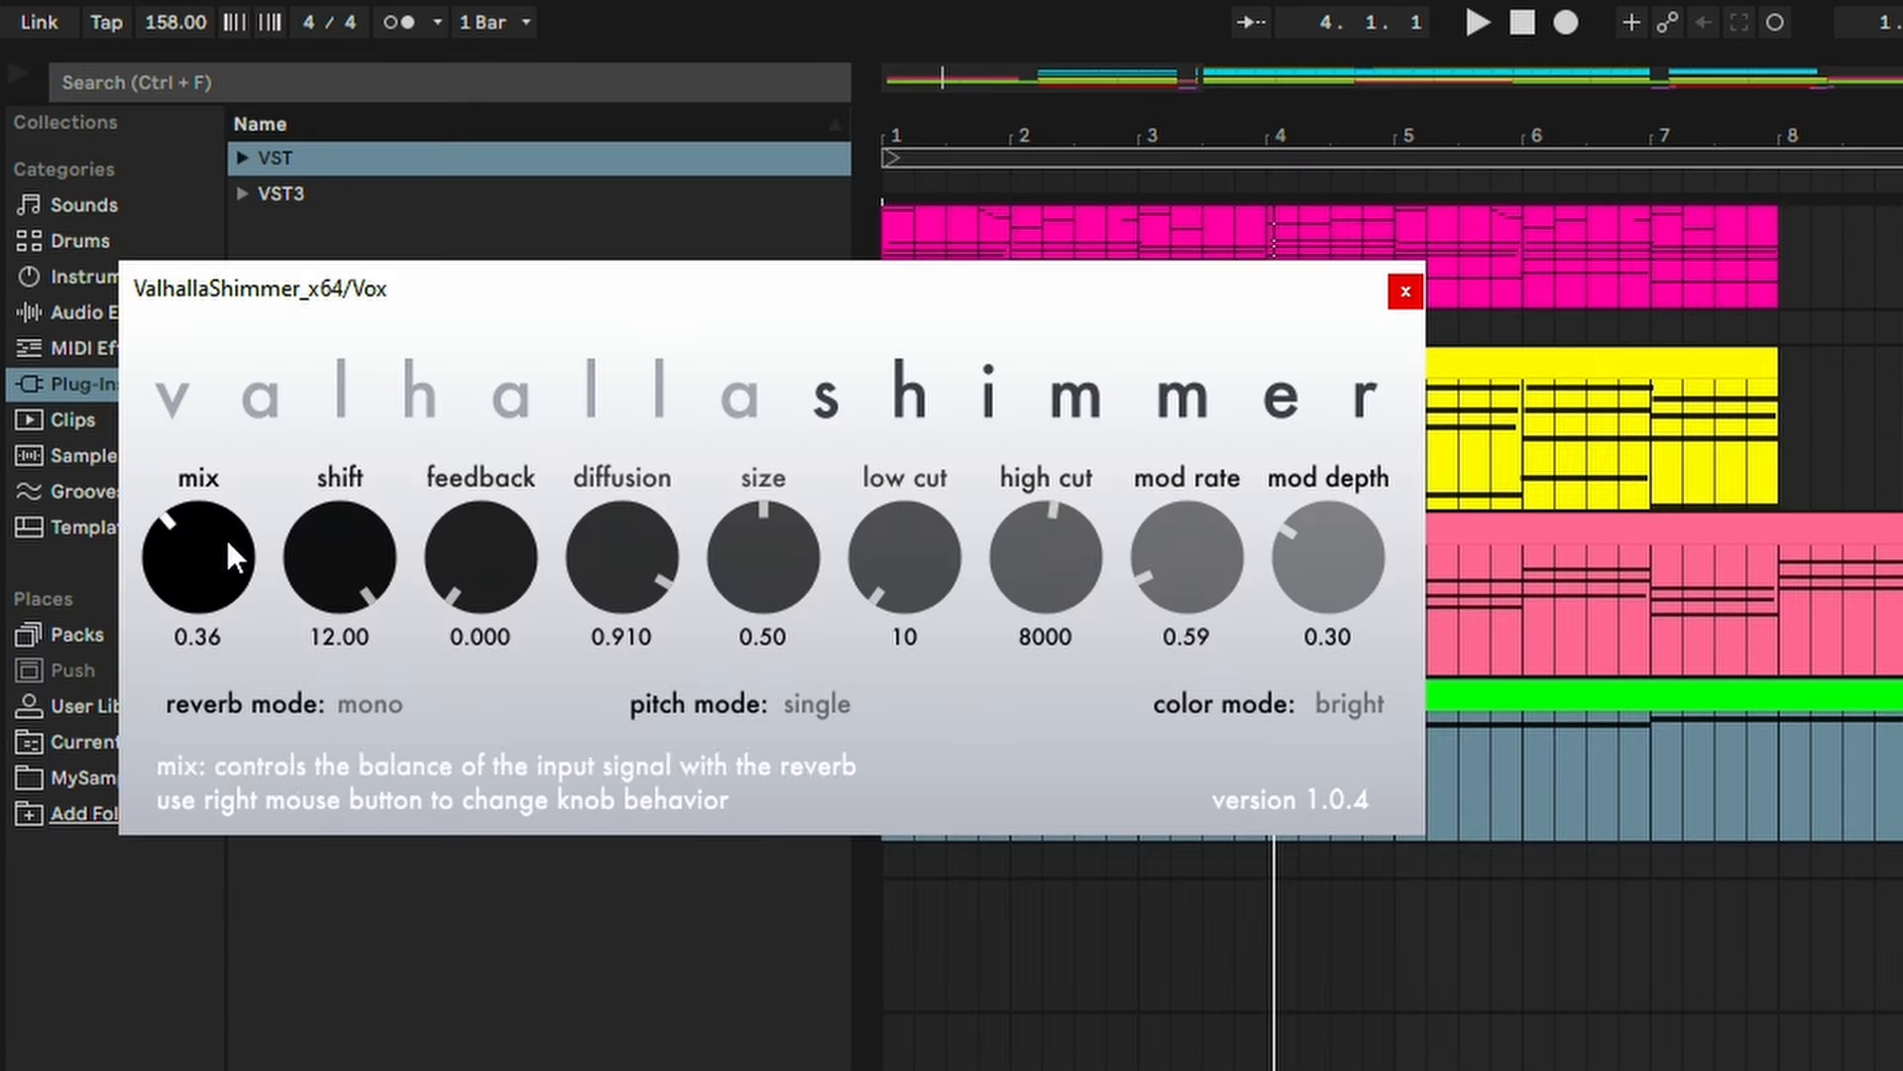
mouse_move(1283, 389)
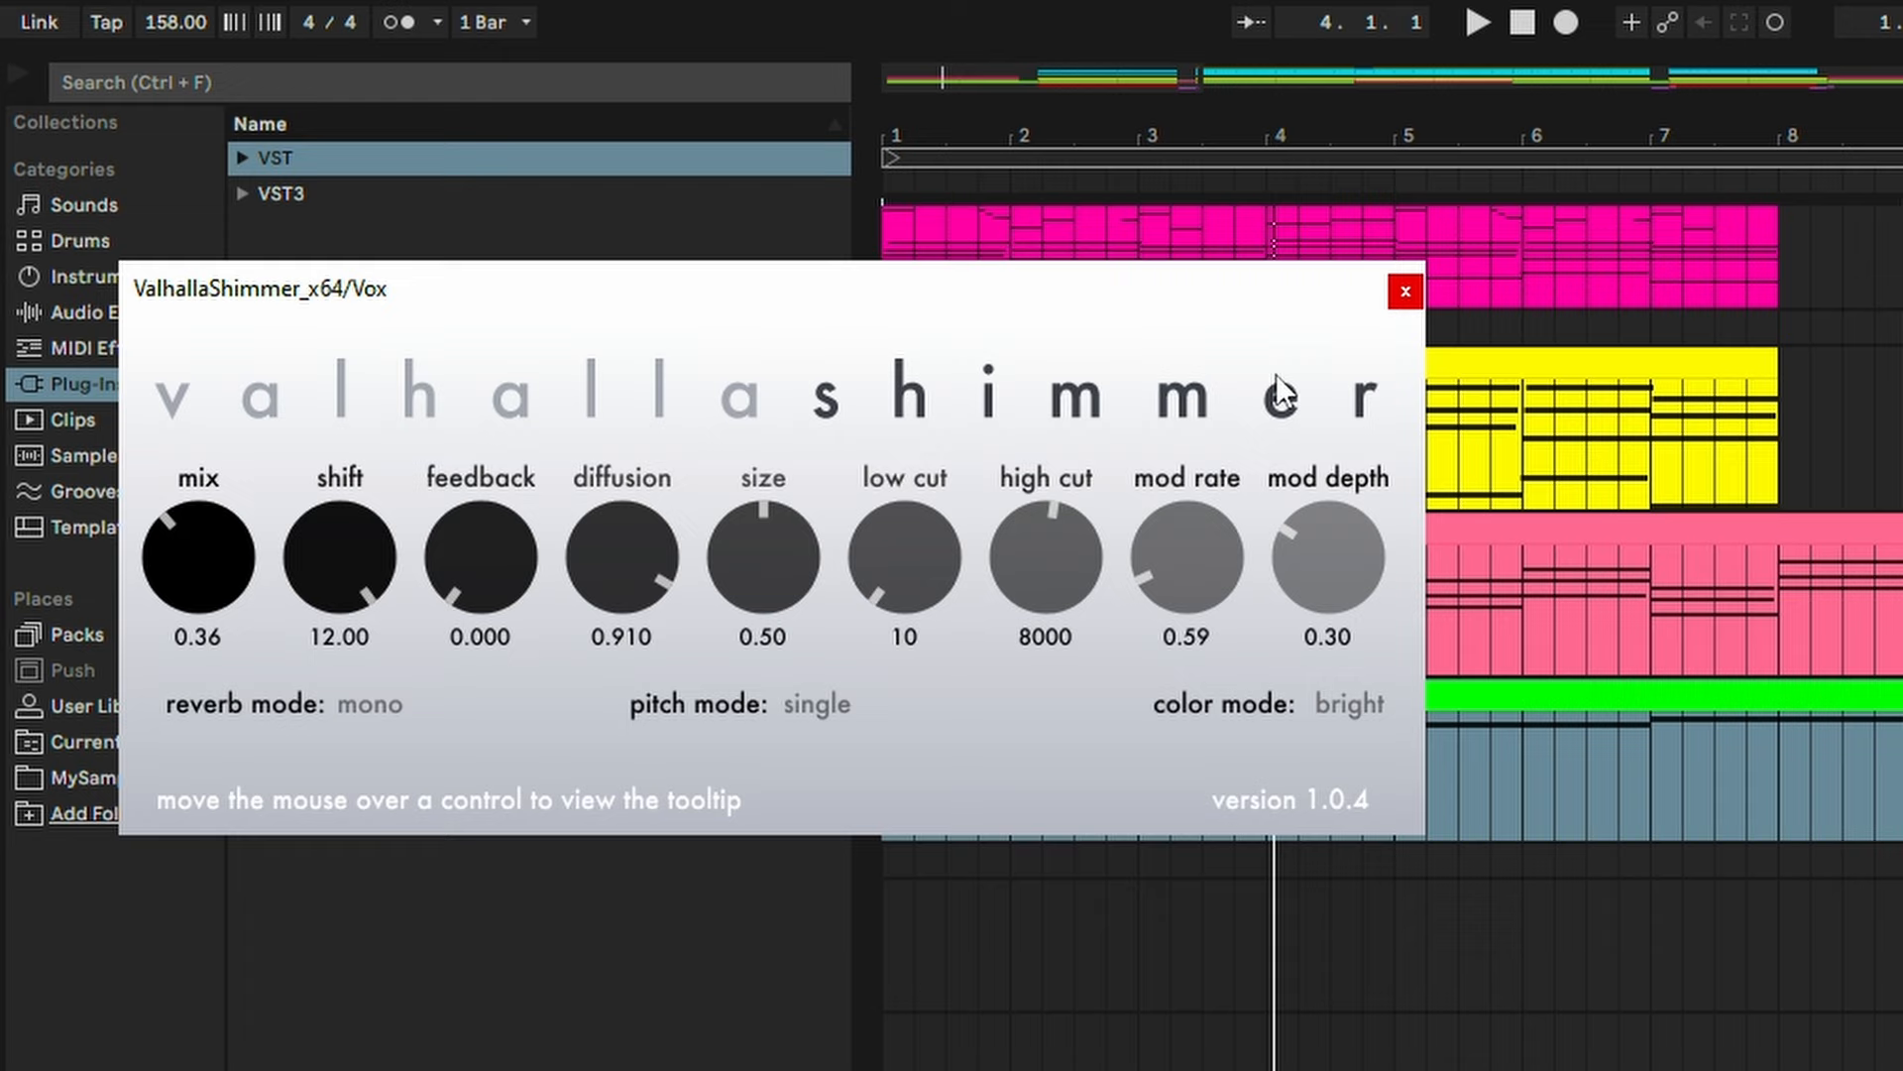
- Close the Vox track's Valhalla Shimmer window to return to the arrangement
click(1404, 292)
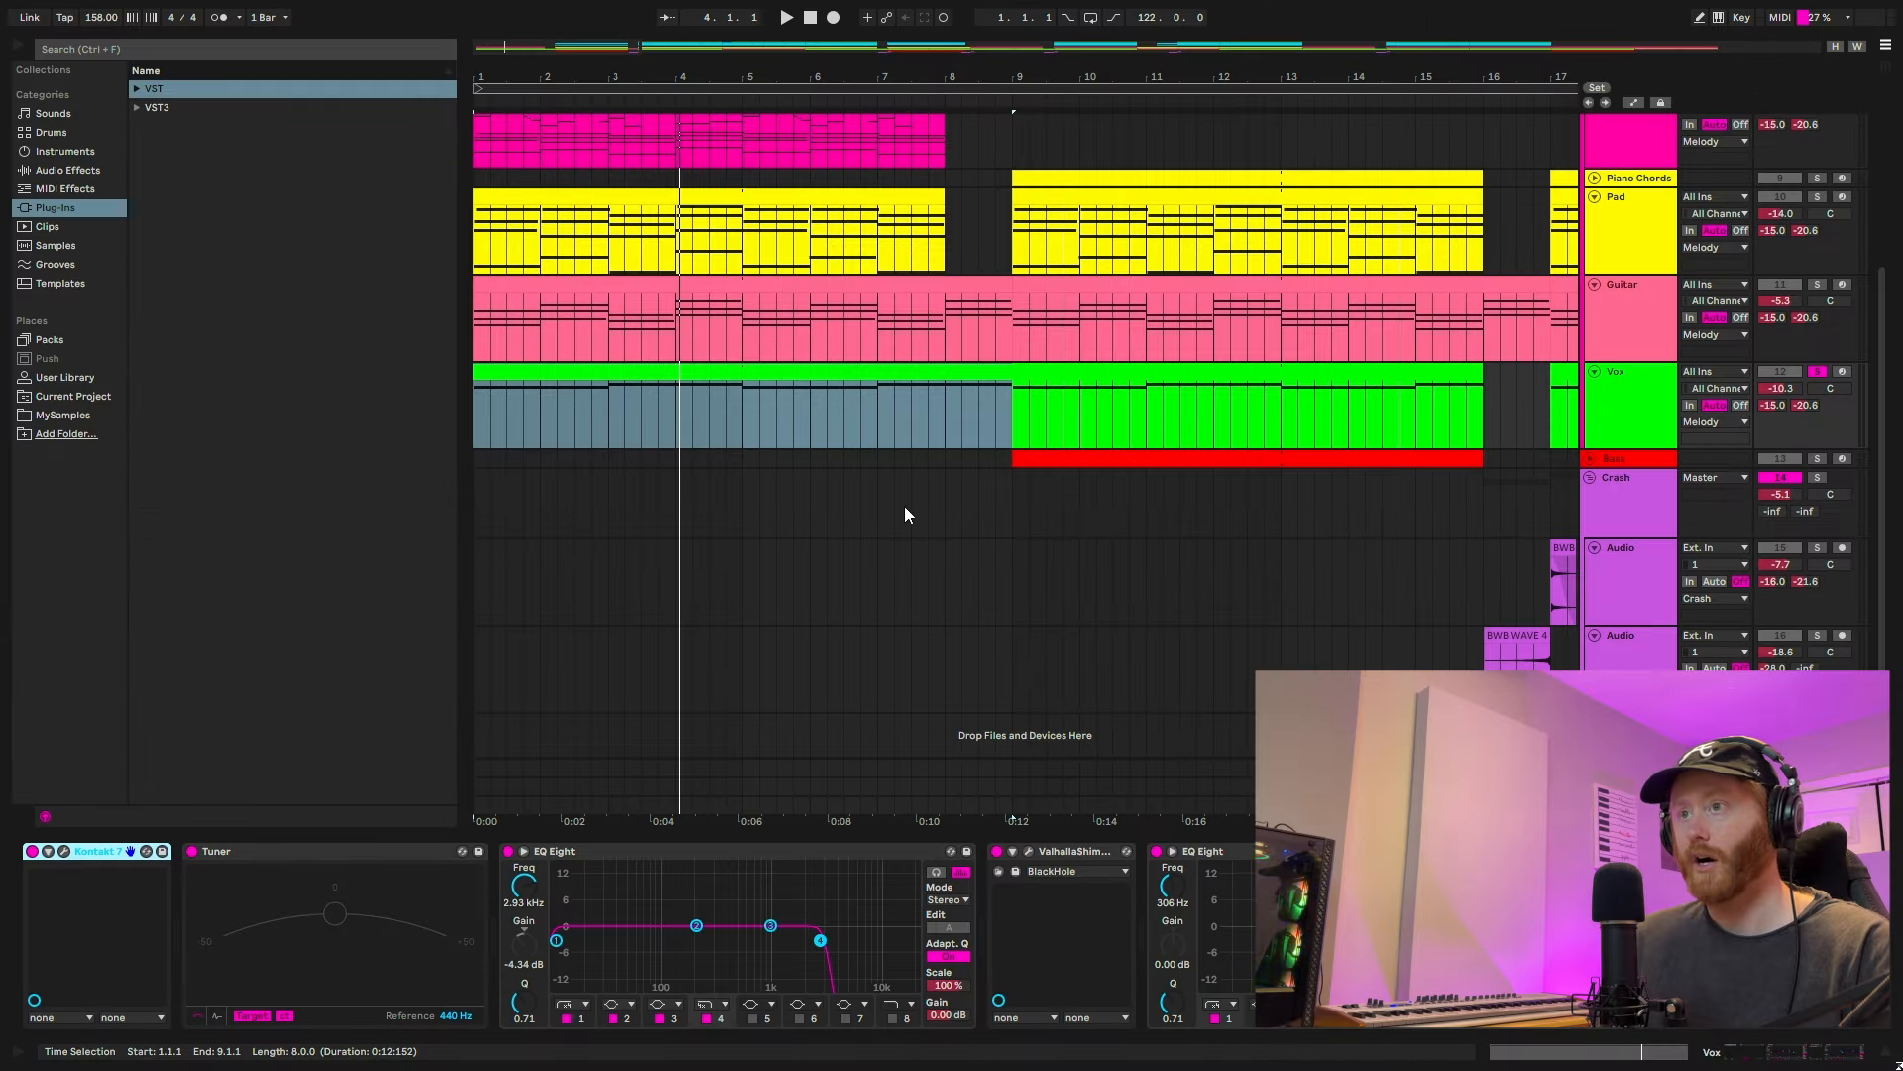
- Start playback from bar 17 where the 808 and drums come in
click(786, 18)
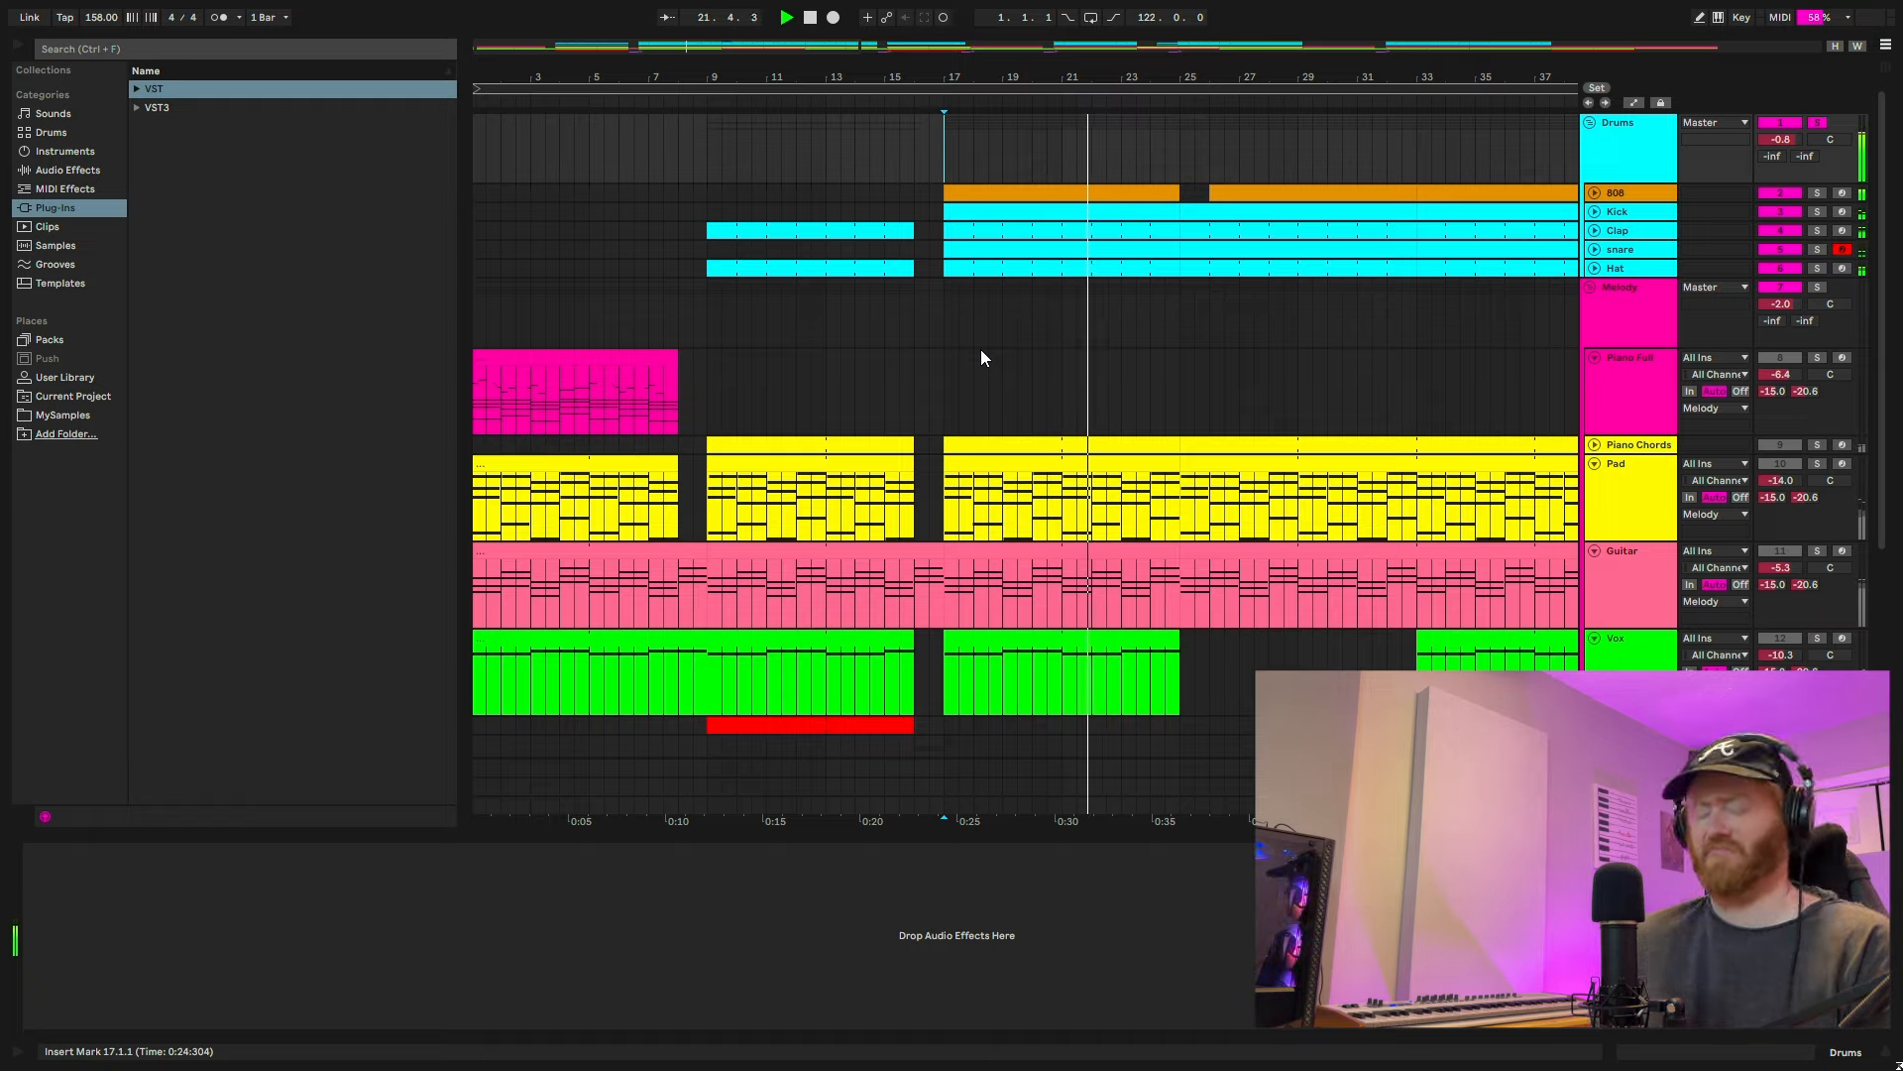
- Open the 808 clip at bar 17 to show its bass notes F#2, C#2, G#2 and D#2
click(1265, 216)
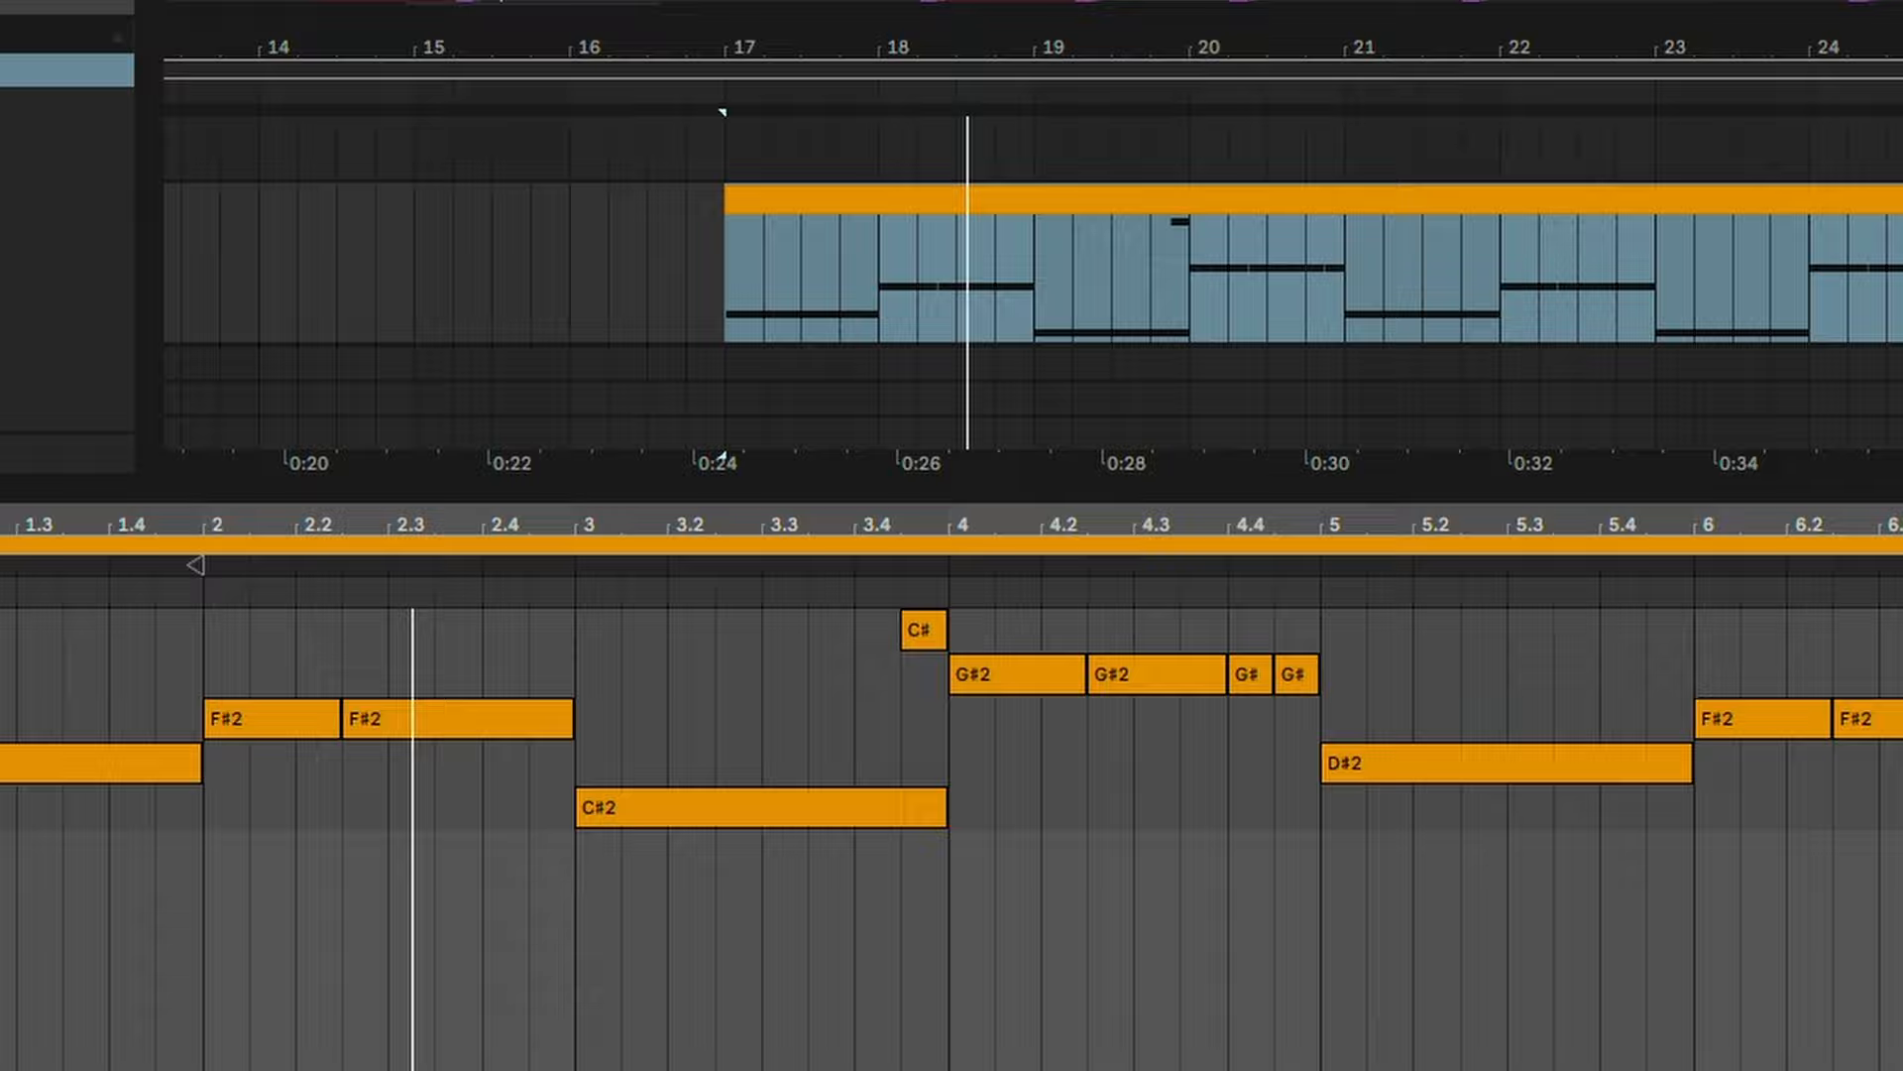
scroll(right, 3)
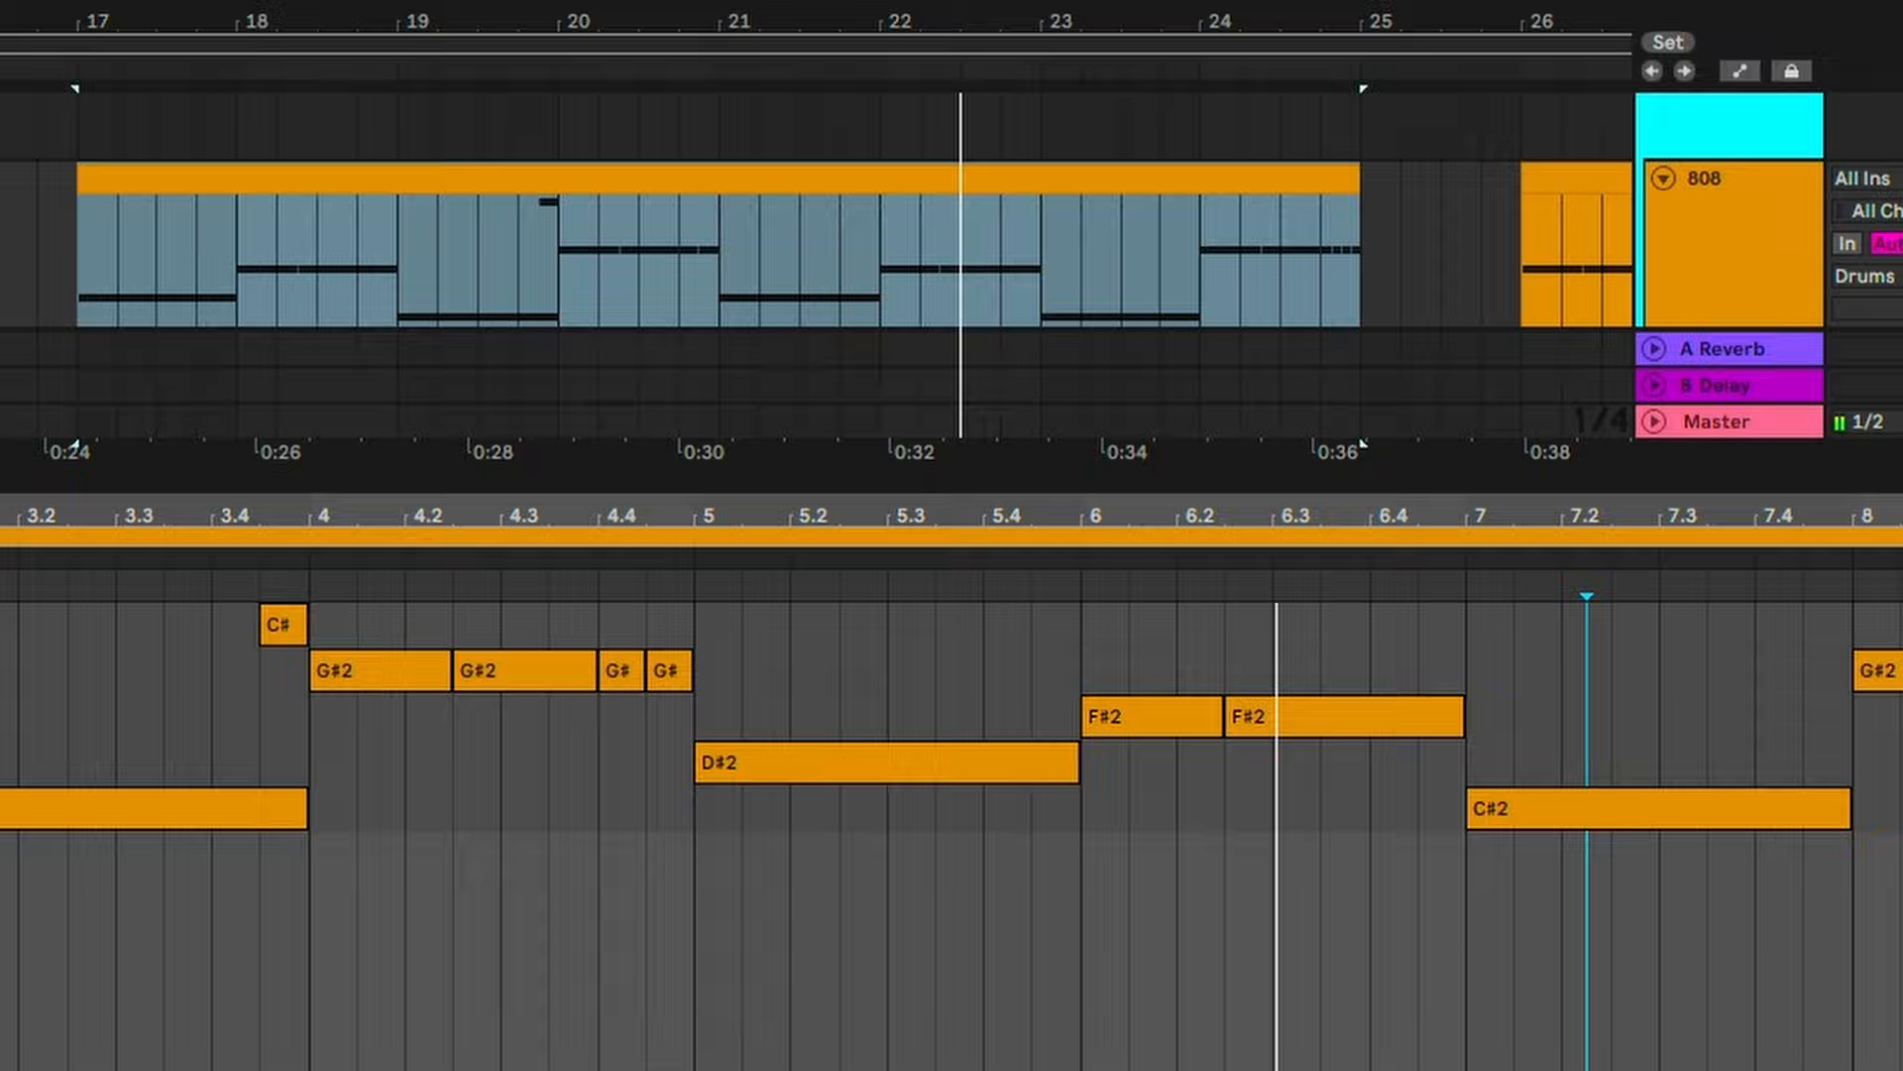
scroll(right, 3)
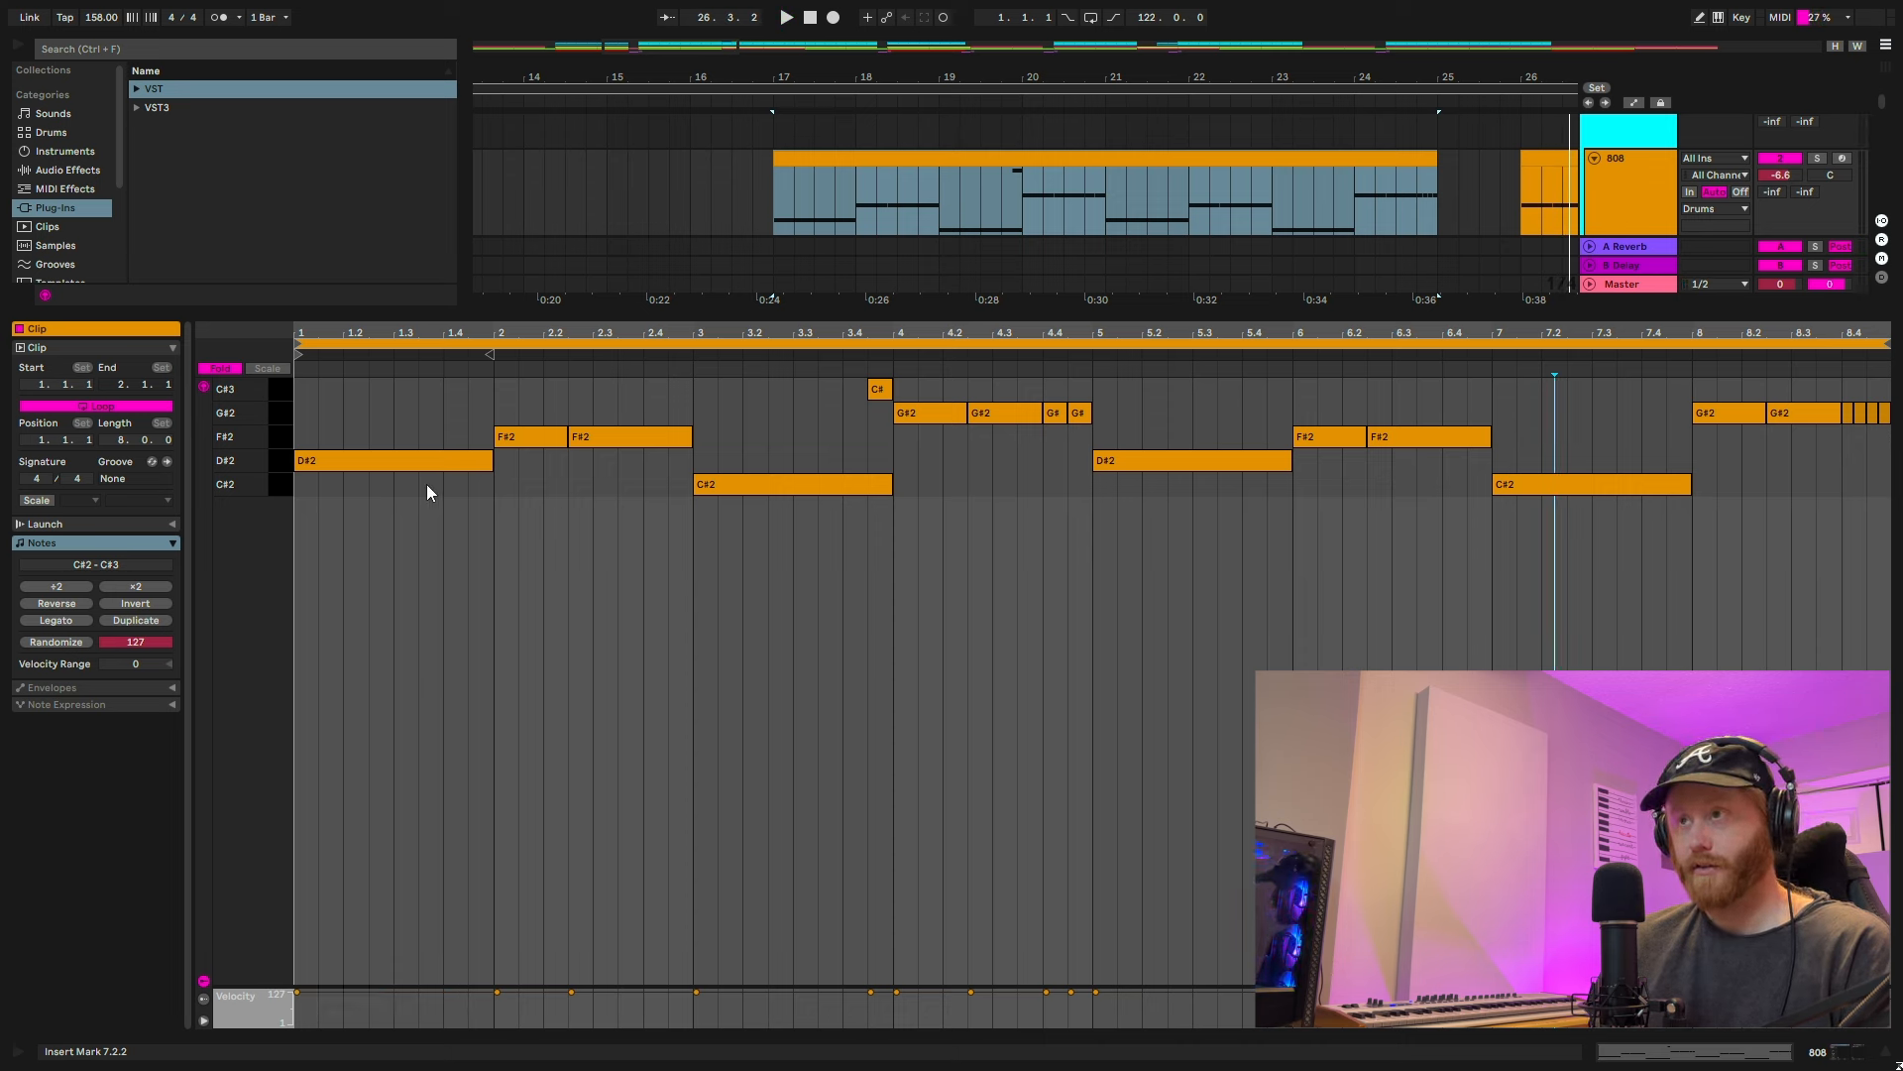
click(392, 460)
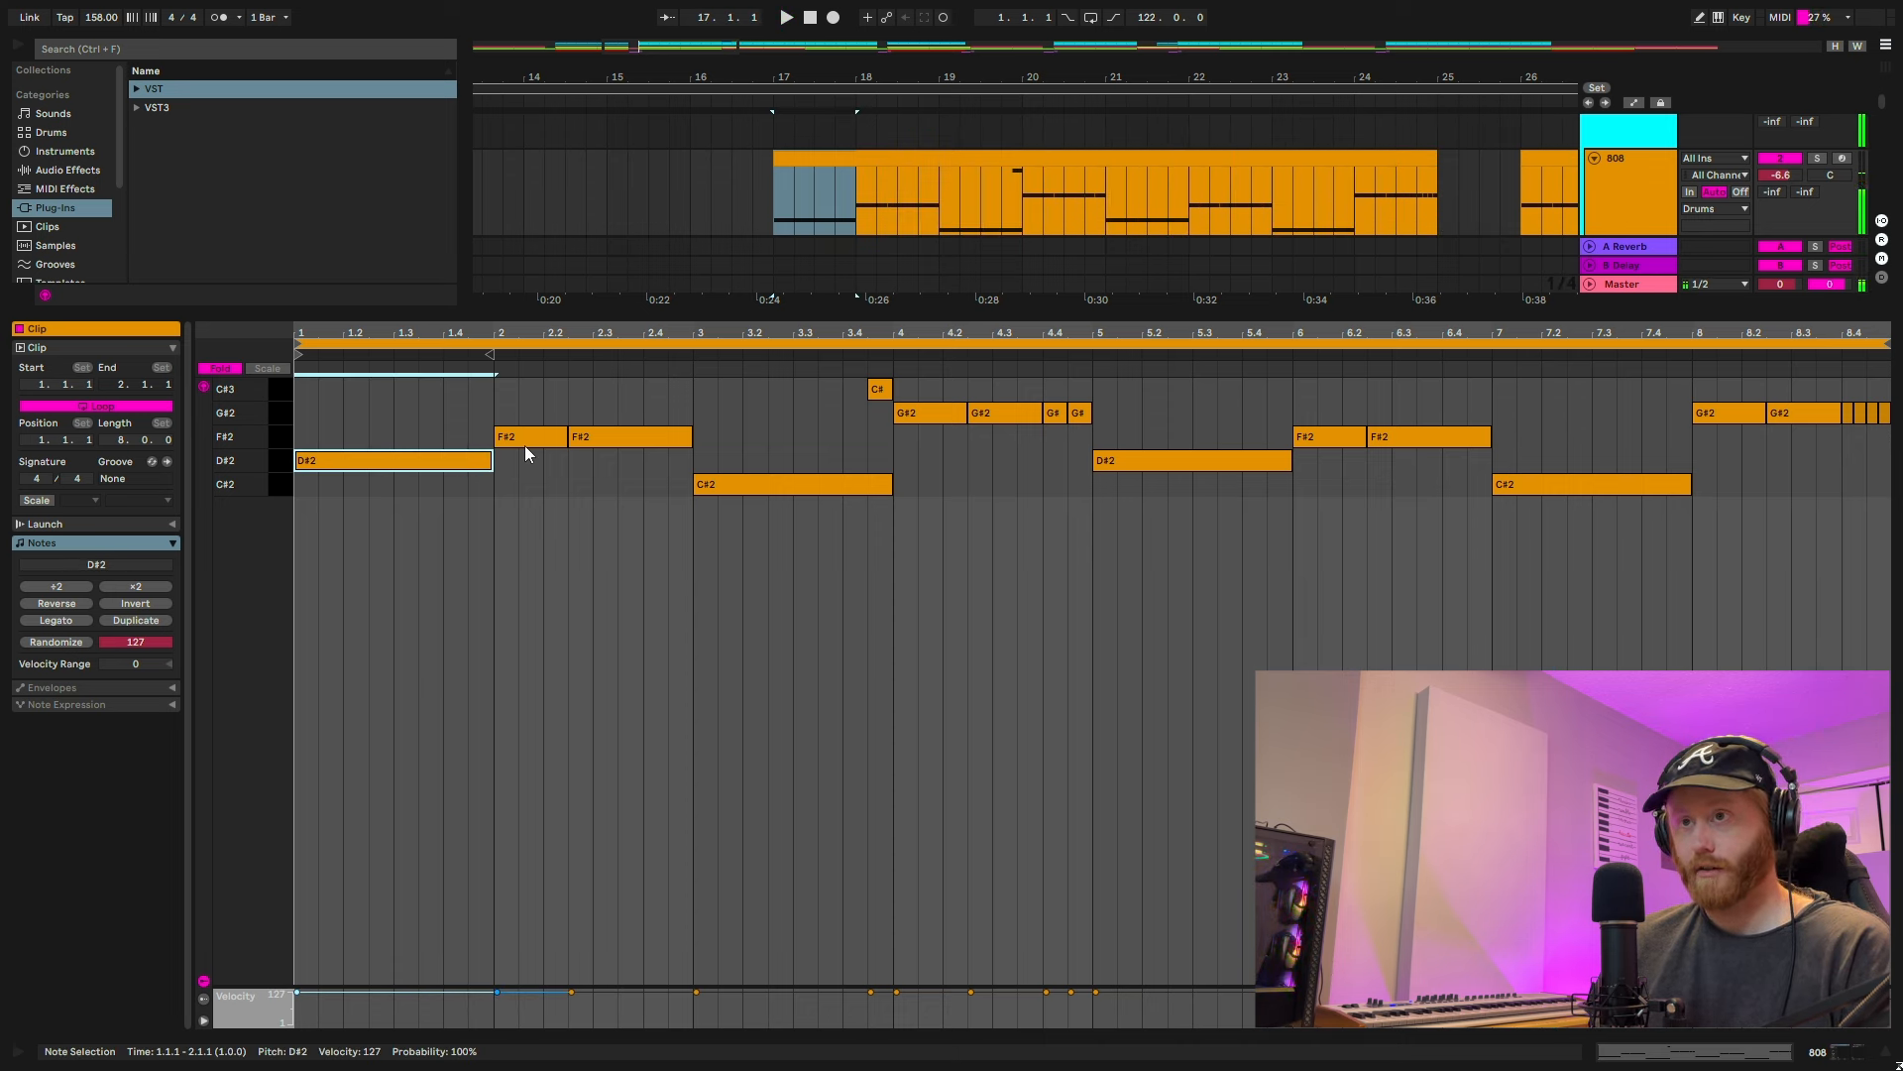
click(791, 484)
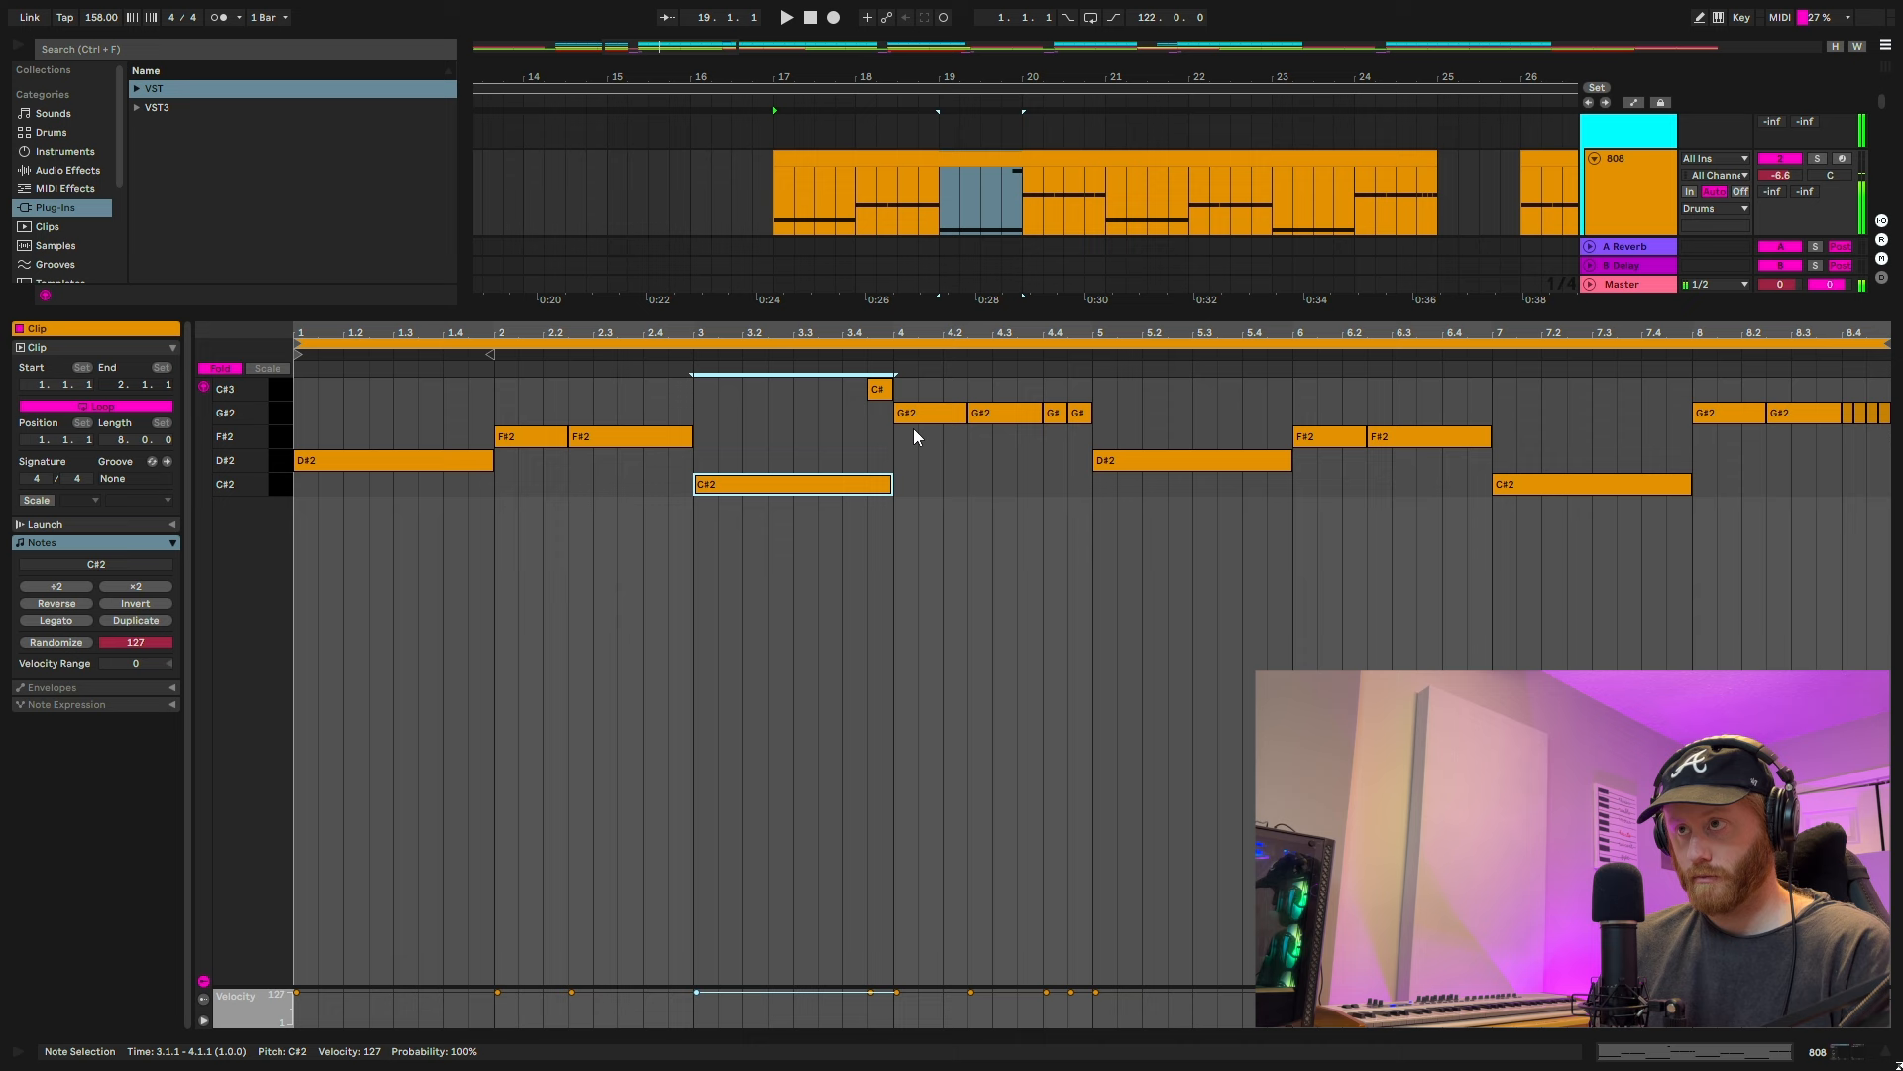
click(928, 413)
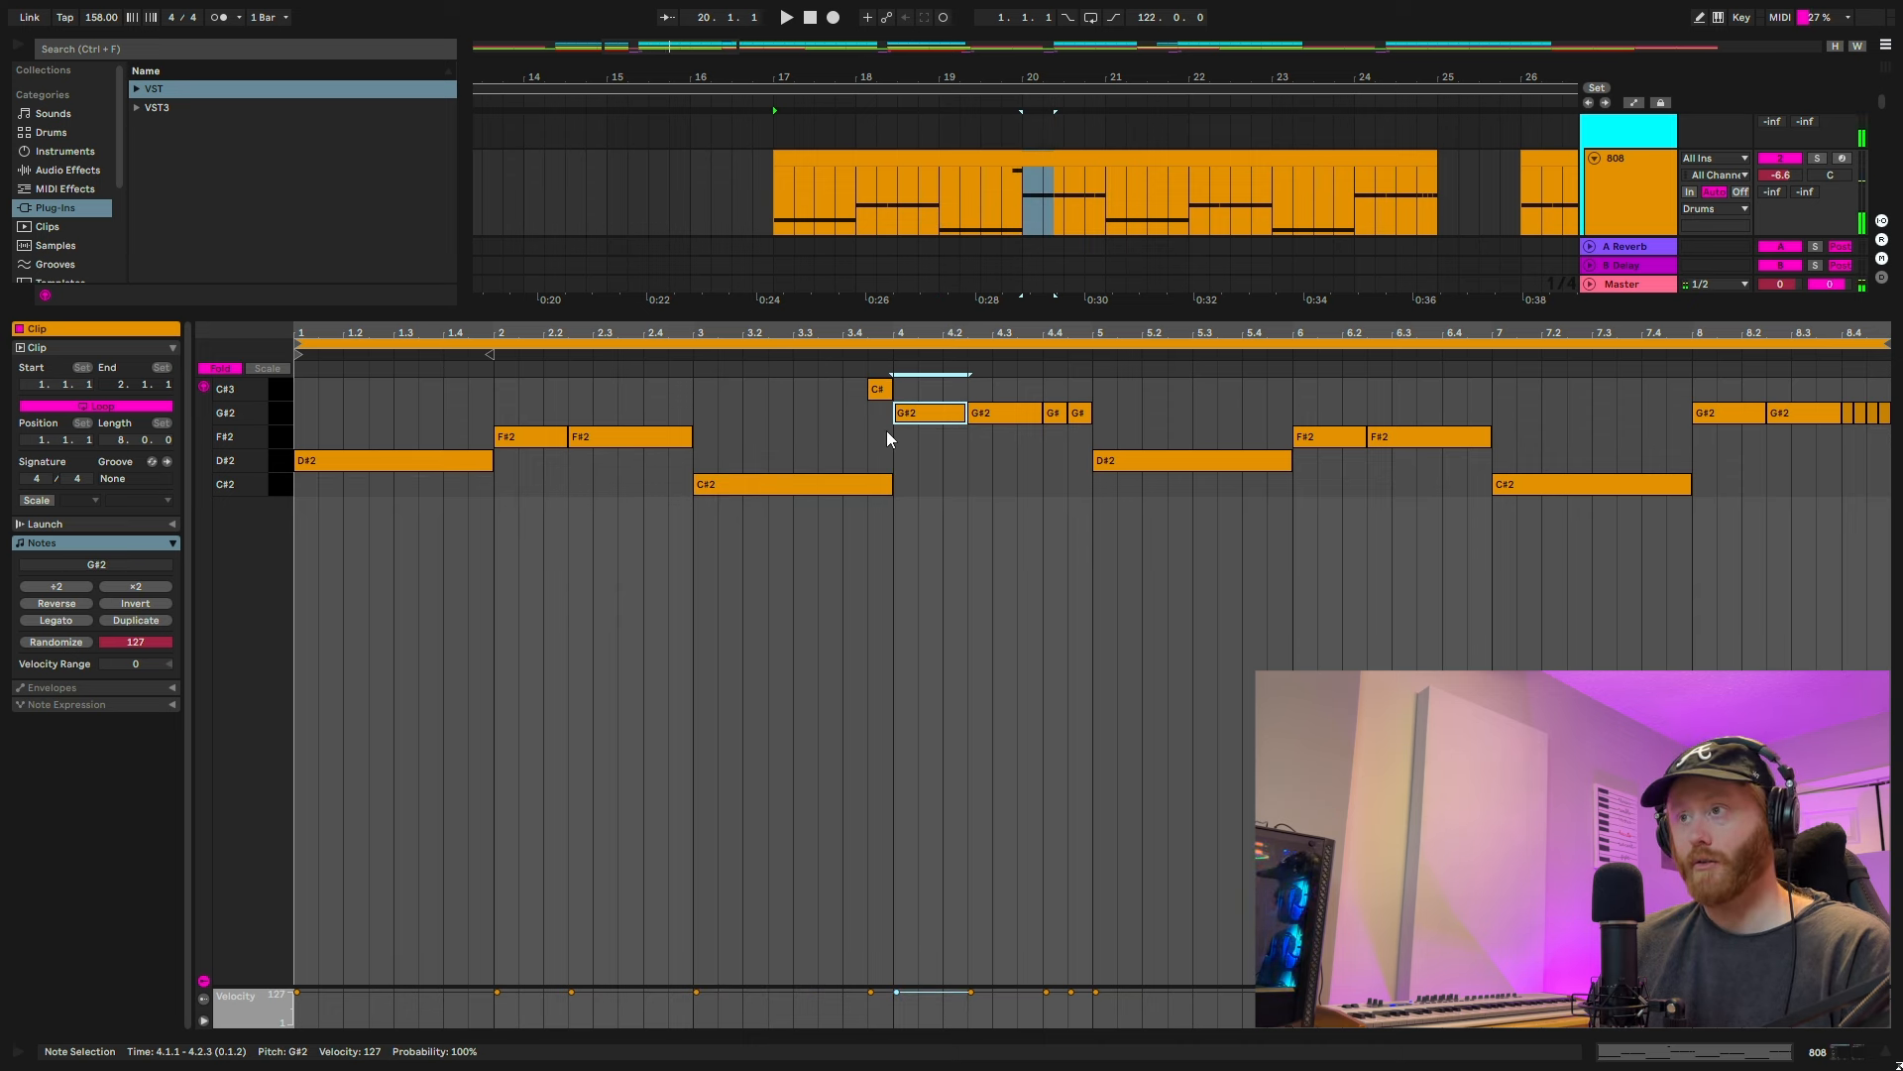
mouse_move(868, 400)
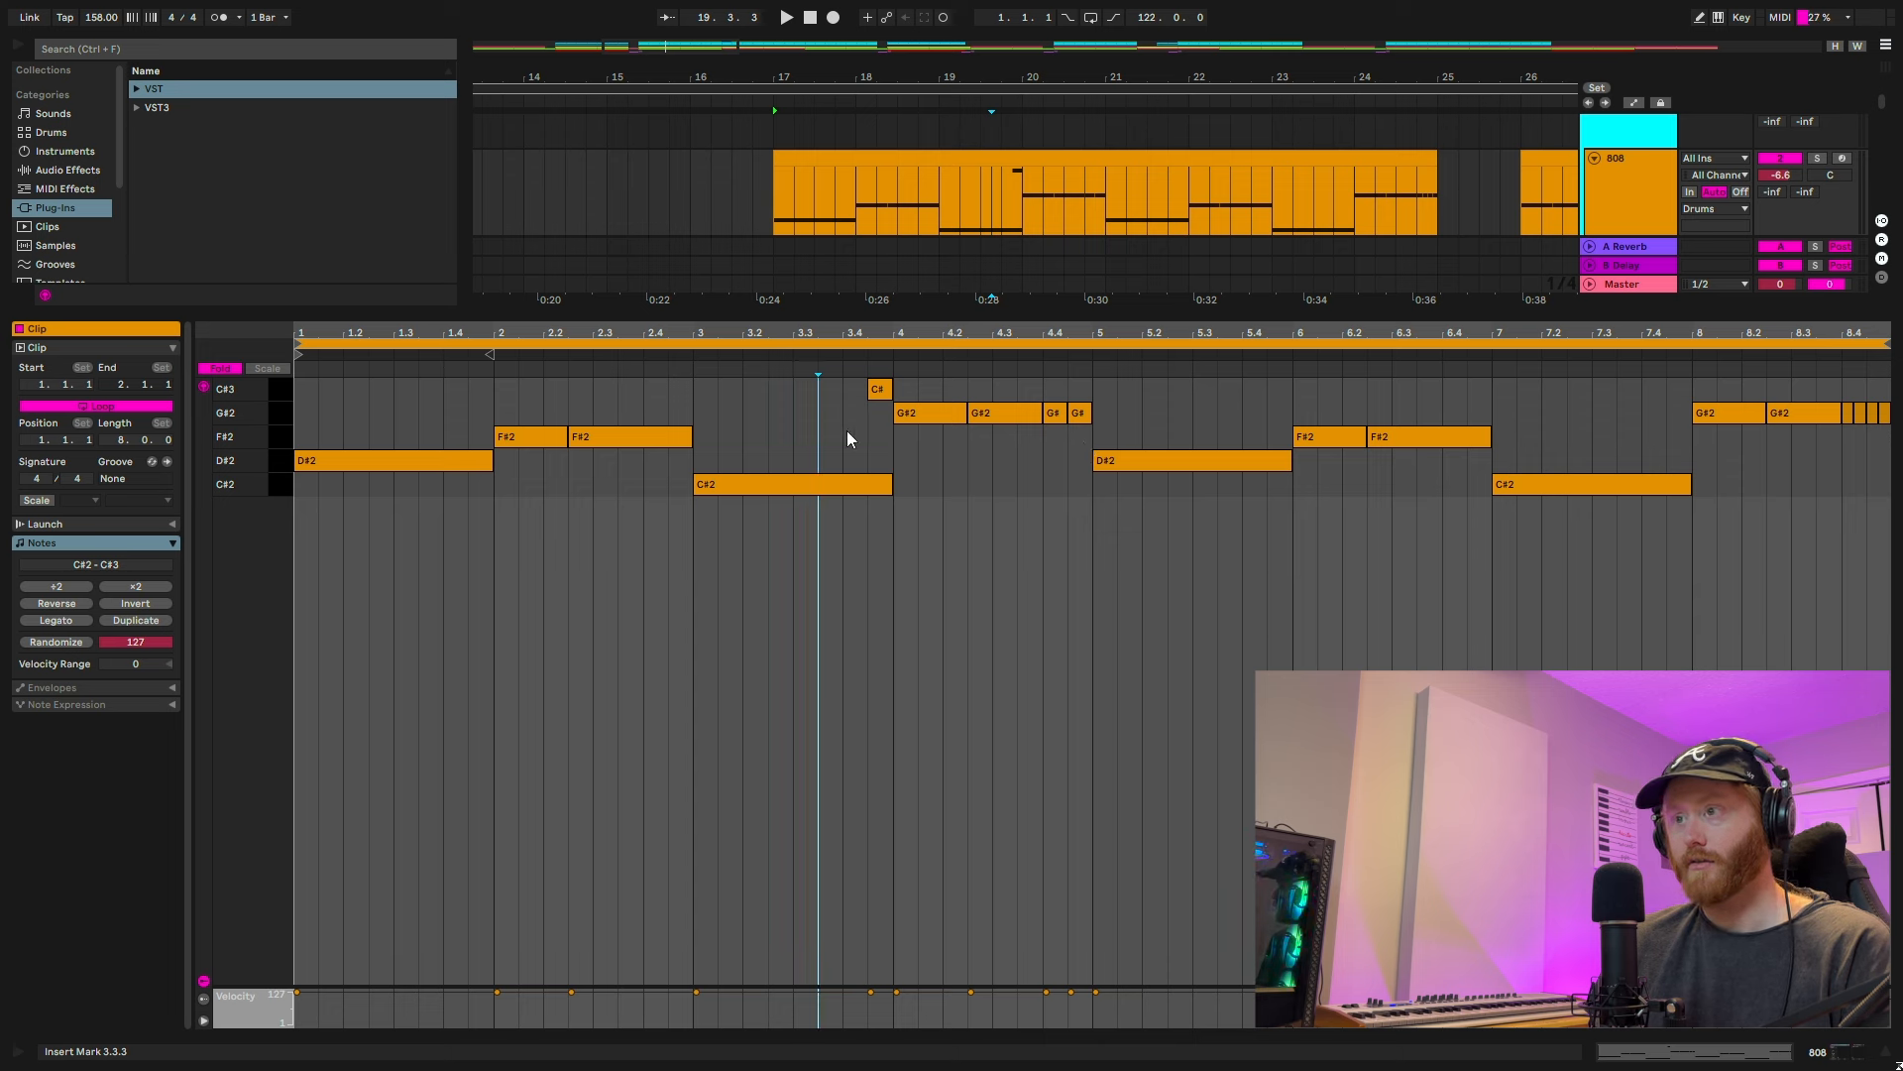
click(876, 388)
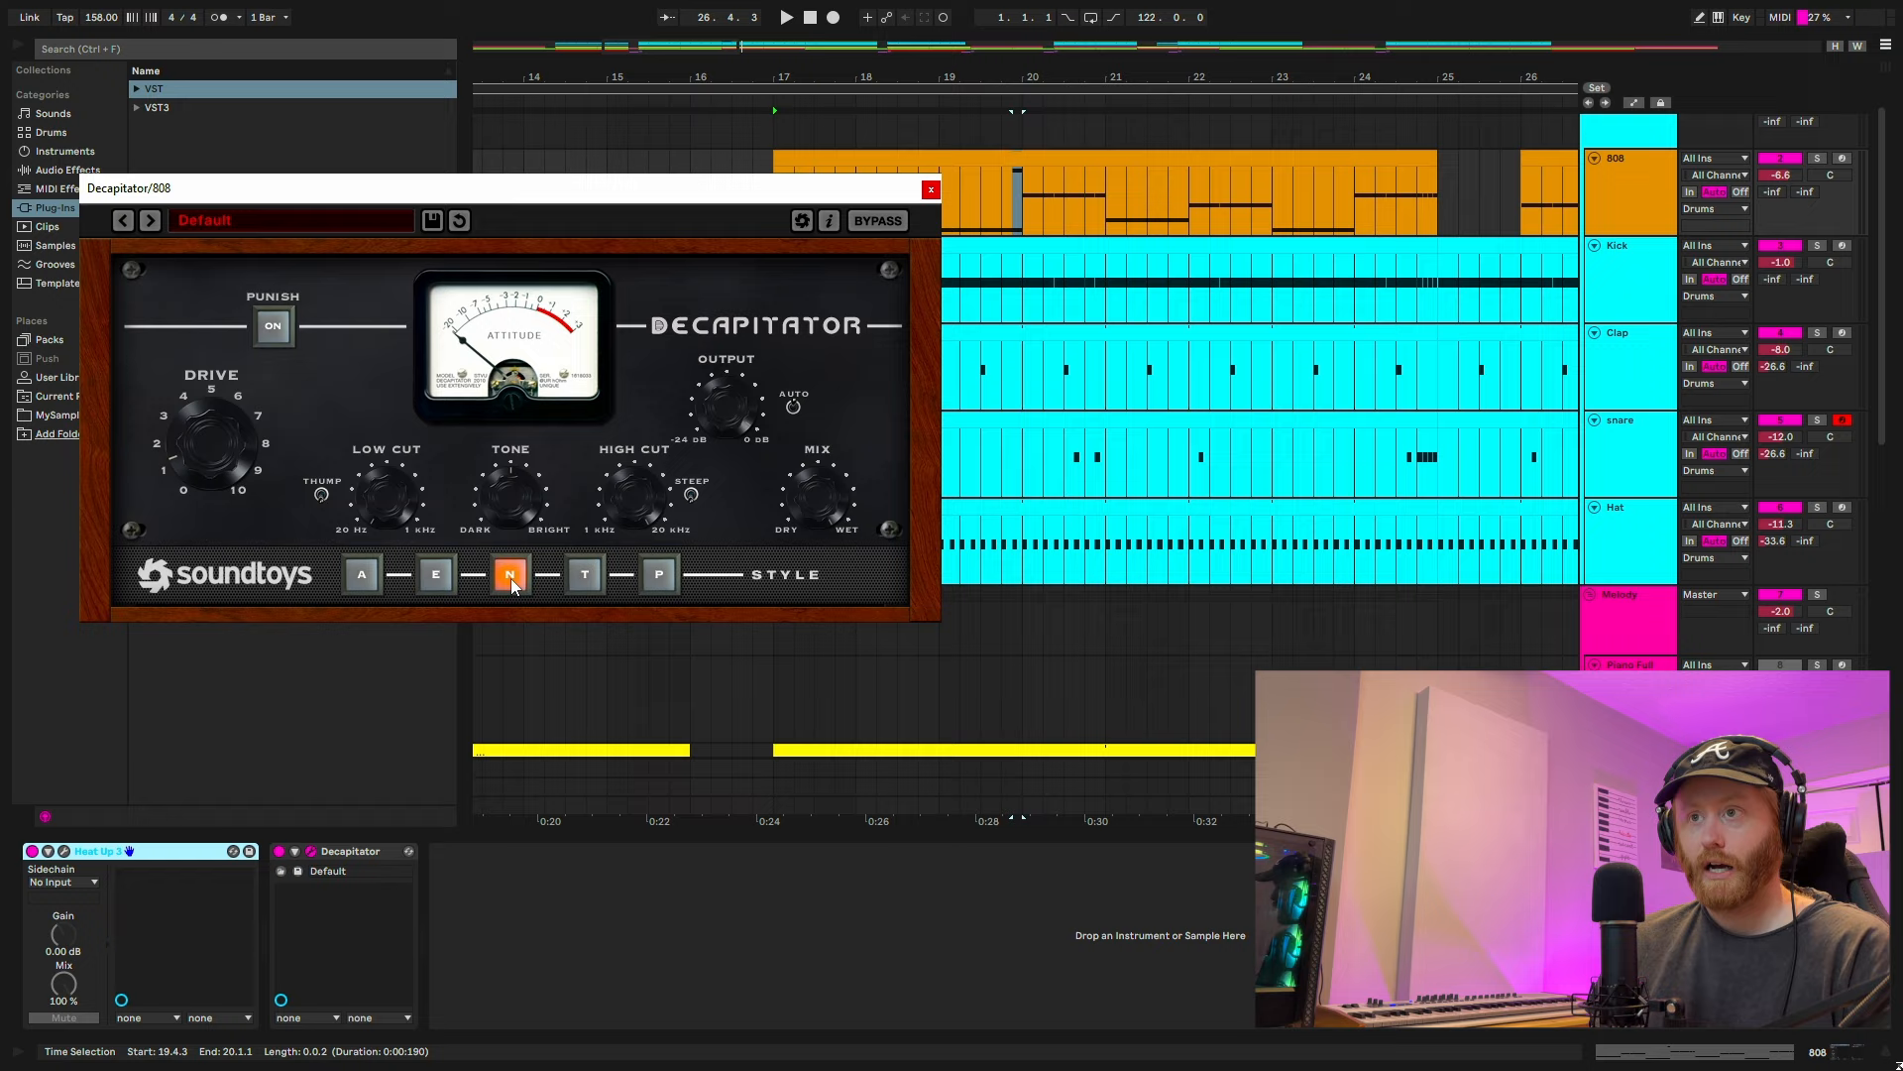
mouse_move(295, 464)
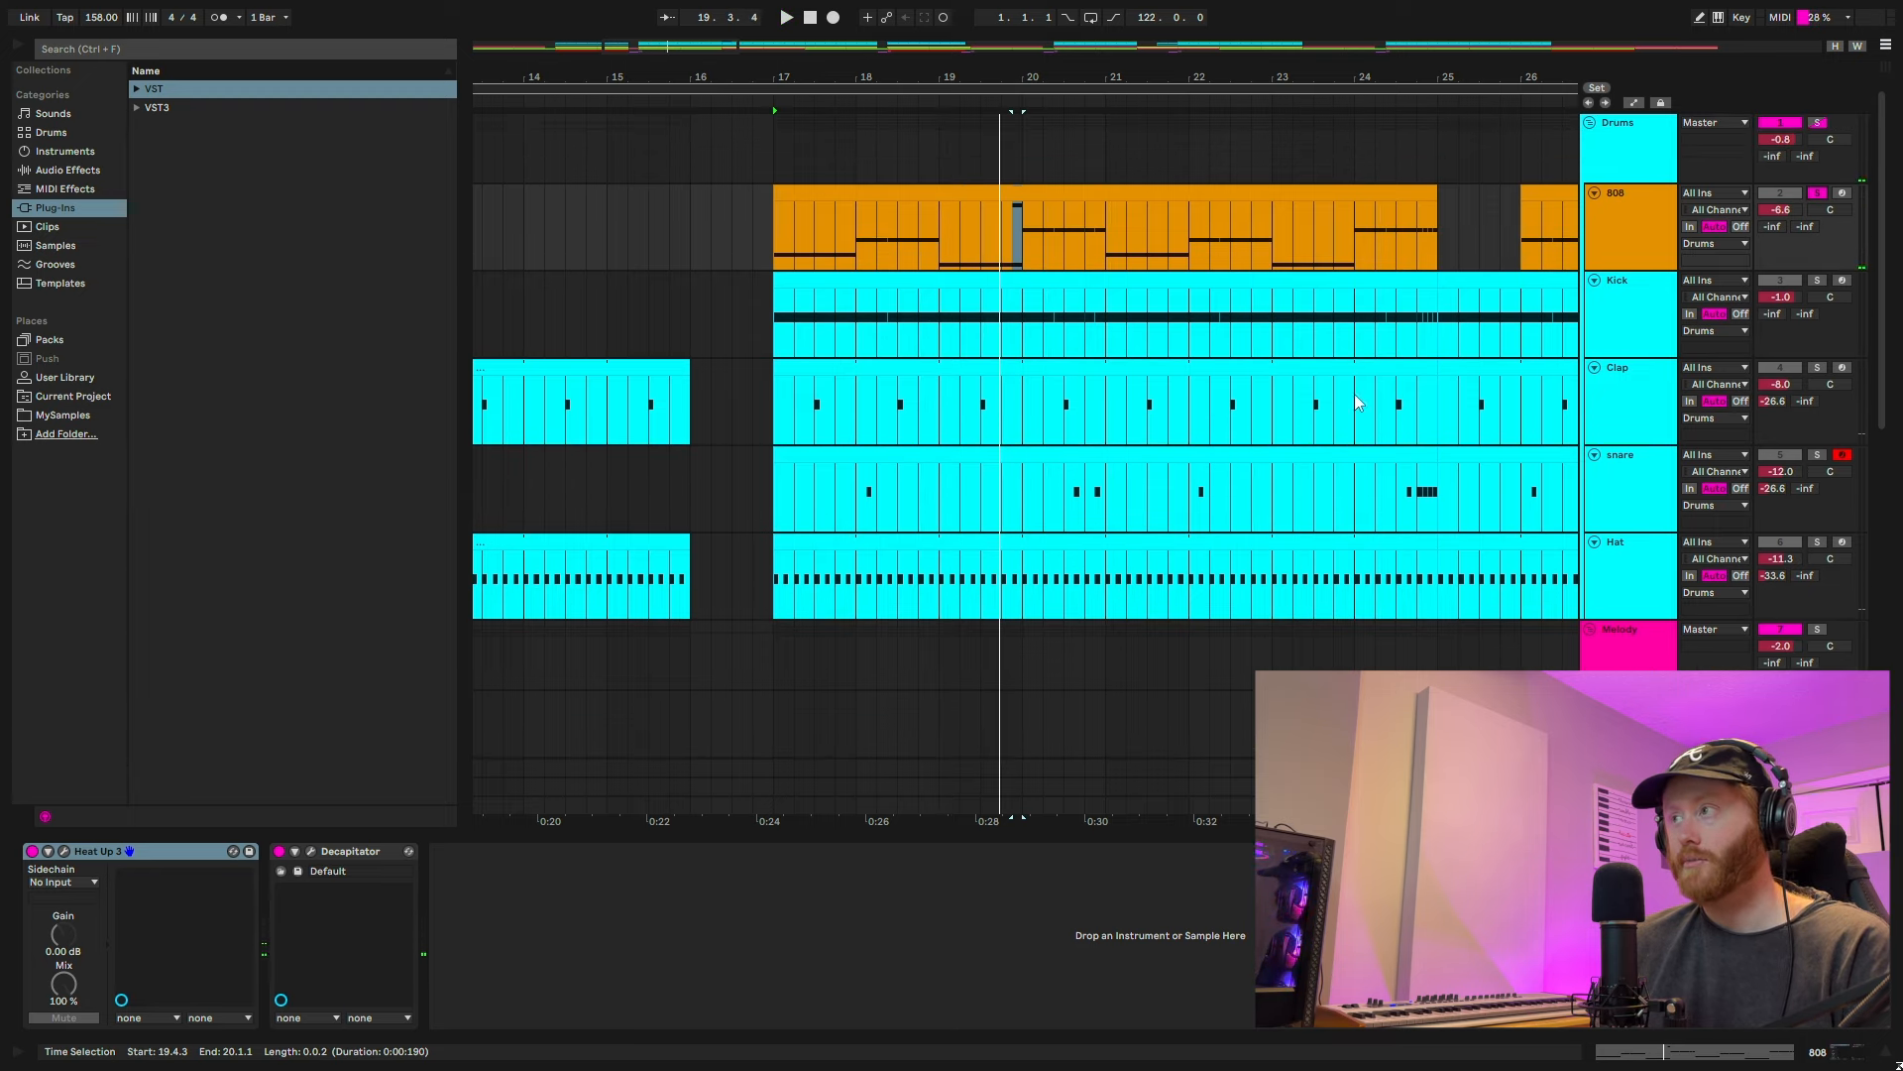
mouse_move(1388, 301)
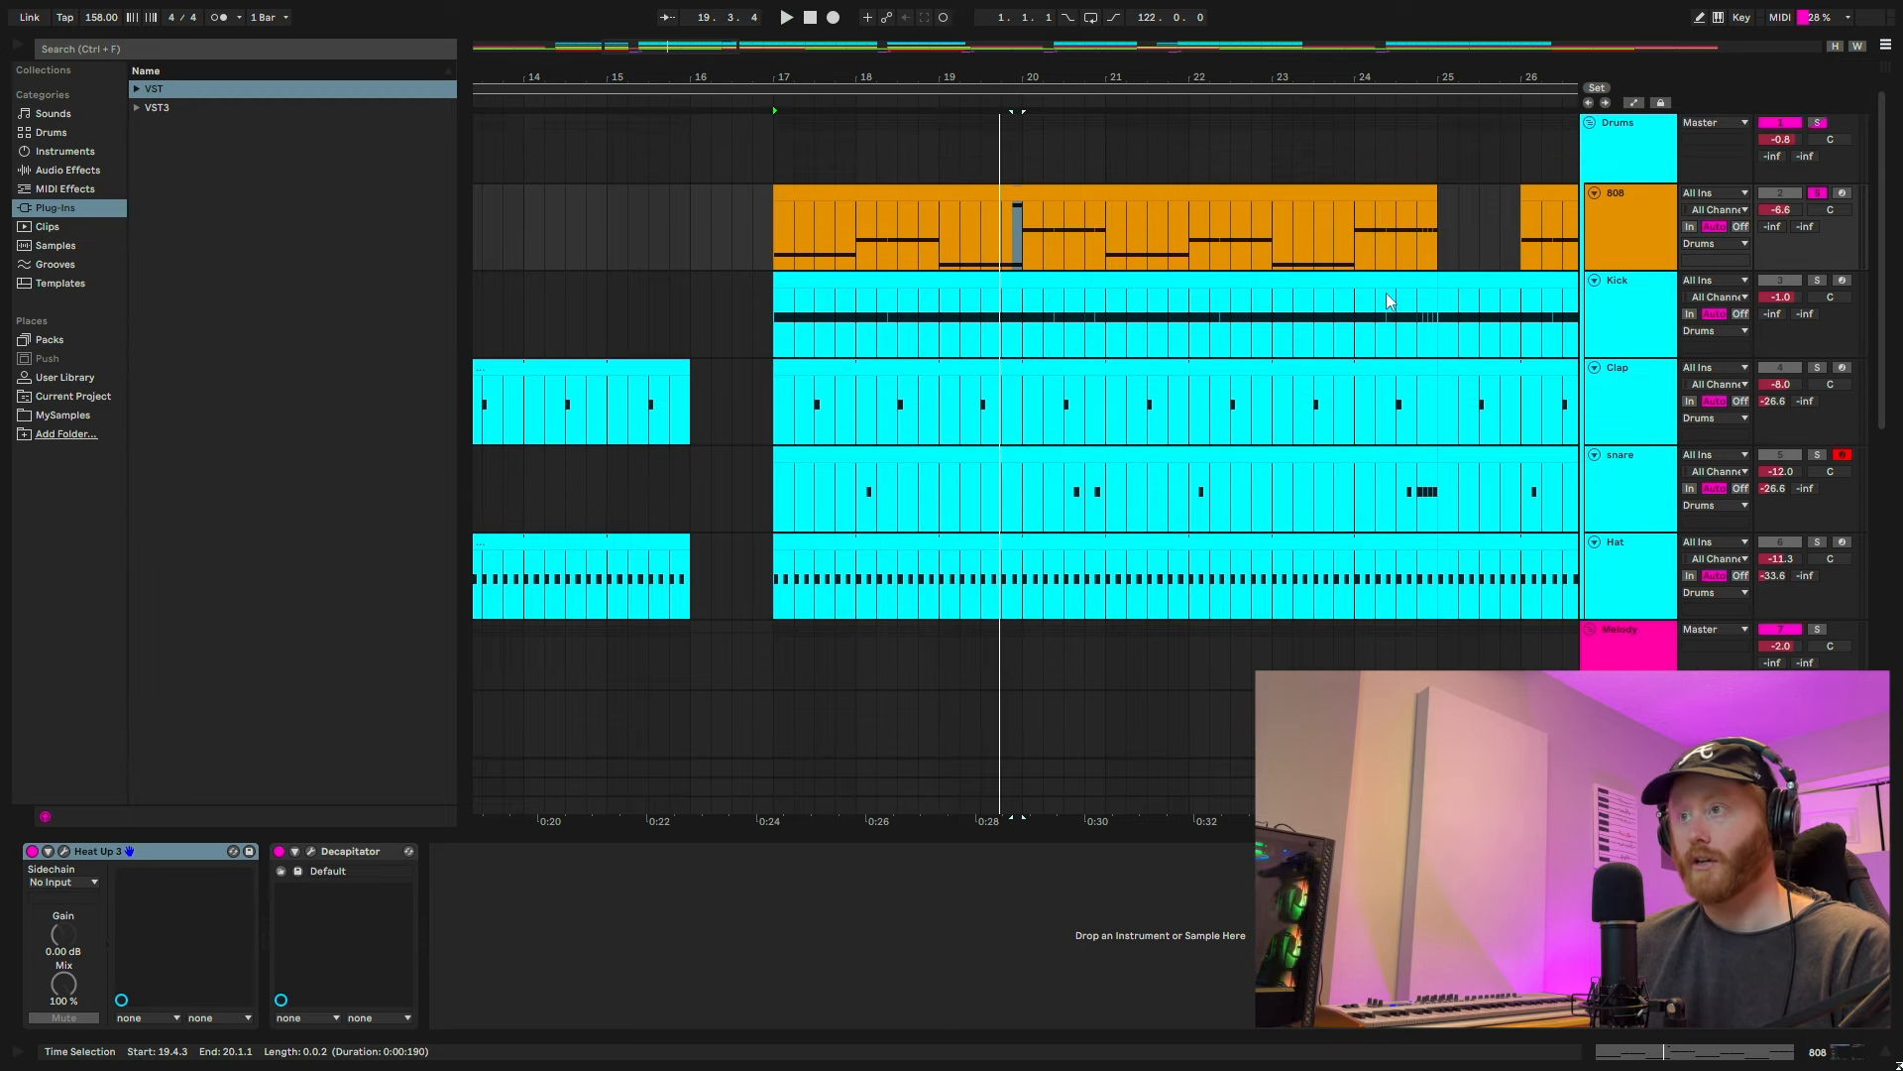
mouse_move(1273, 268)
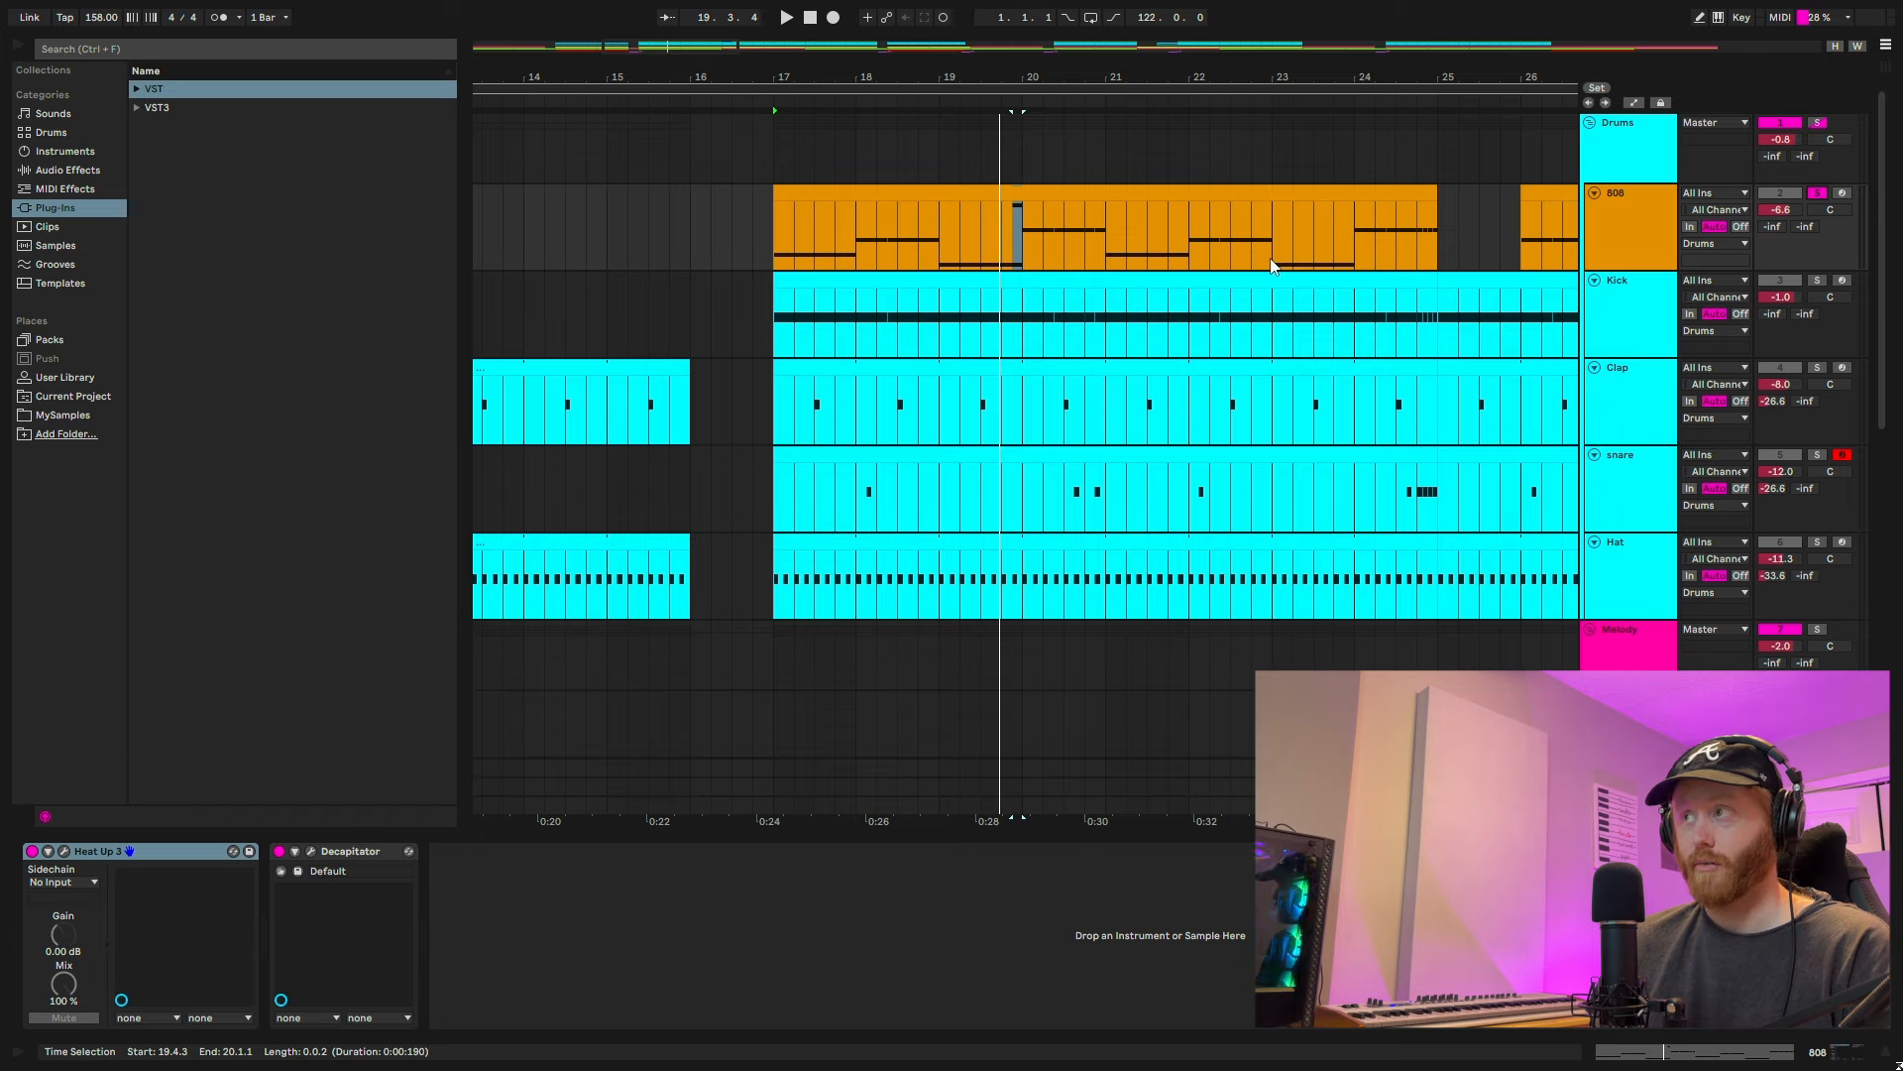
mouse_move(1380, 230)
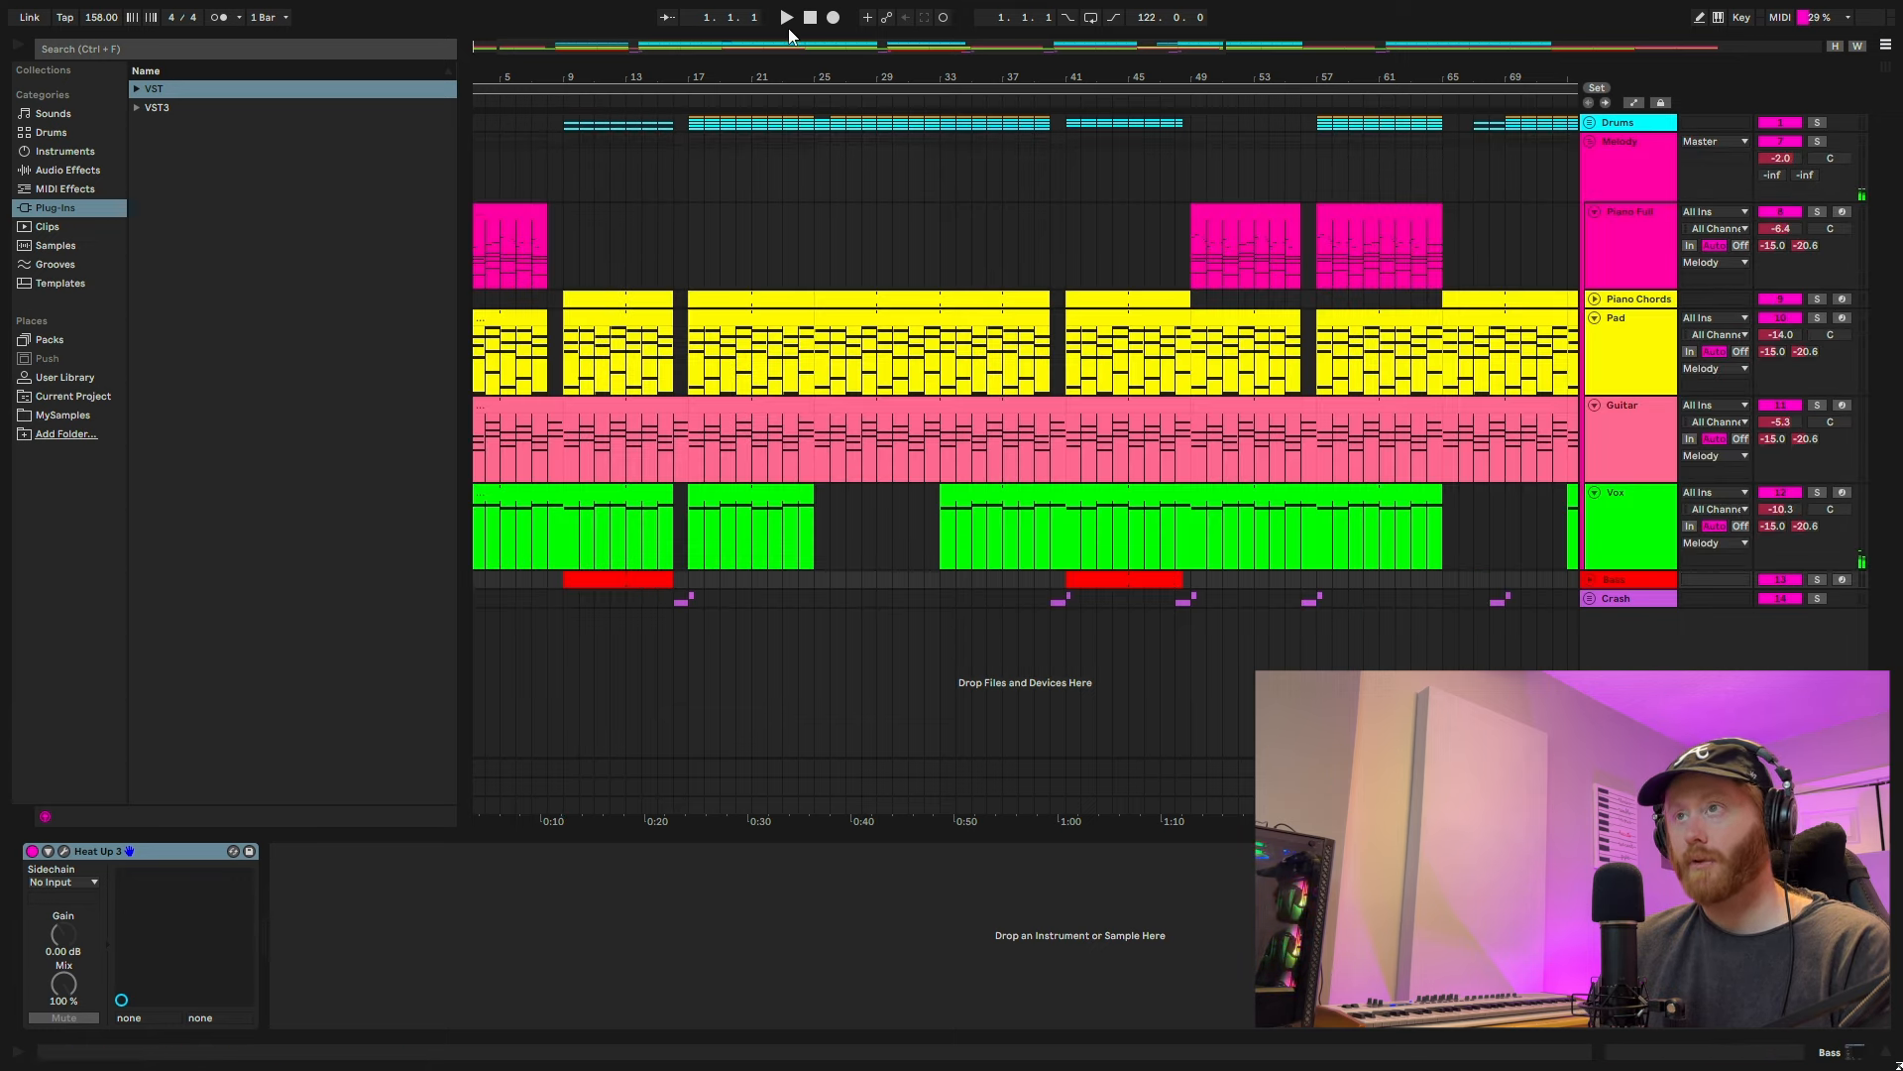
- Play the full arrangement from the beginning
click(785, 18)
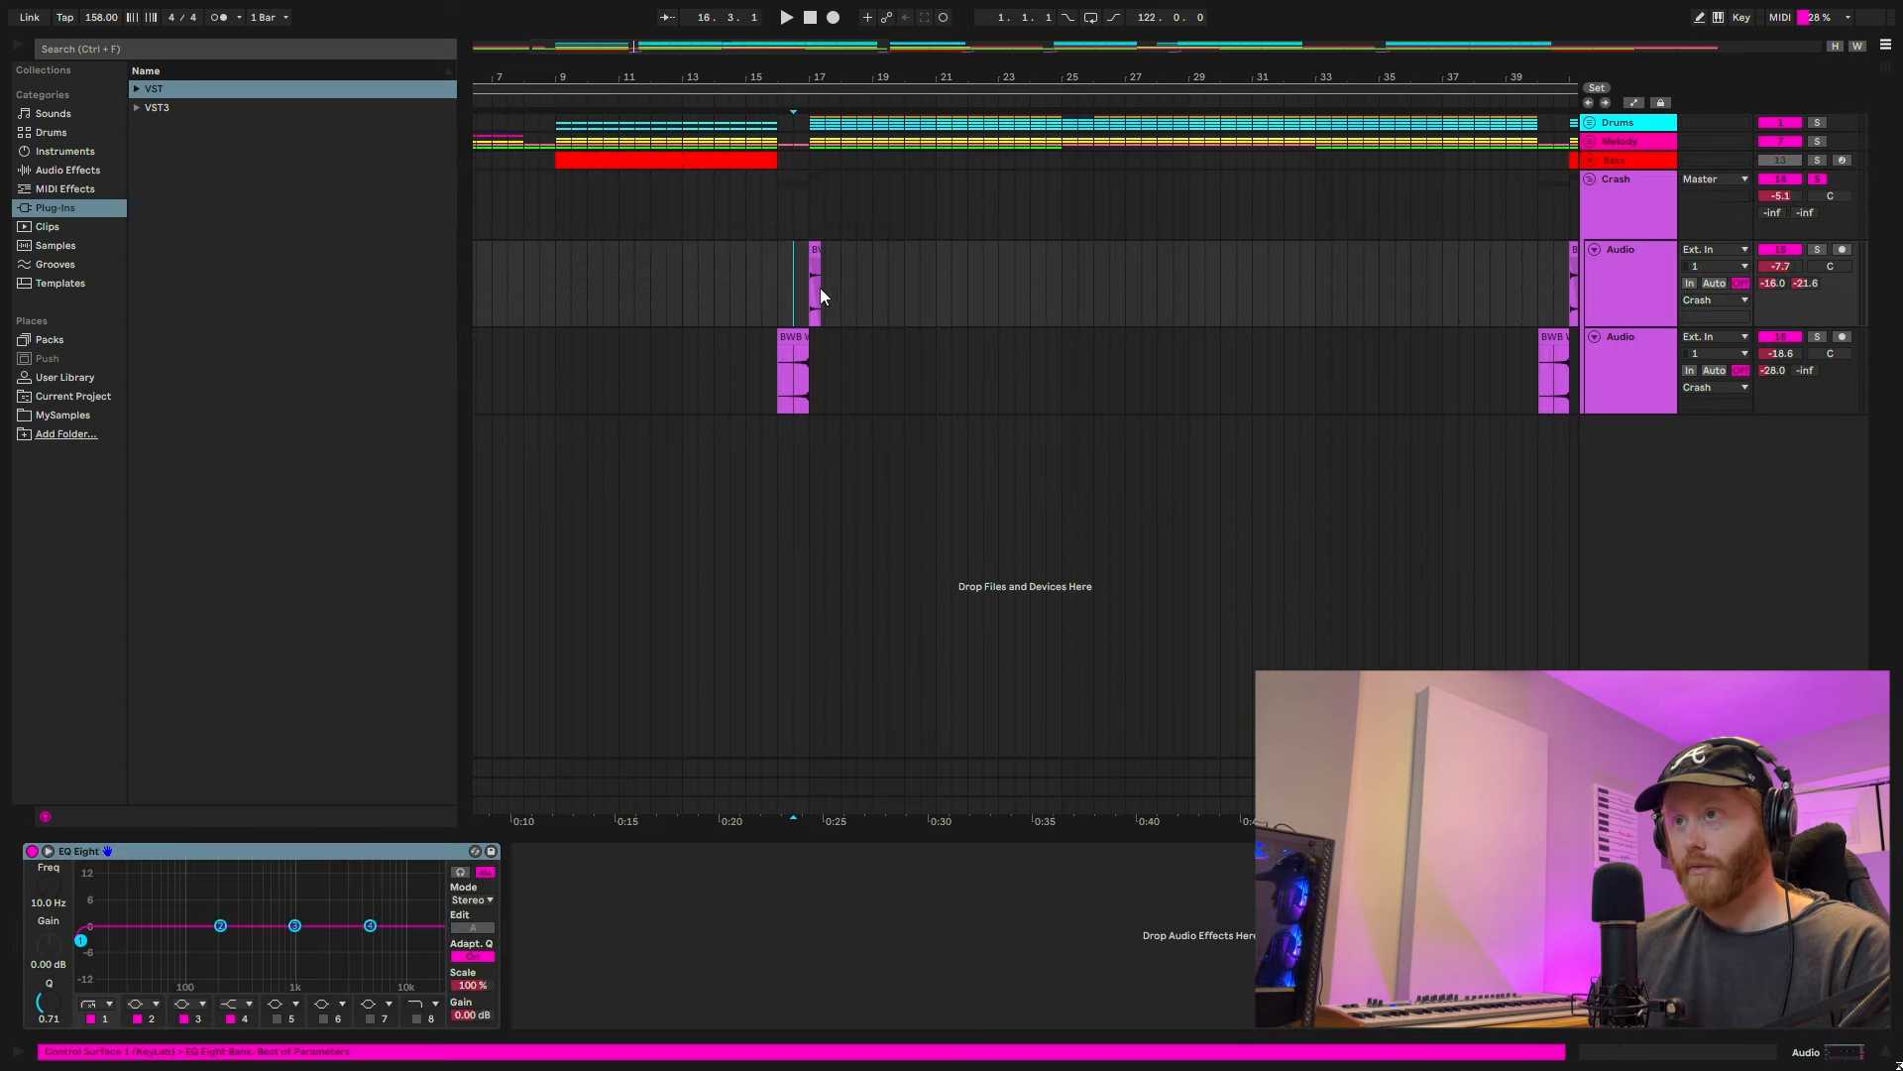
- Collapse the Crash group so only the Drums, Melody, Vox and Crash rows show
click(785, 18)
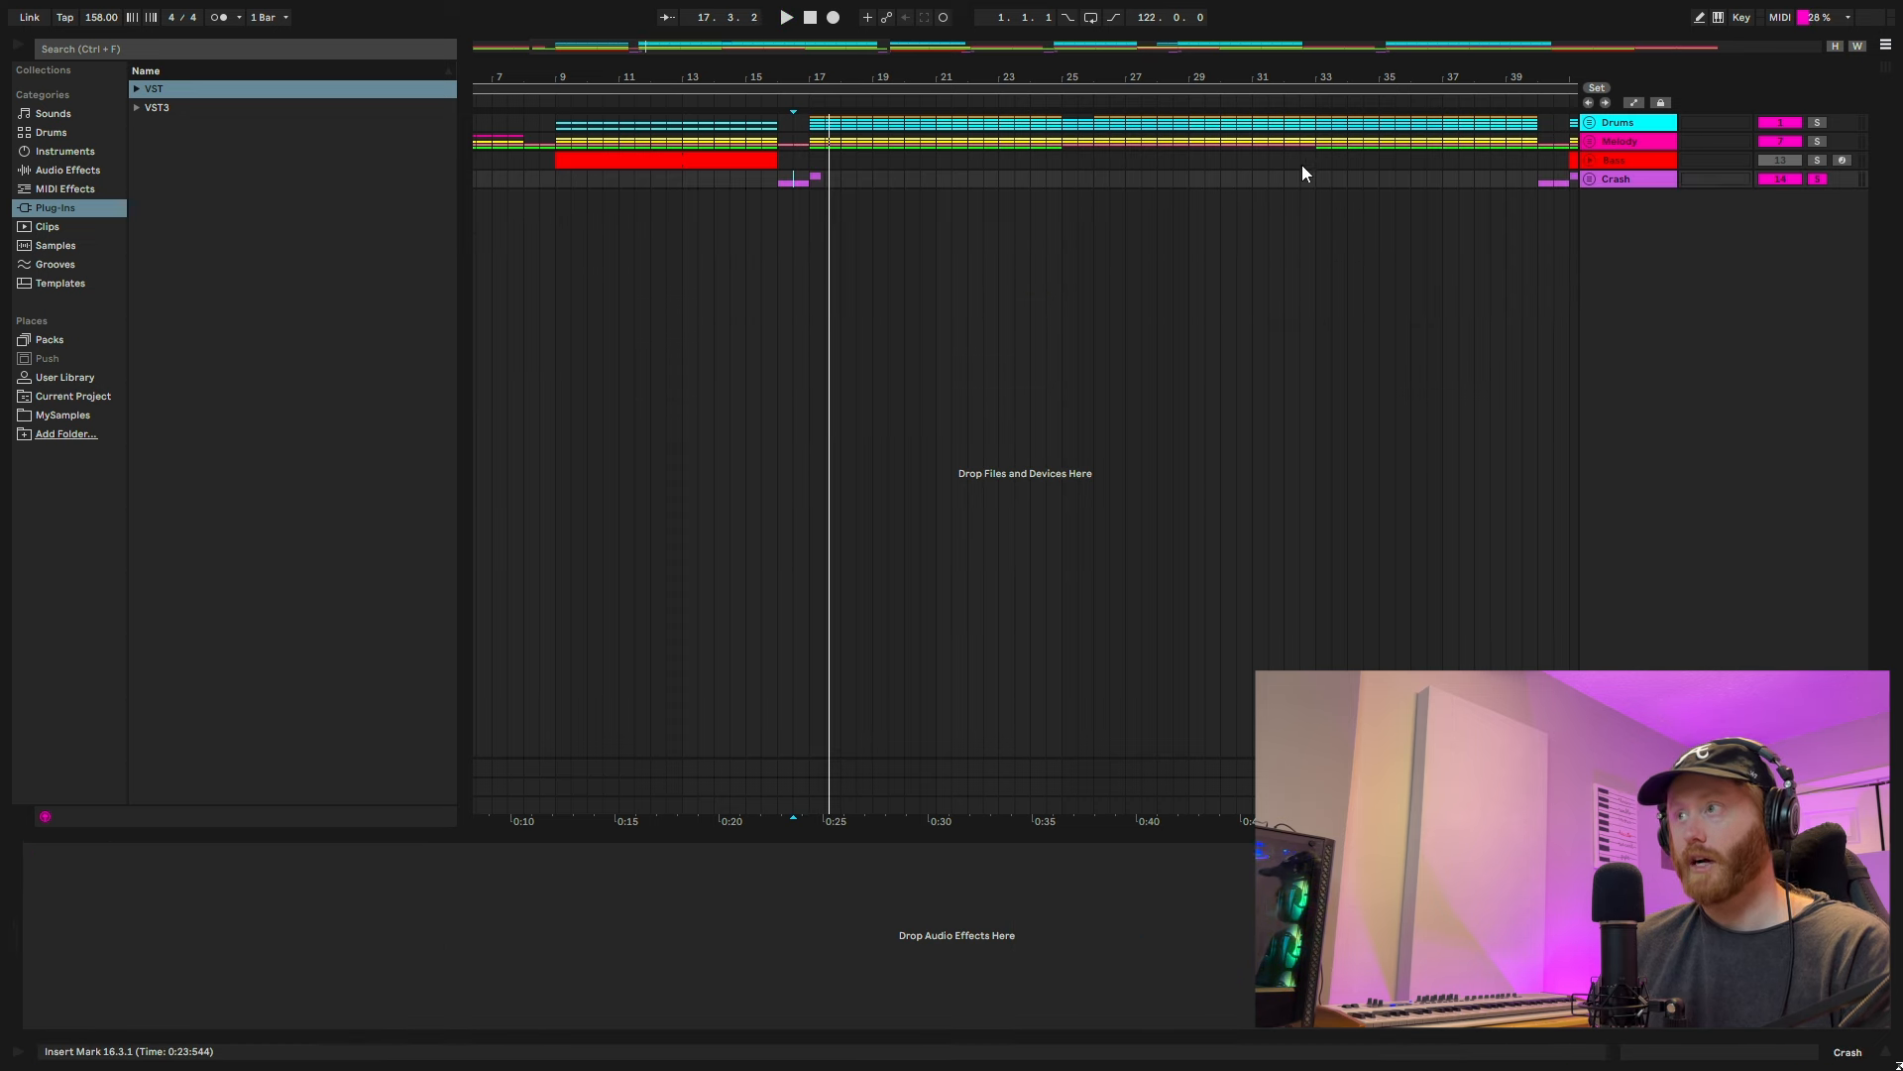
click(786, 18)
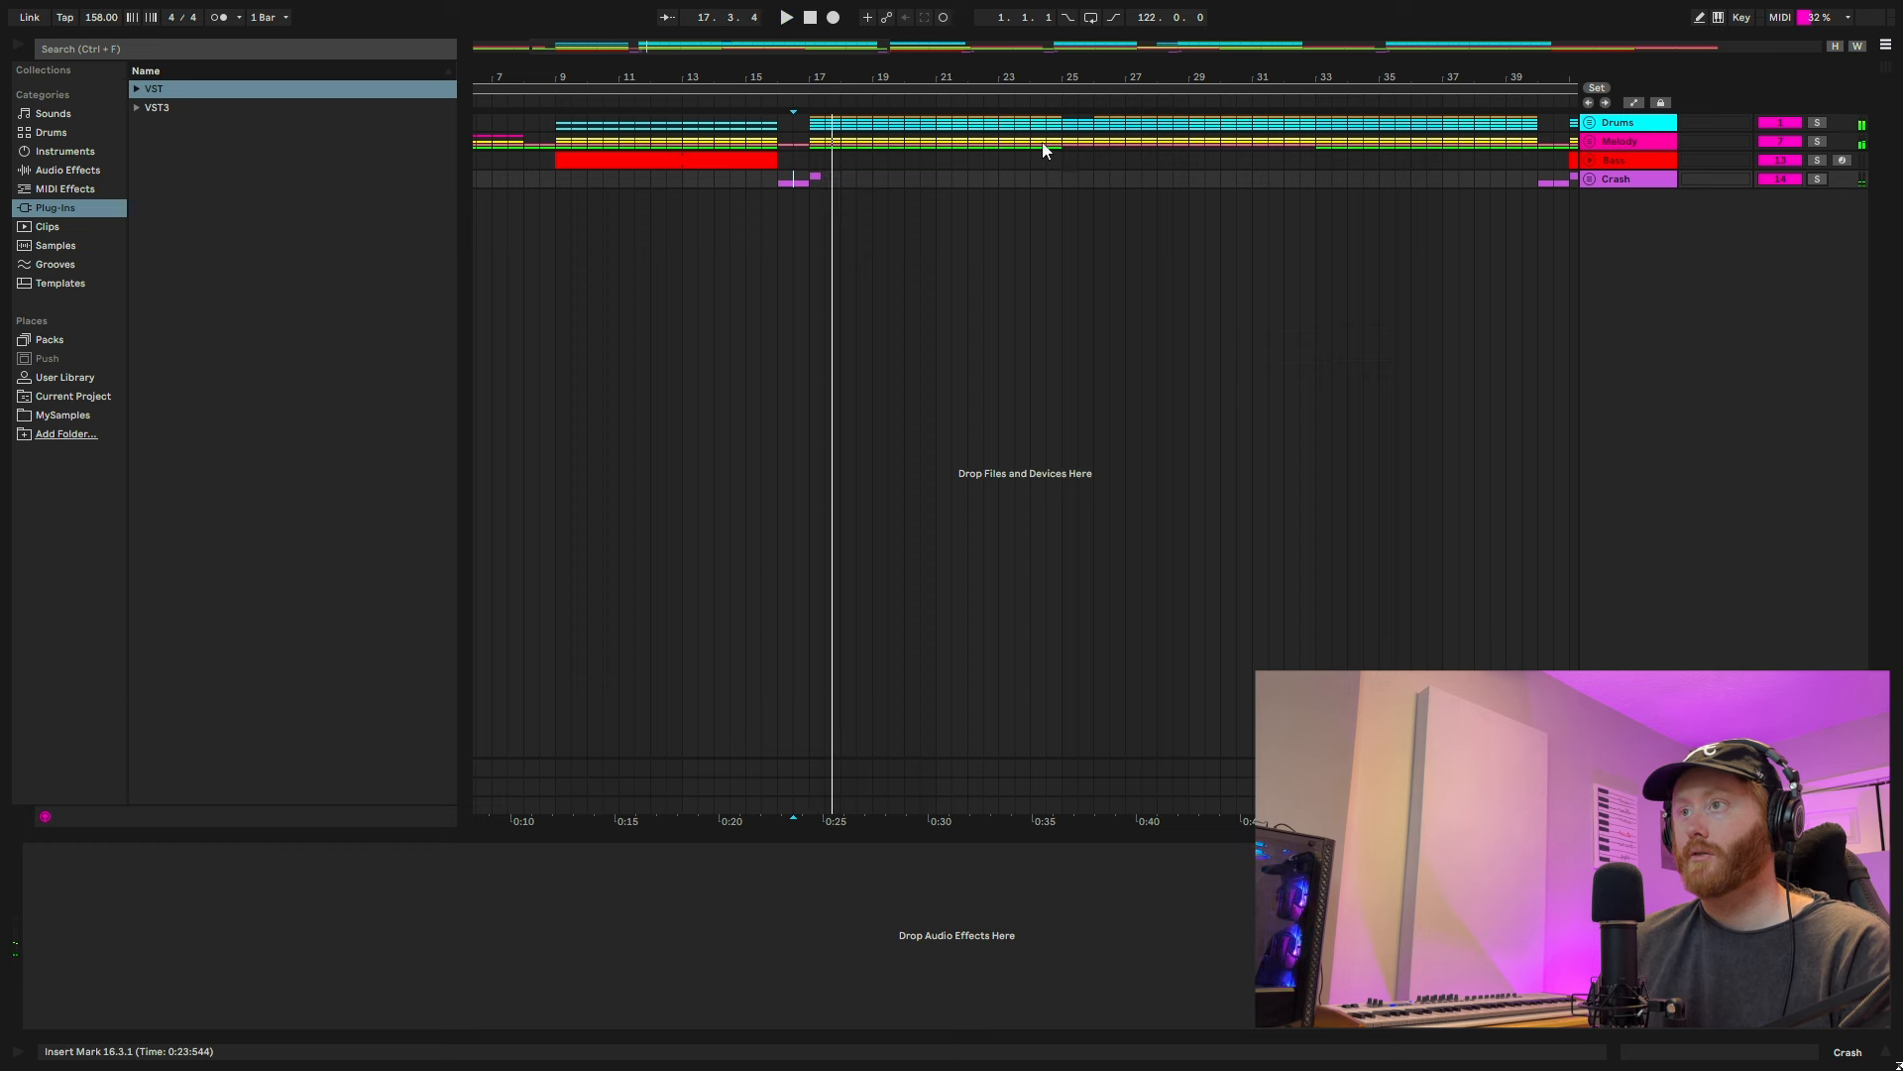
mouse_move(1080, 115)
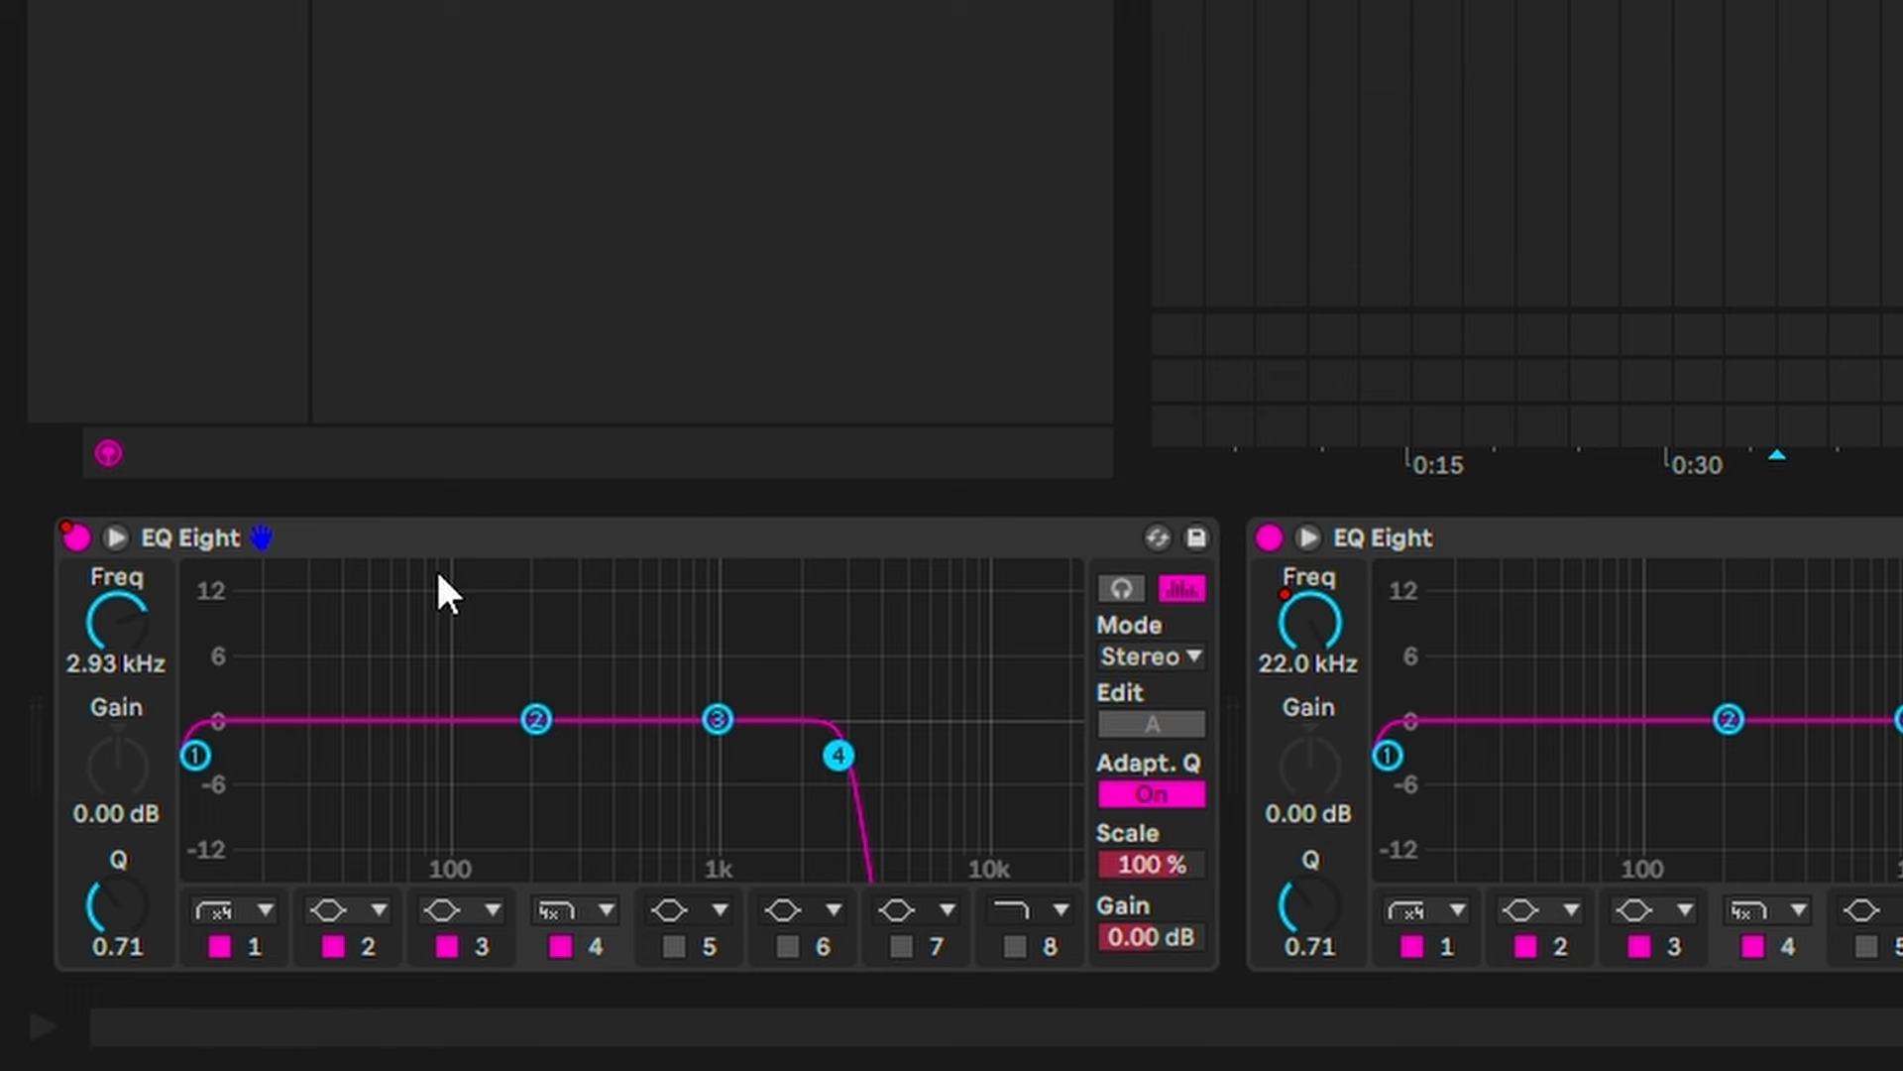
- Bypass the first EQ Eight's steep high-cut filter around 2.93 kHz
click(73, 538)
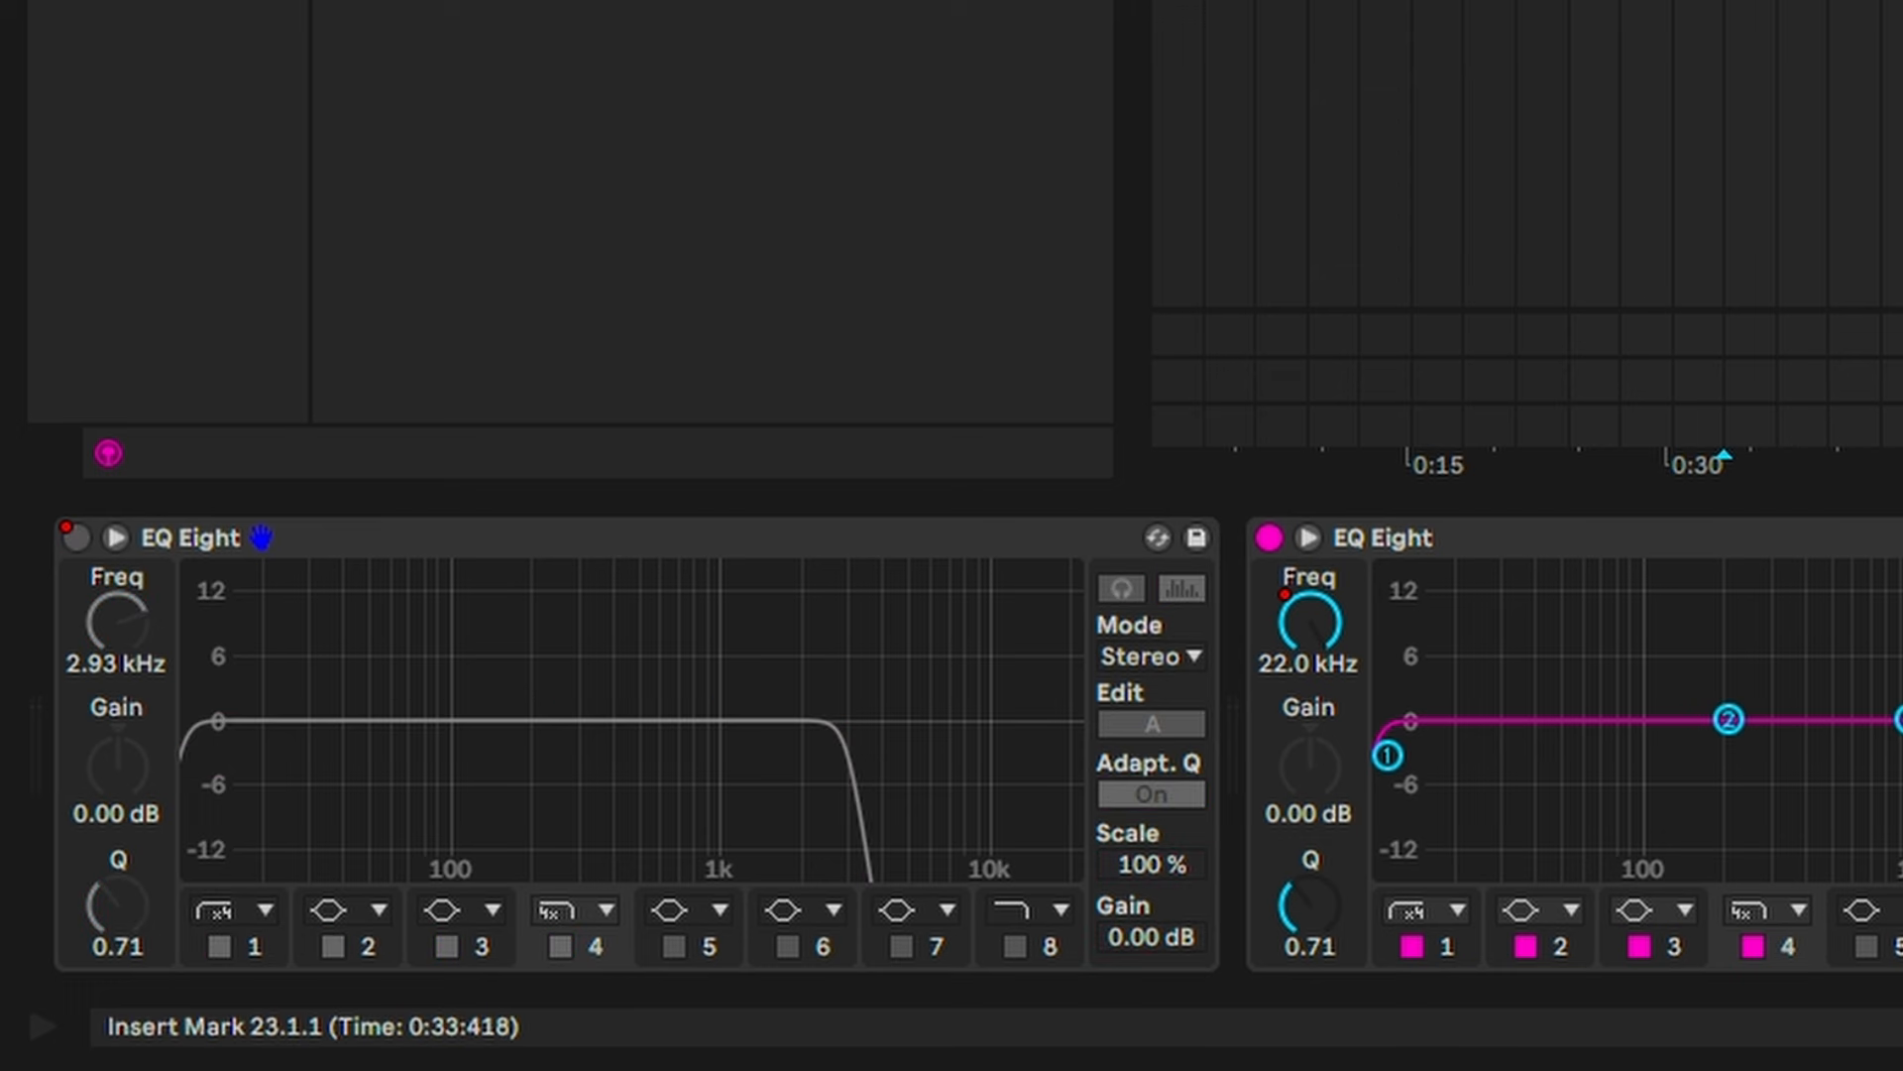